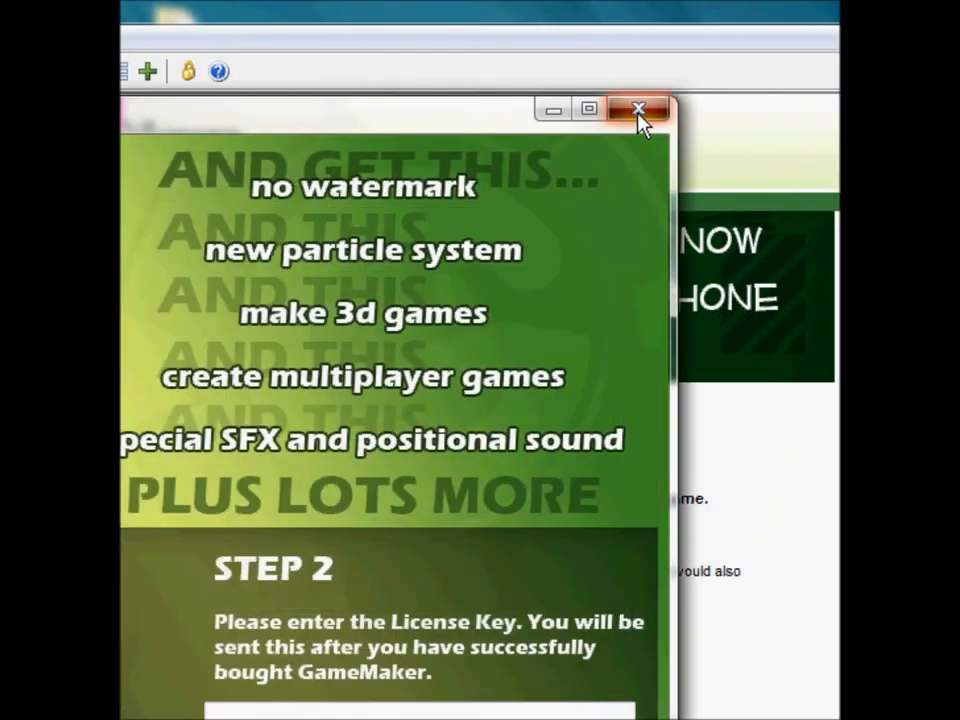
# - Close the upgrade promo and keep '1 - Your First Game' as the tutorial
pyautogui.click(639, 108)
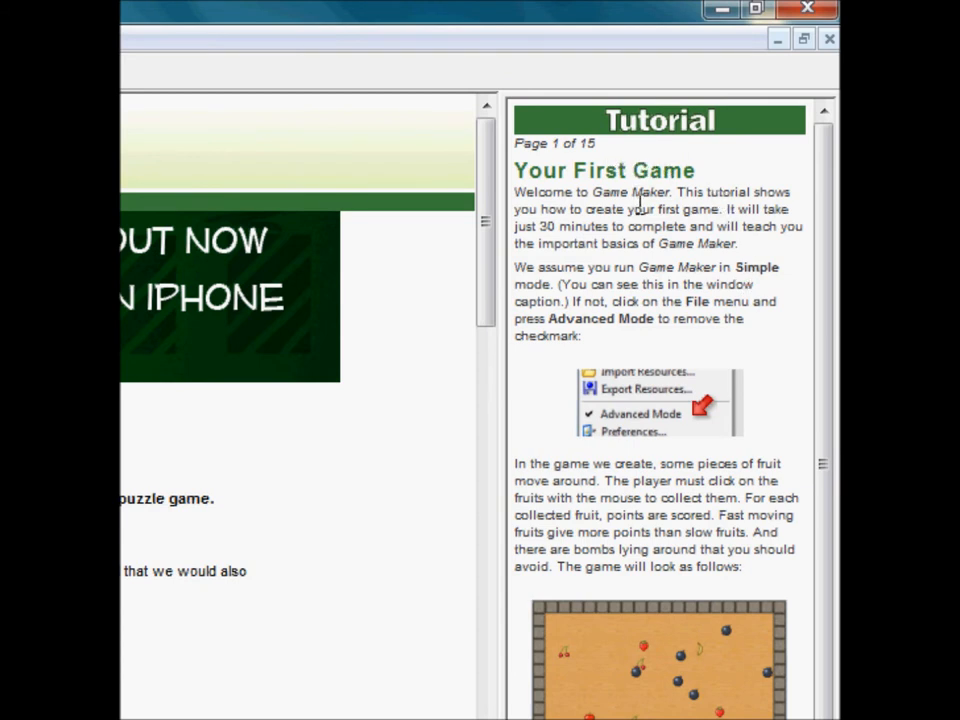
pyautogui.moveTo(655, 265)
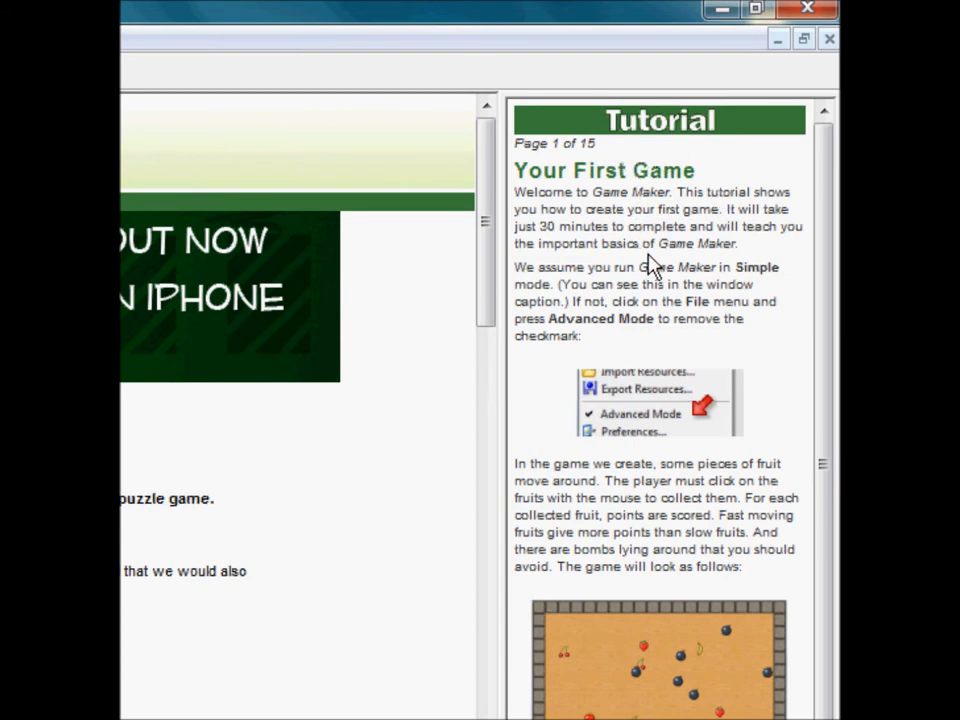
pyautogui.scroll(-3)
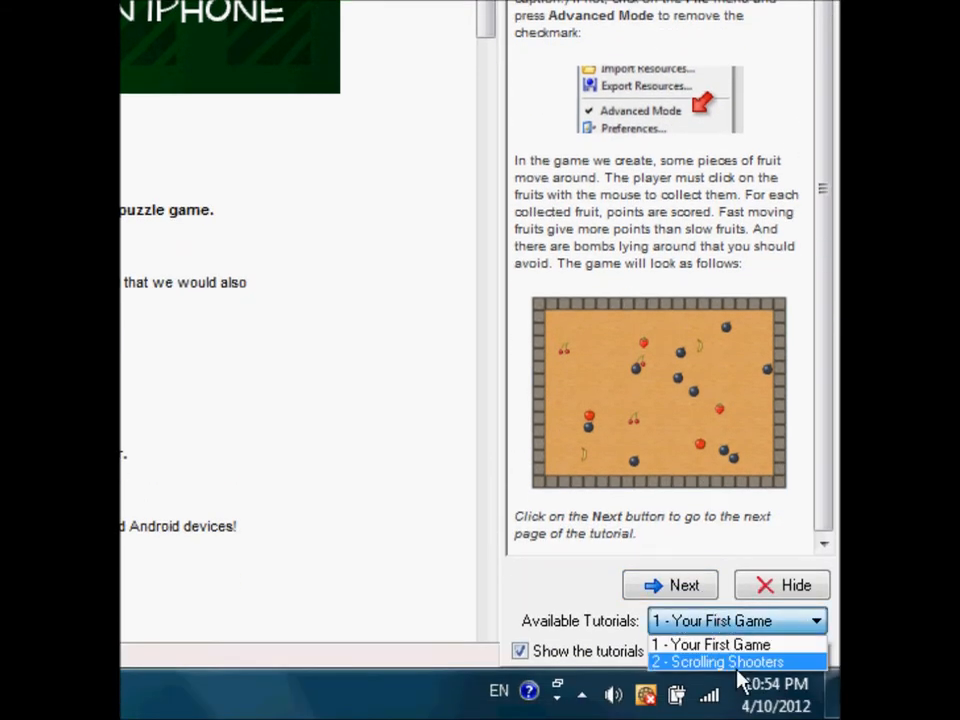
pyautogui.moveTo(740, 644)
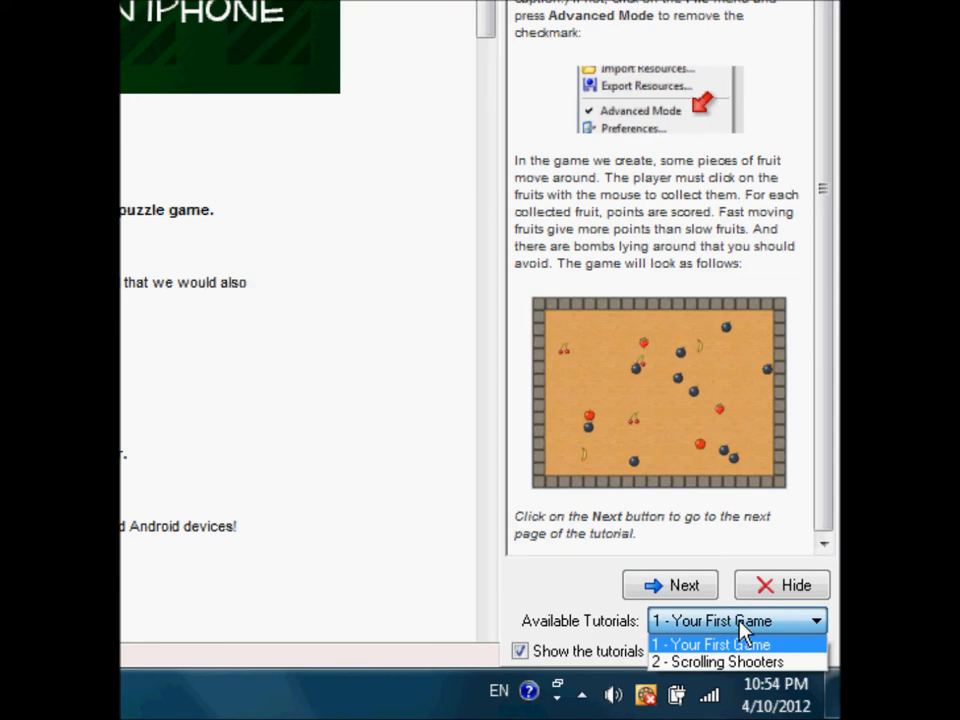
pyautogui.click(711, 644)
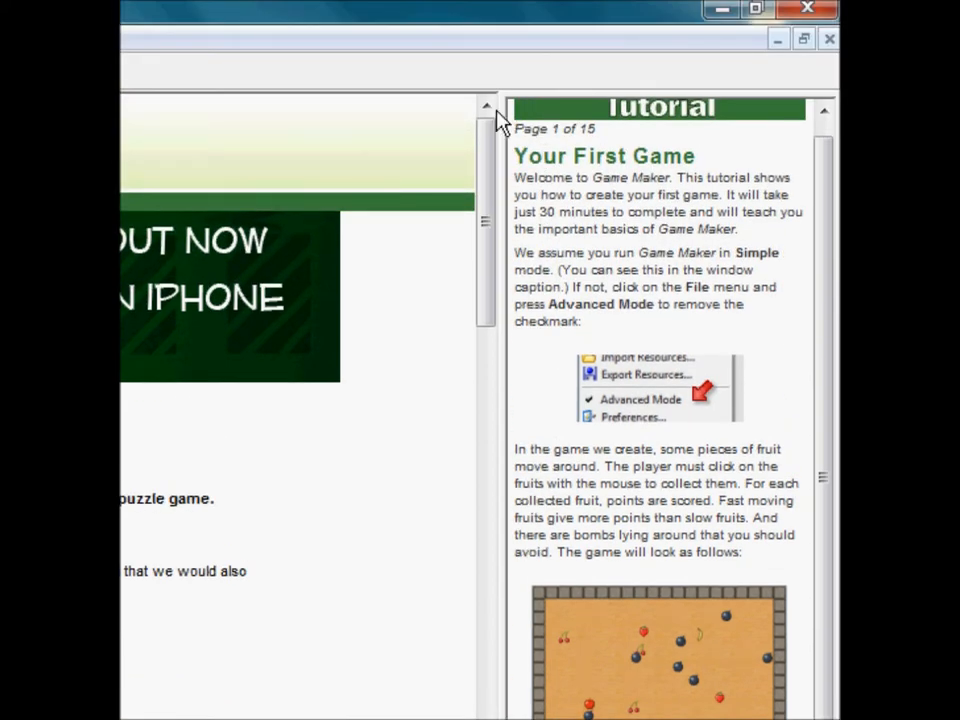
pyautogui.moveTo(415, 8)
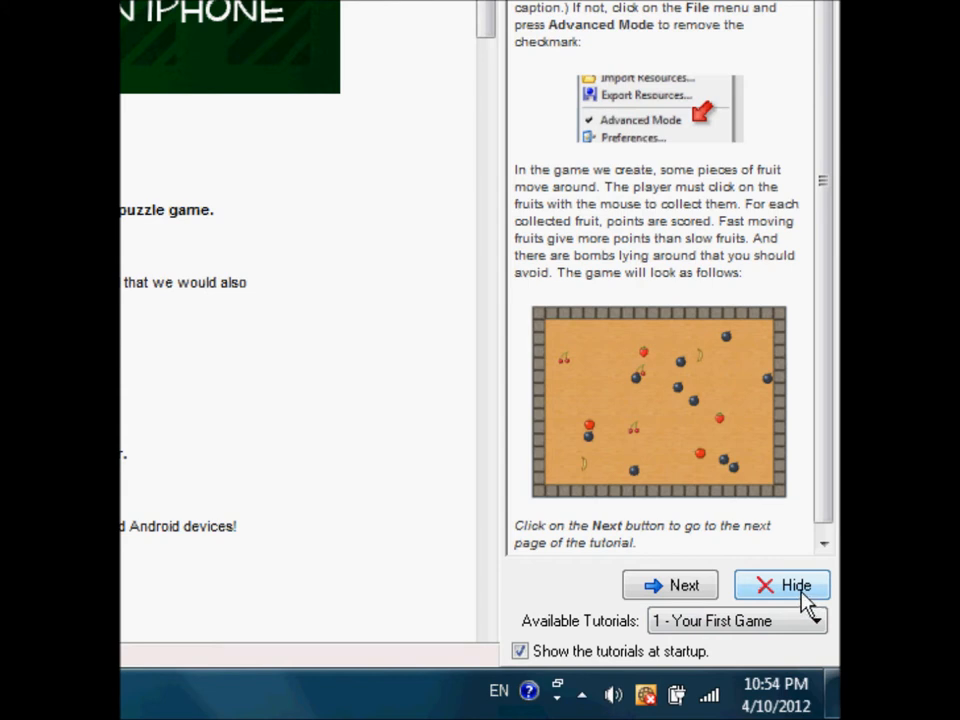
# - Hide the tutorial pane and open sprite1 from the Sprites folder
pyautogui.click(782, 585)
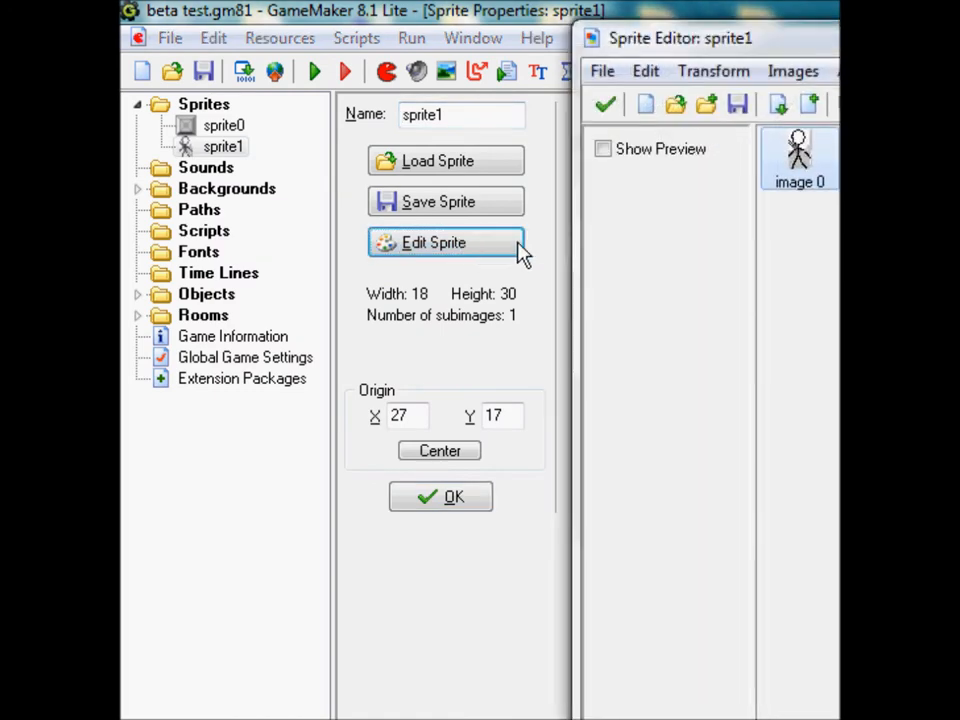
pyautogui.doubleClick(799, 155)
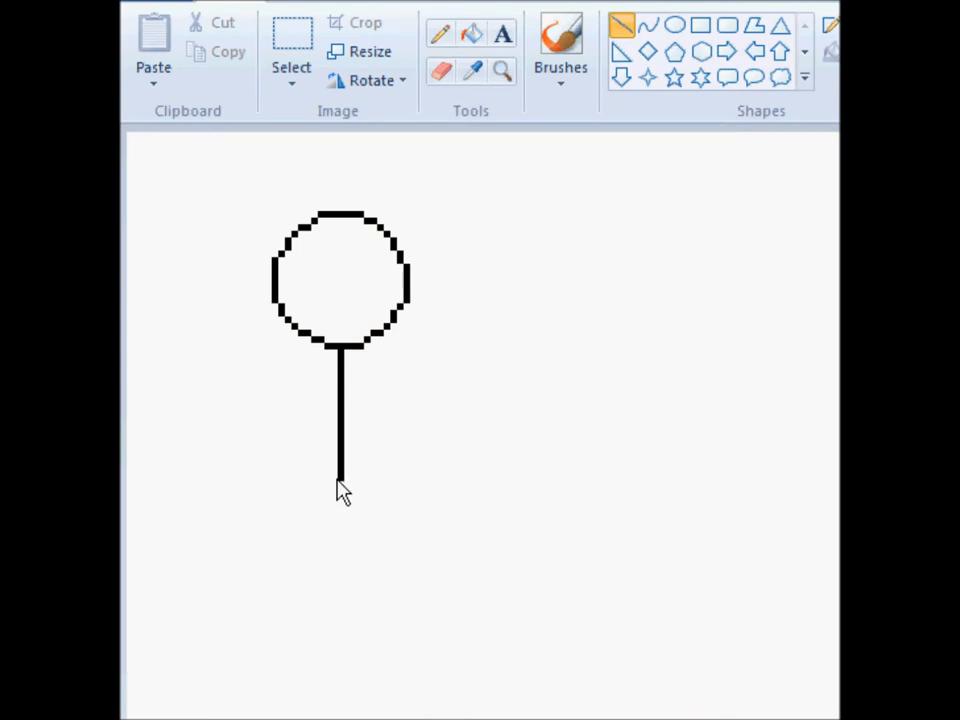
pyautogui.moveTo(567, 388)
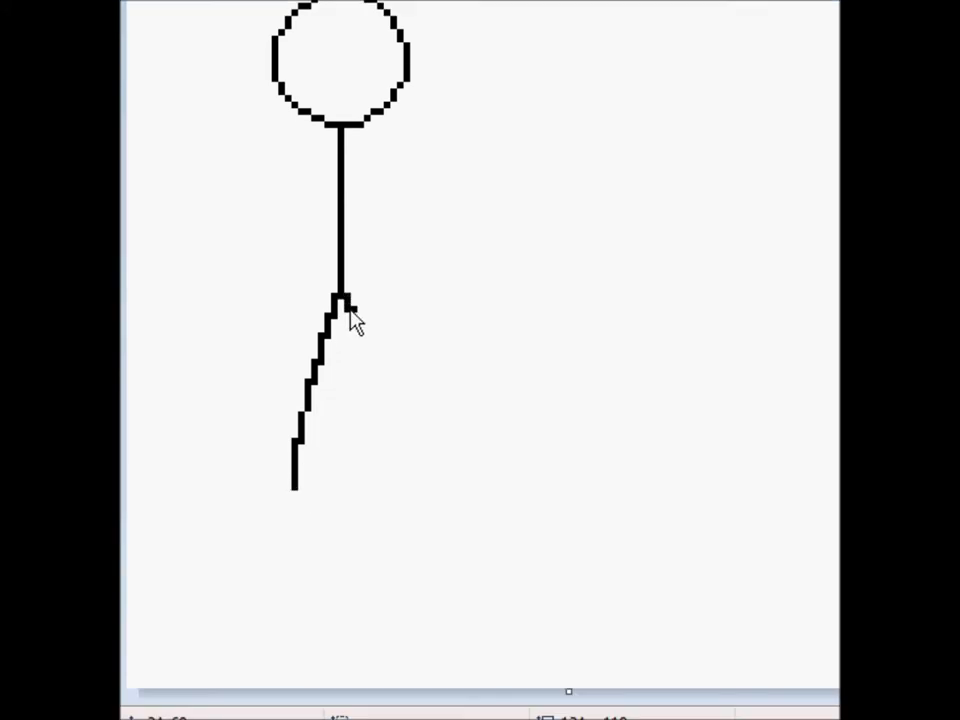
# - Draw the stick figure's legs in the Paint image editor
pyautogui.moveTo(345, 295); pyautogui.dragTo(410, 445)
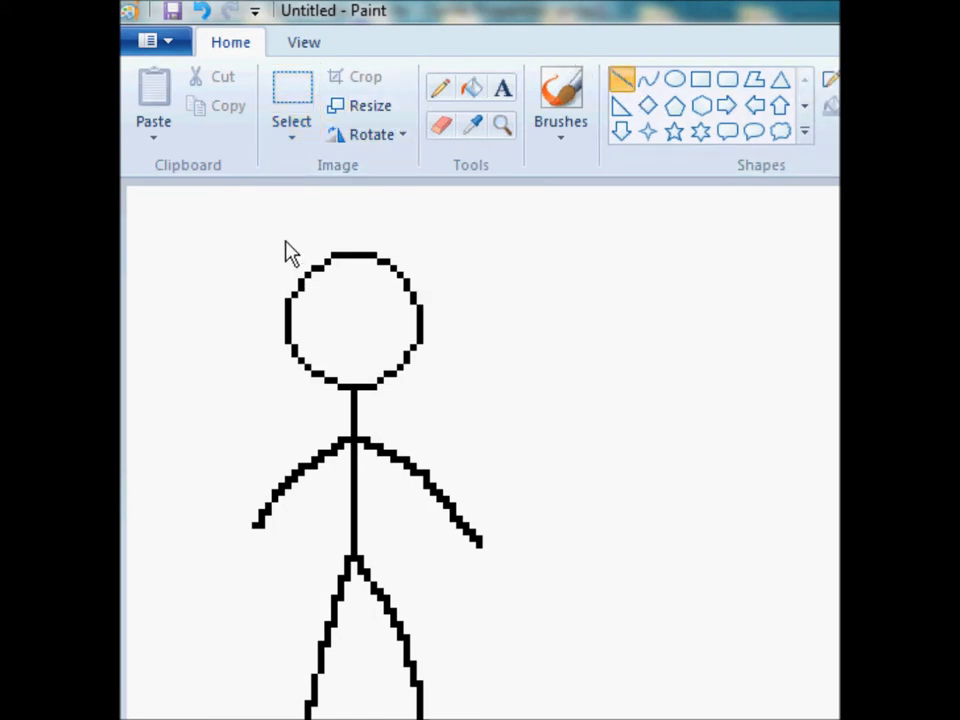
pyautogui.click(560, 95)
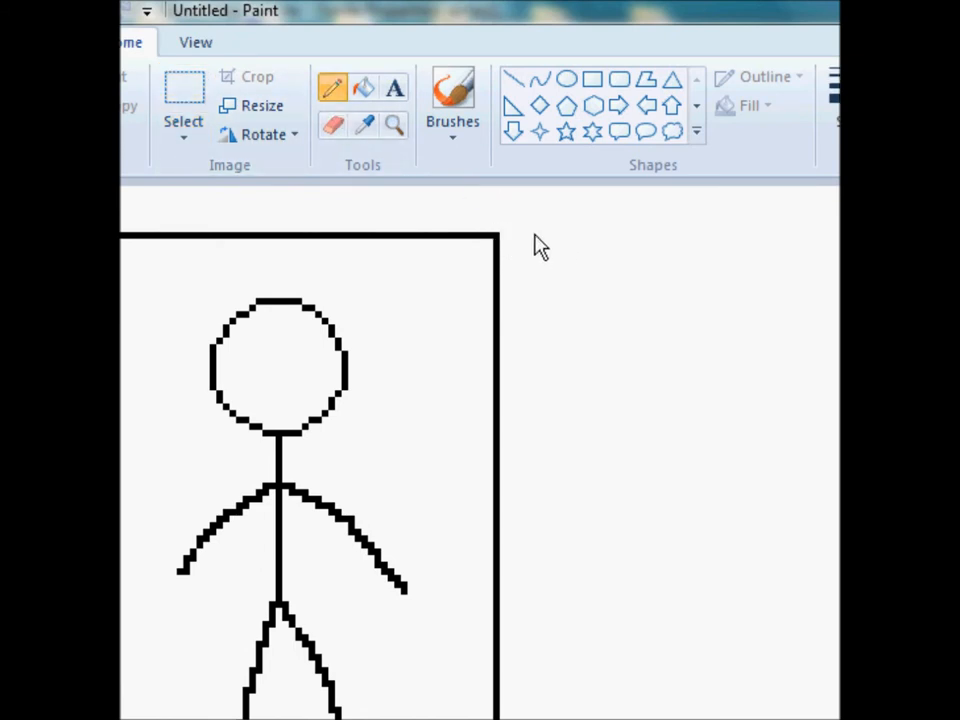
pyautogui.moveTo(558, 371)
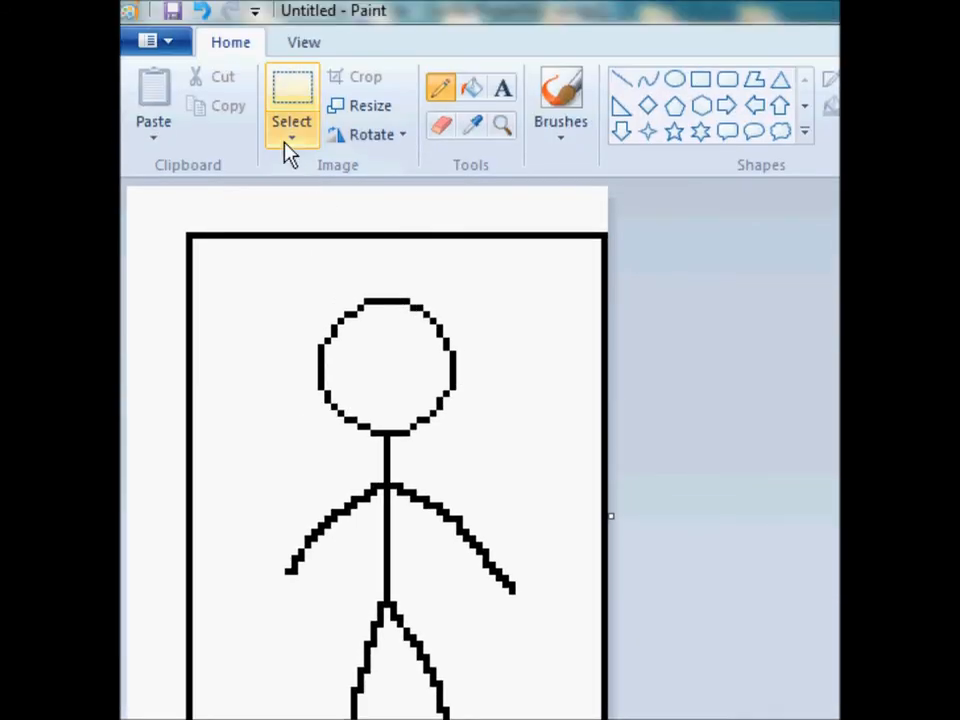
pyautogui.moveTo(292, 121)
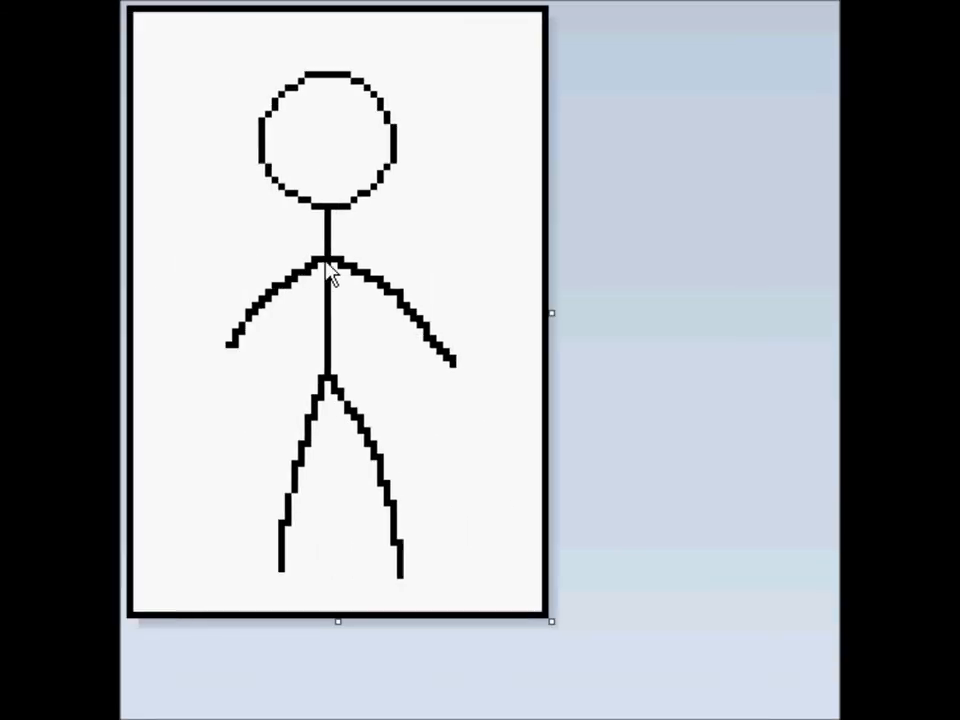
pyautogui.moveTo(292, 222)
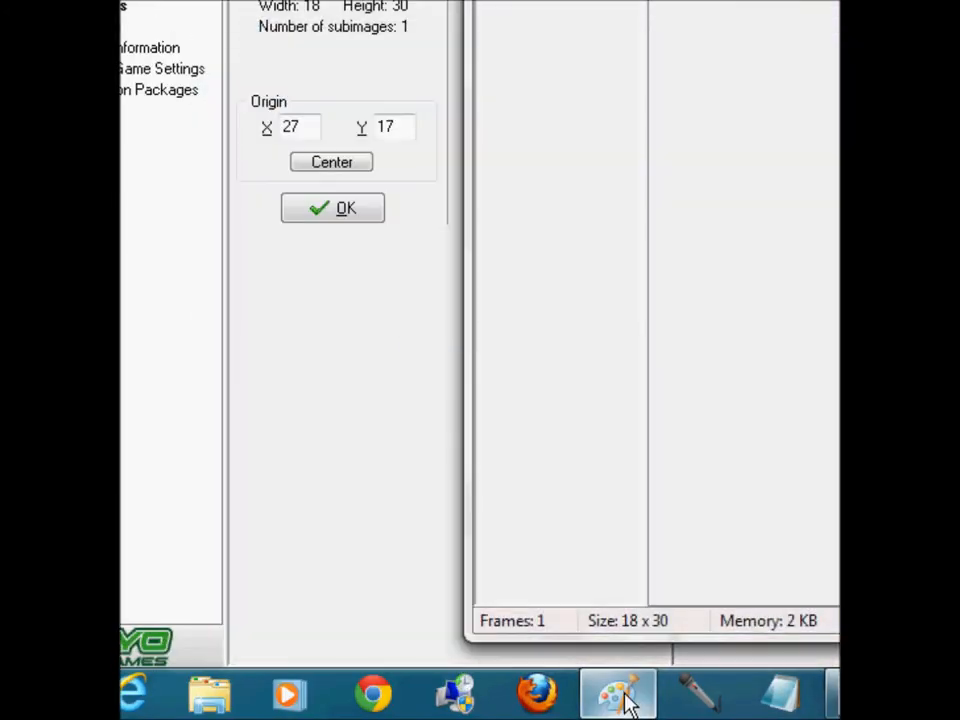
# - Launch a second, blank Paint window from the taskbar icon
pyautogui.rightClick(617, 692)
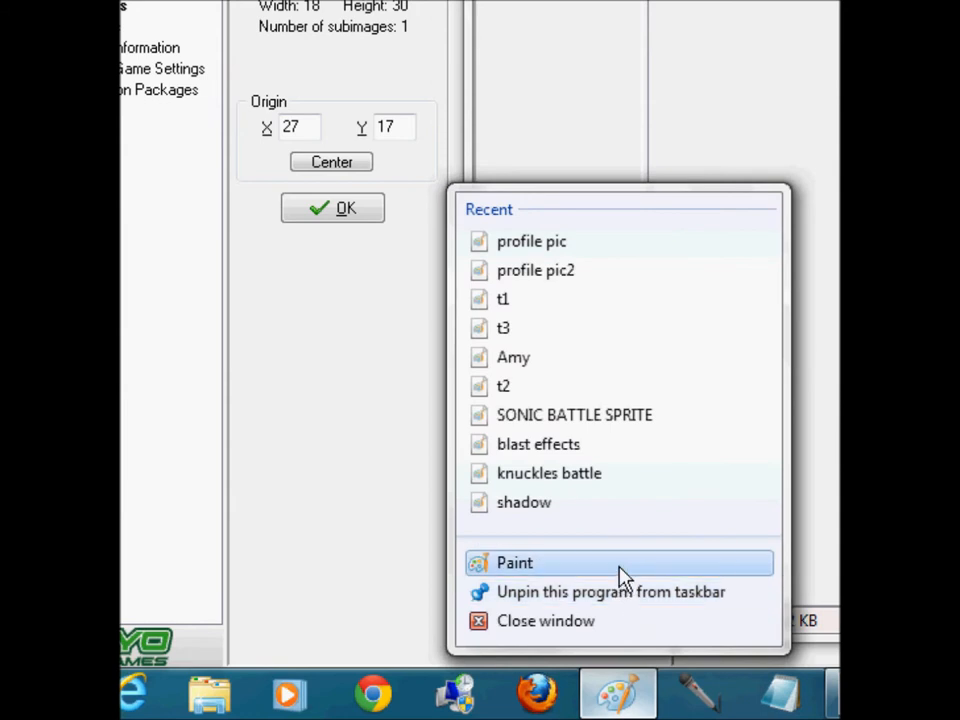
pyautogui.click(515, 562)
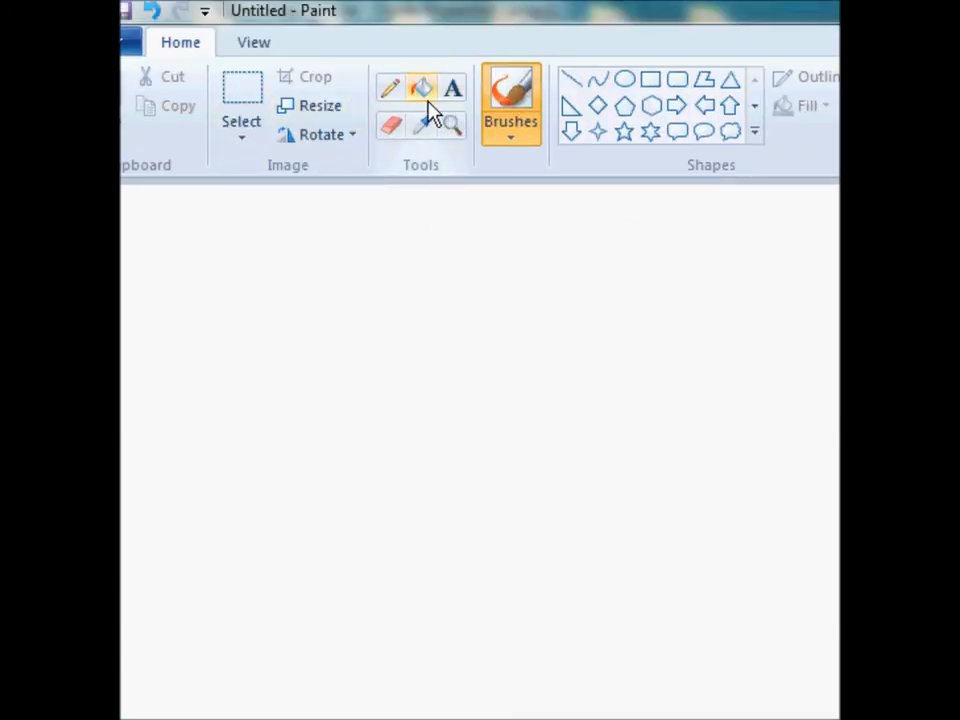
pyautogui.moveTo(450, 95)
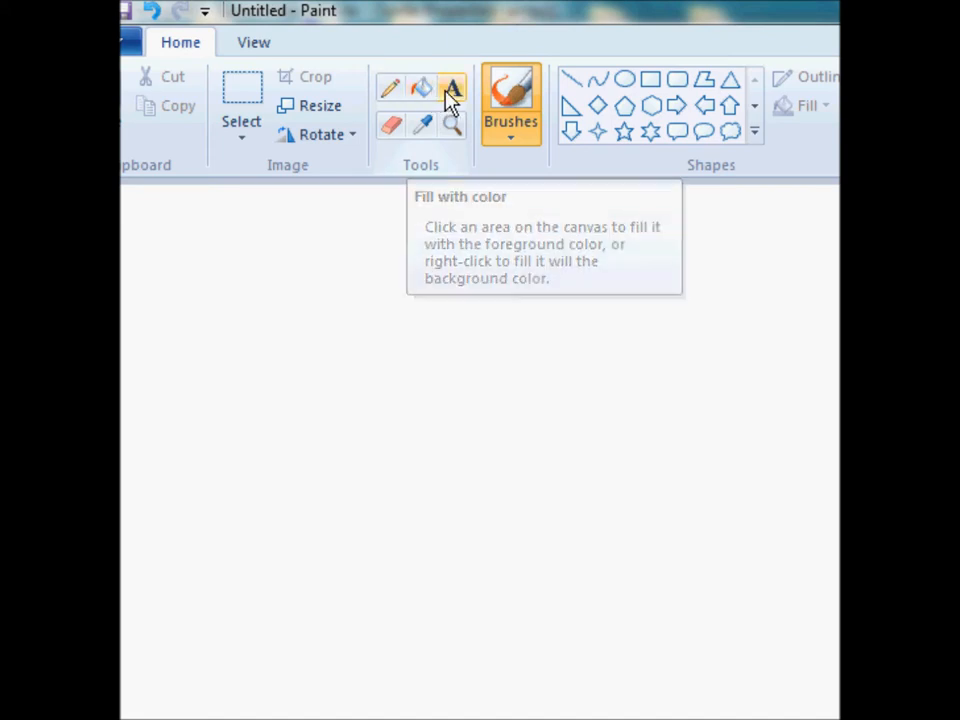
pyautogui.moveTo(390, 88)
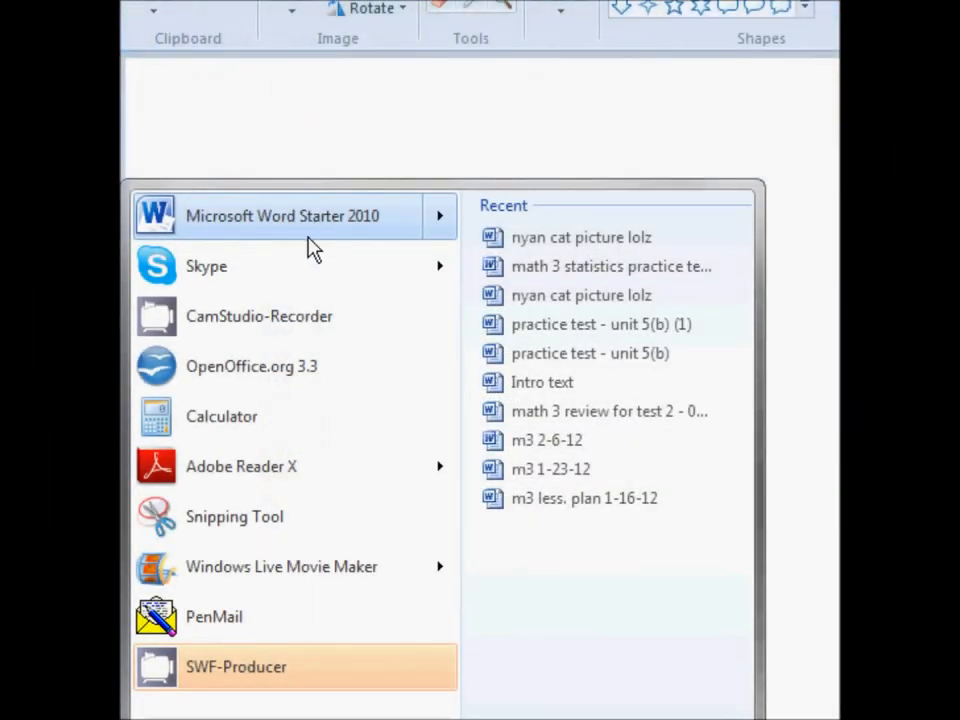
# - Launch Word Starter and style the title as silver WordArt
pyautogui.click(282, 216)
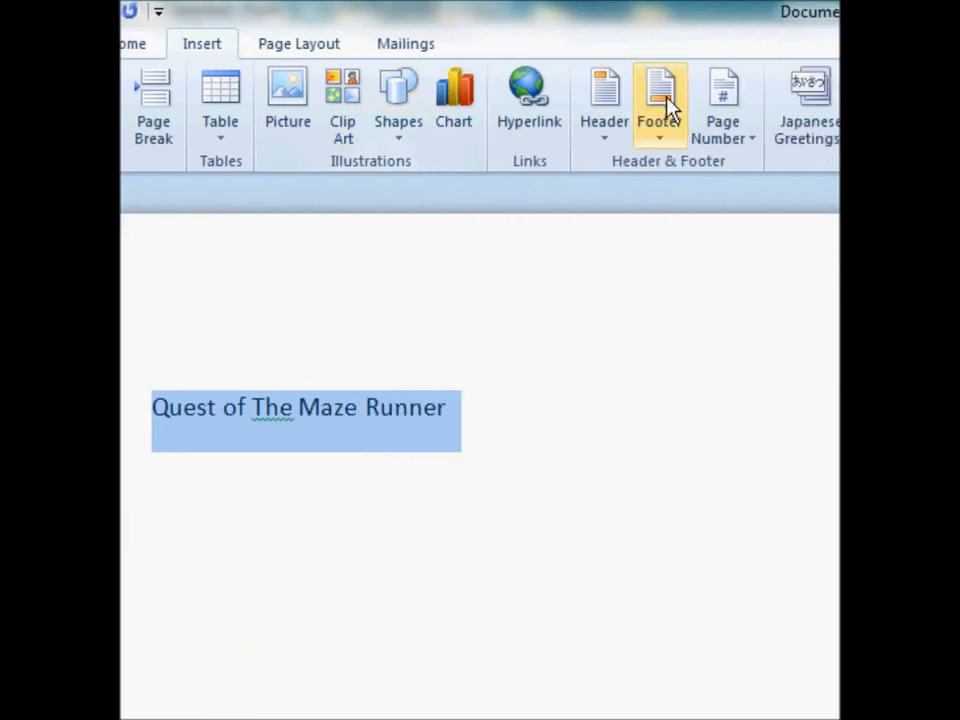
pyautogui.click(671, 95)
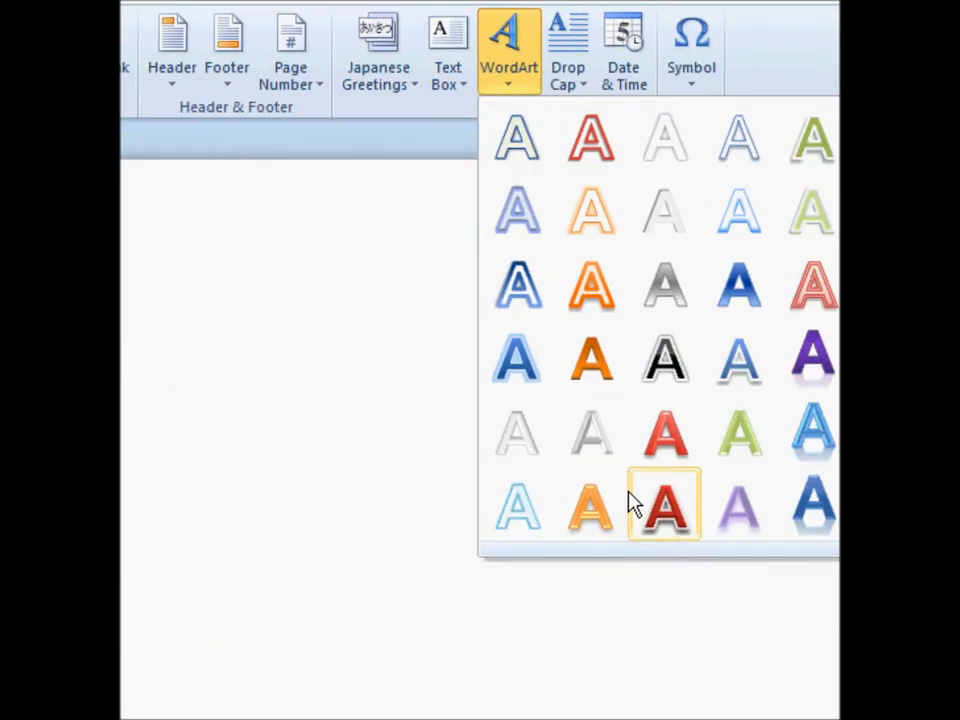
pyautogui.click(663, 505)
pyautogui.write('The Maze Runner')
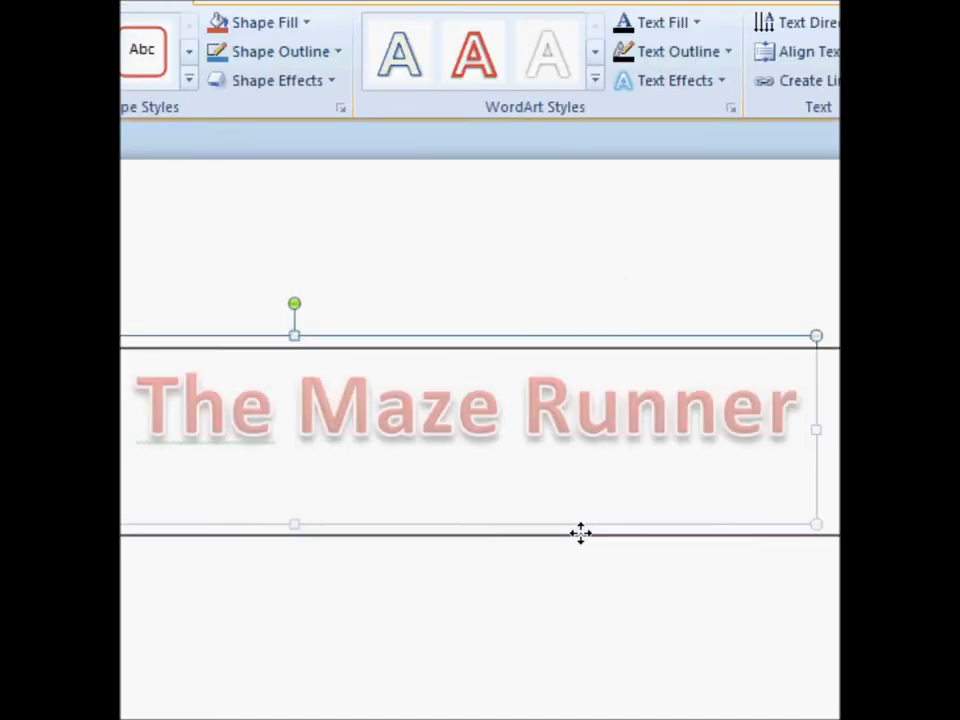
pyautogui.click(310, 105)
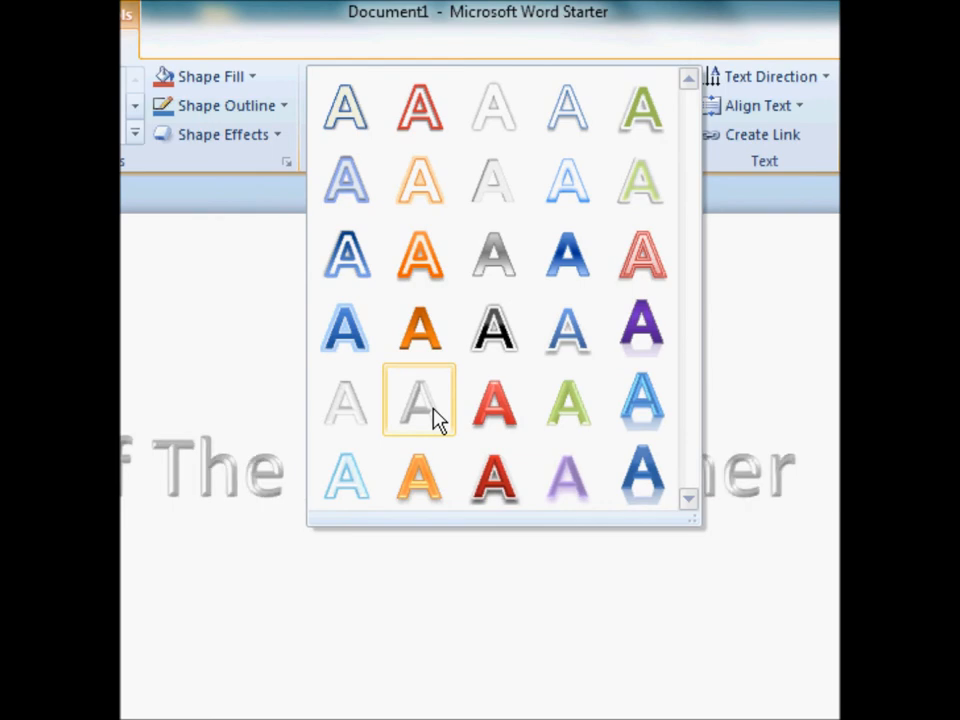
pyautogui.click(418, 400)
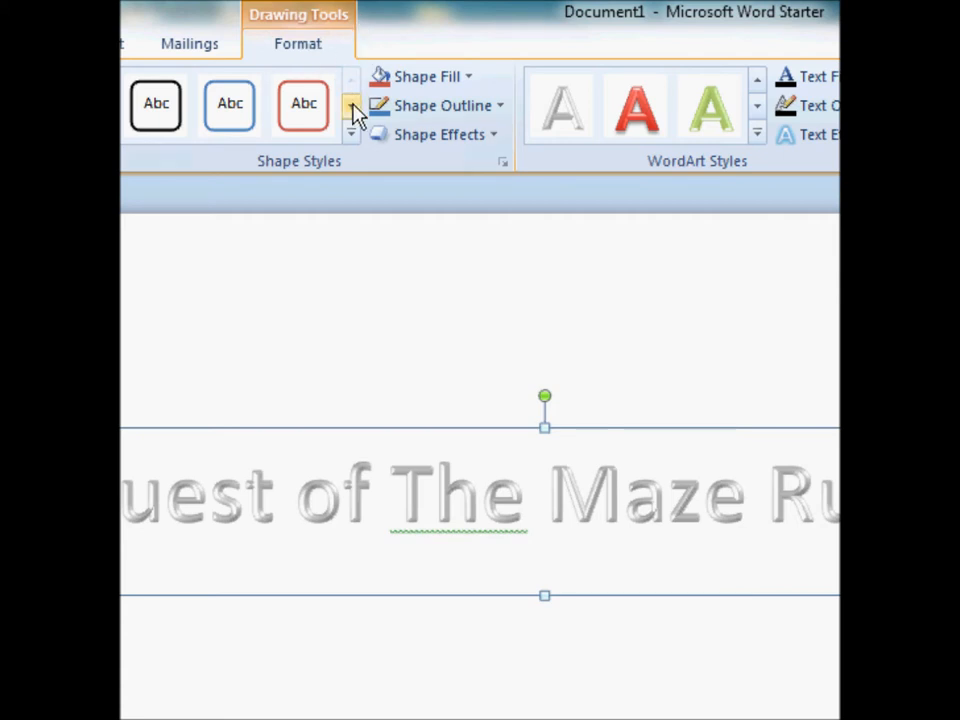
# - Give the WordArt title a perspective 3-D rotation effect
pyautogui.click(434, 134)
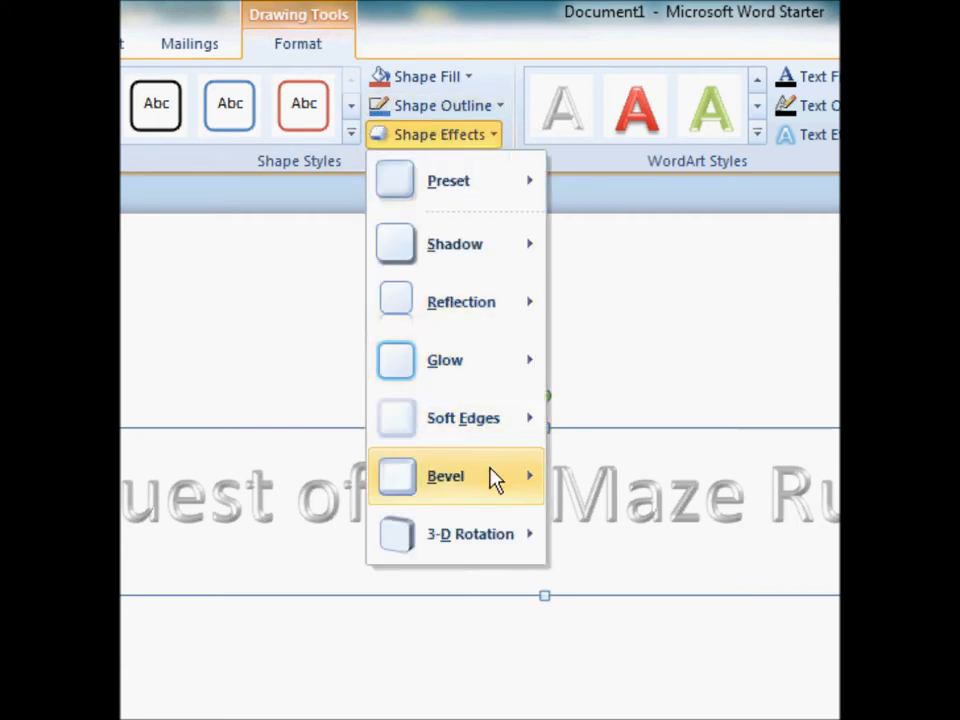
pyautogui.click(469, 534)
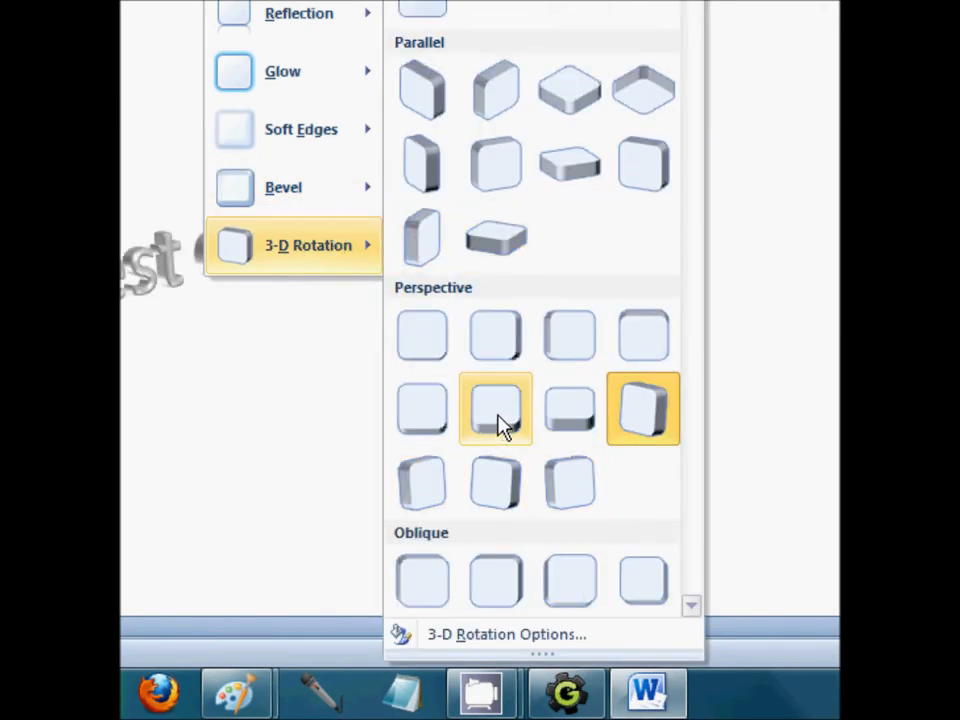
pyautogui.click(495, 410)
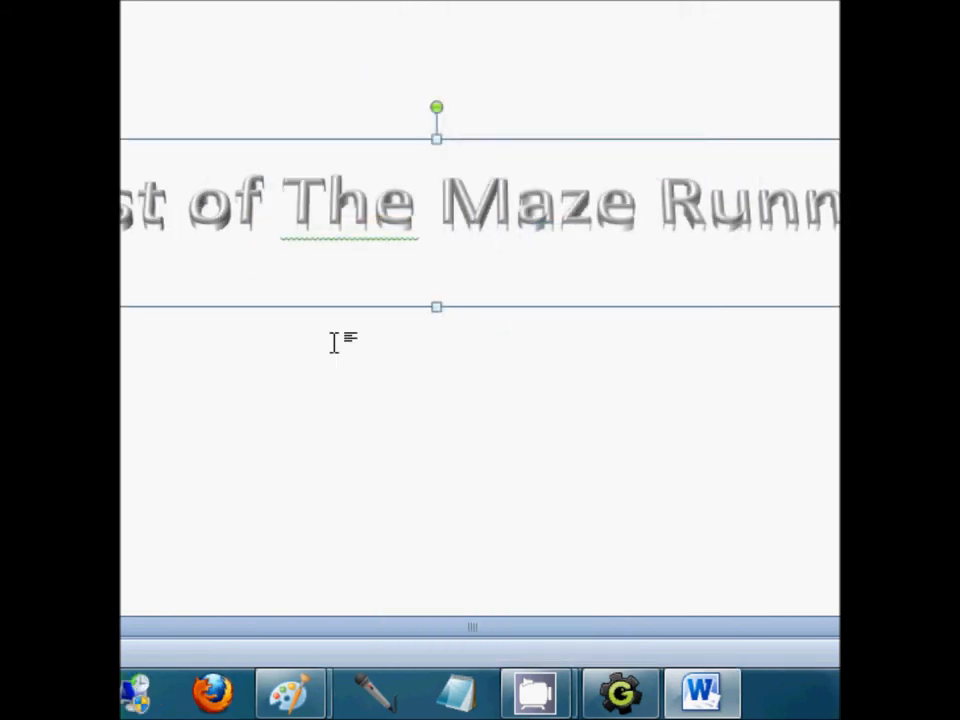
pyautogui.moveTo(343, 310)
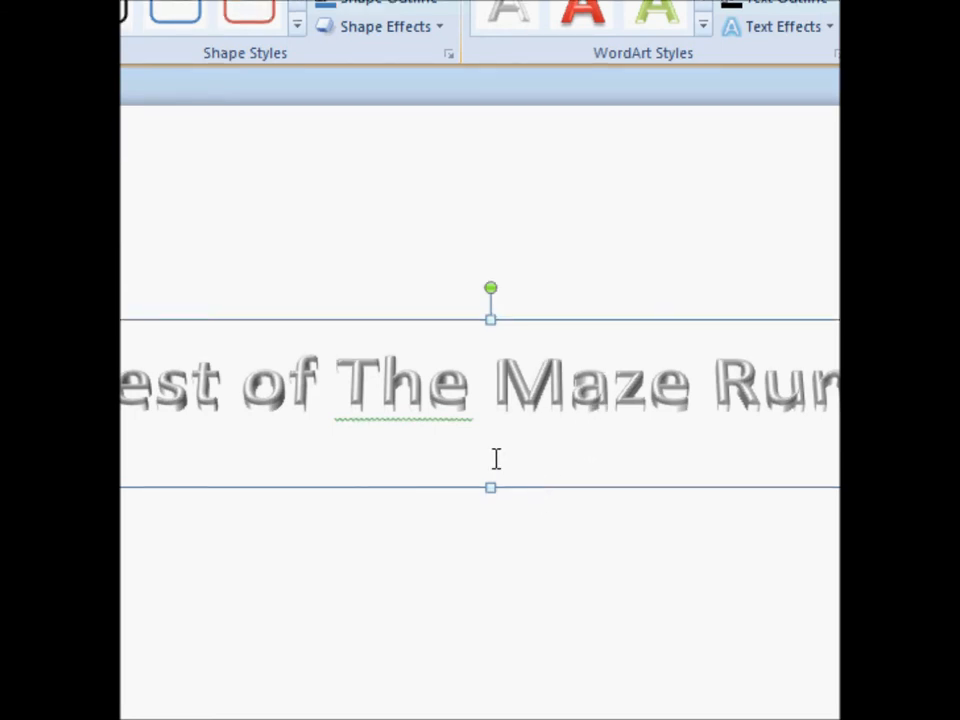
pyautogui.moveTo(590, 430)
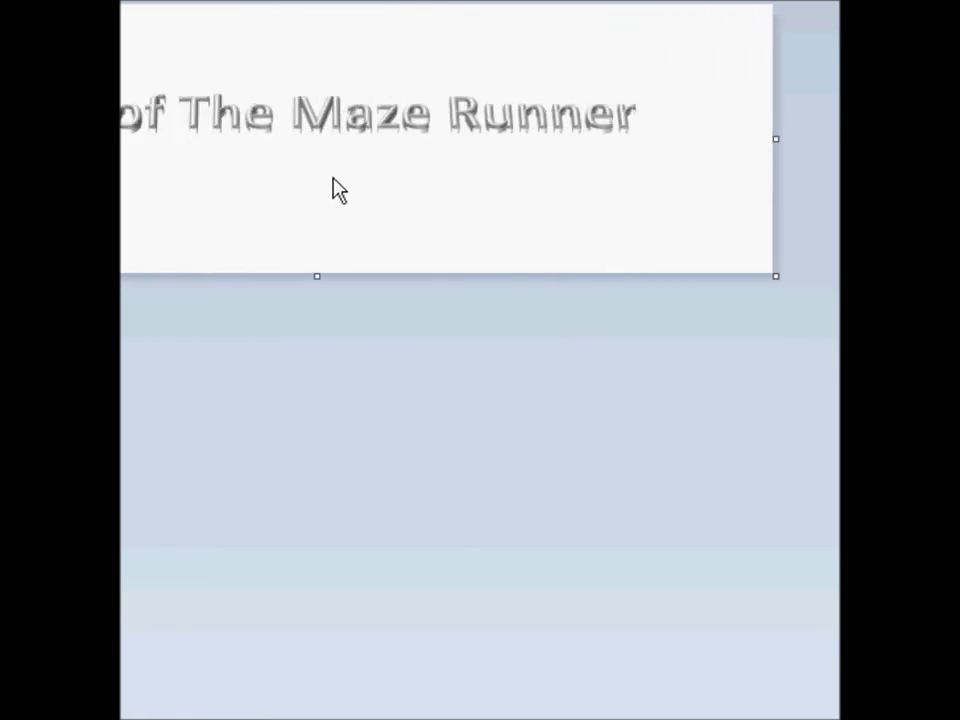
pyautogui.click(147, 39)
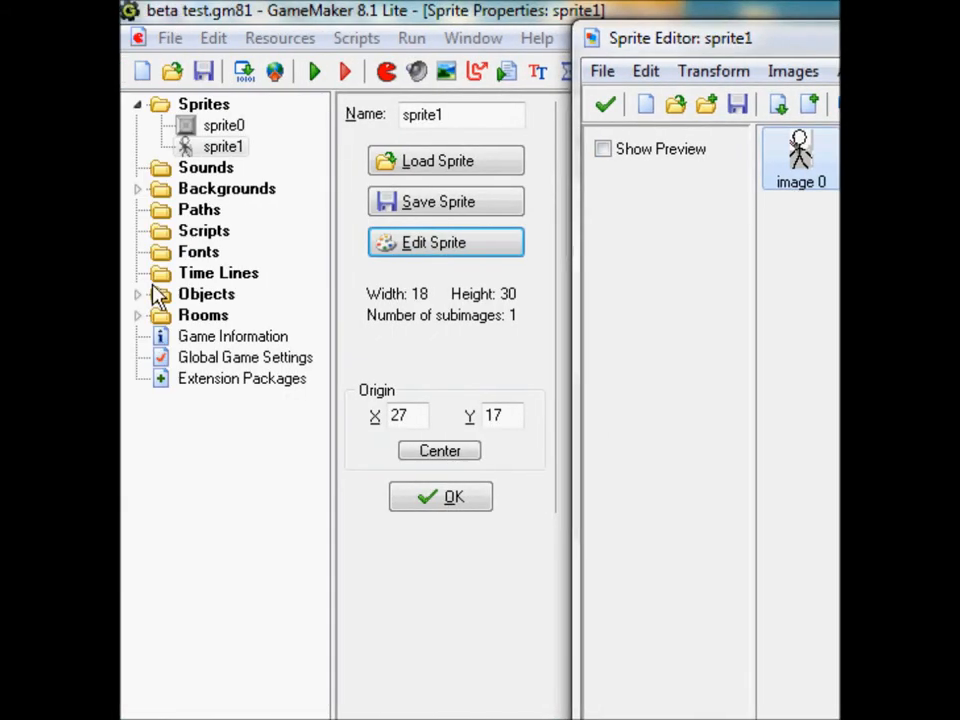
pyautogui.moveTo(260, 367)
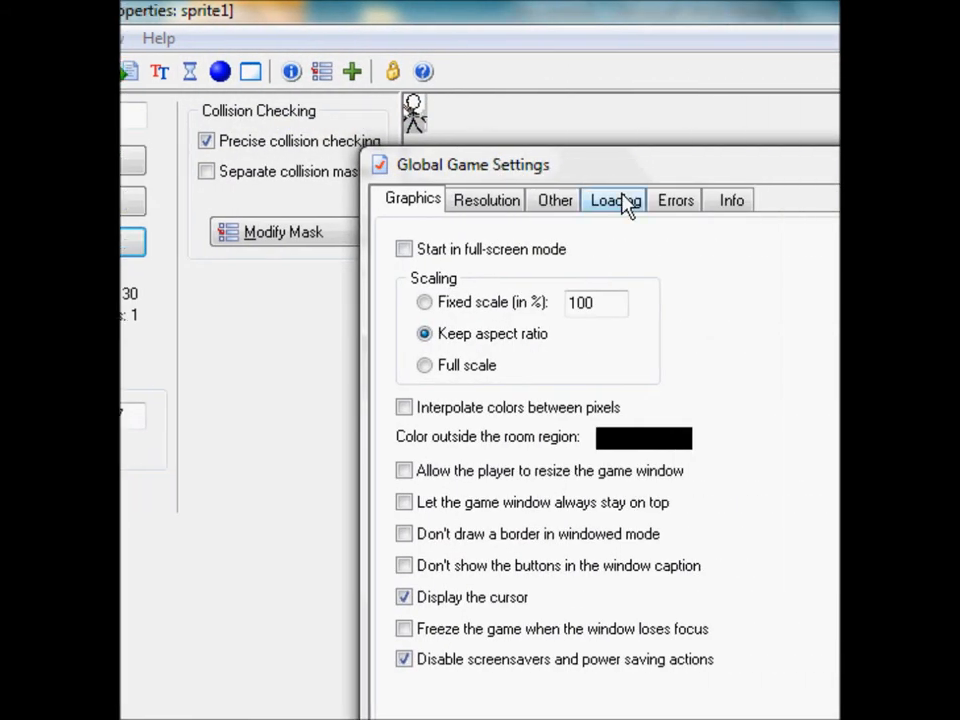
# - Review the Loading tab of Global Game Settings and accept with OK
pyautogui.click(614, 200)
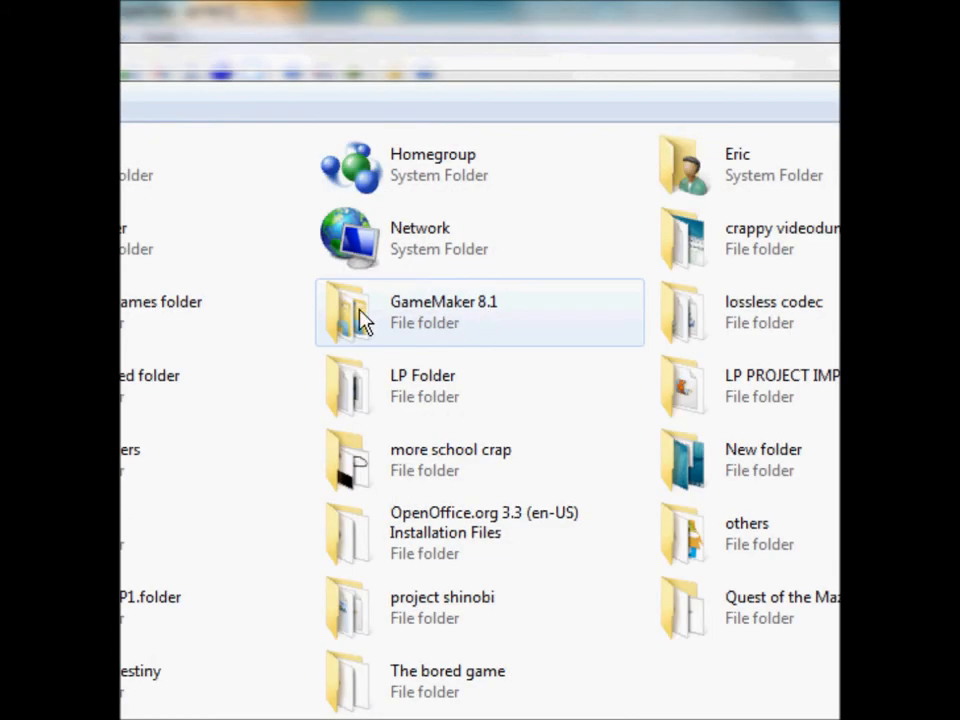
pyautogui.scroll(-3)
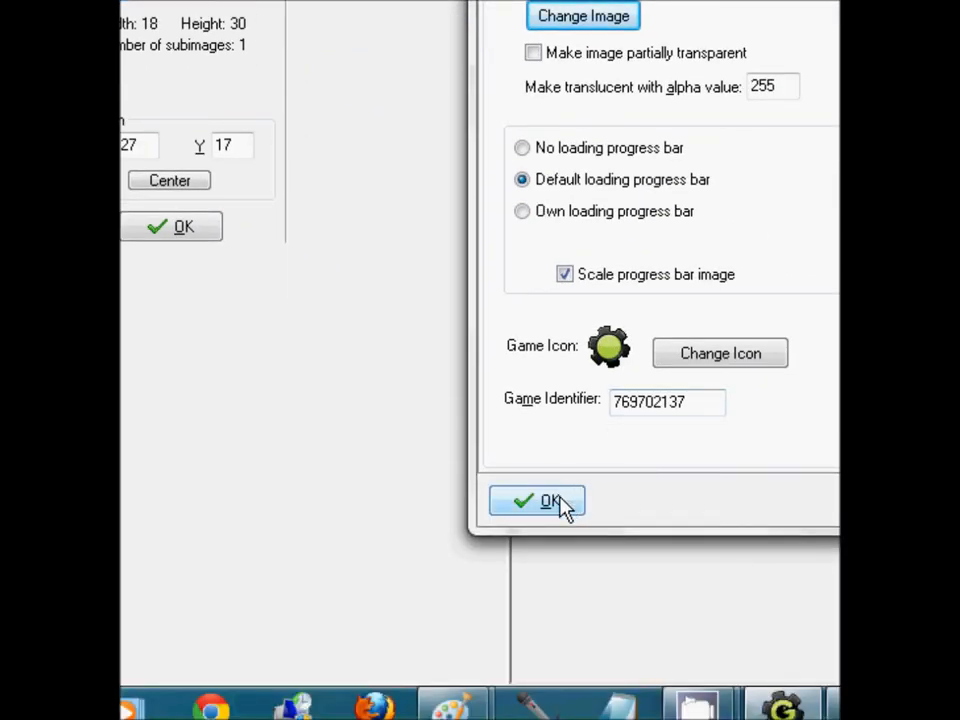
pyautogui.click(537, 500)
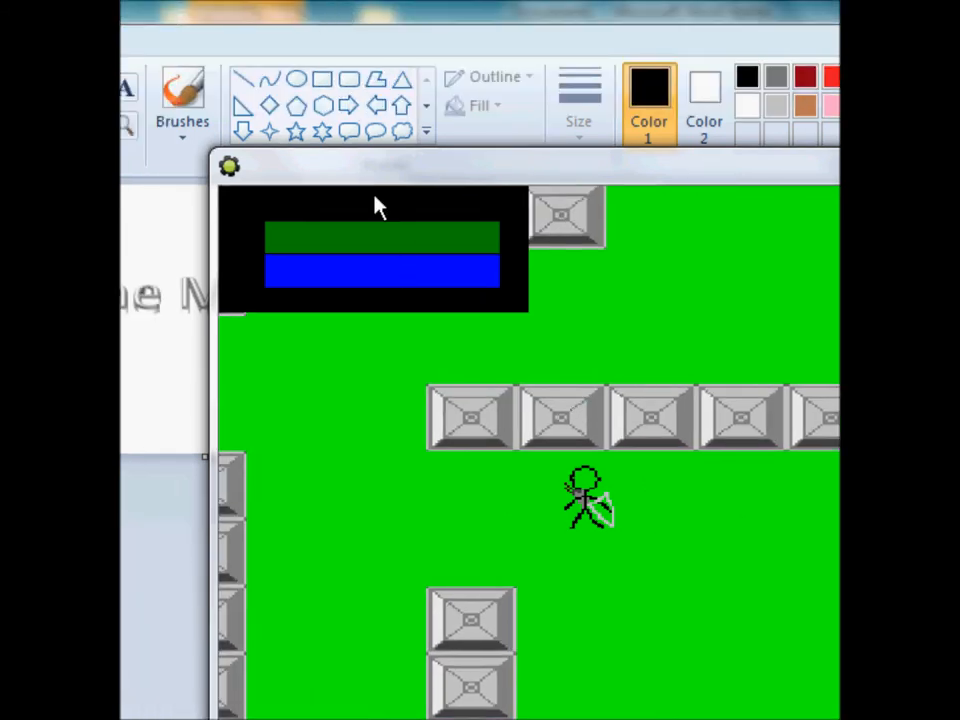
pyautogui.moveTo(390, 243)
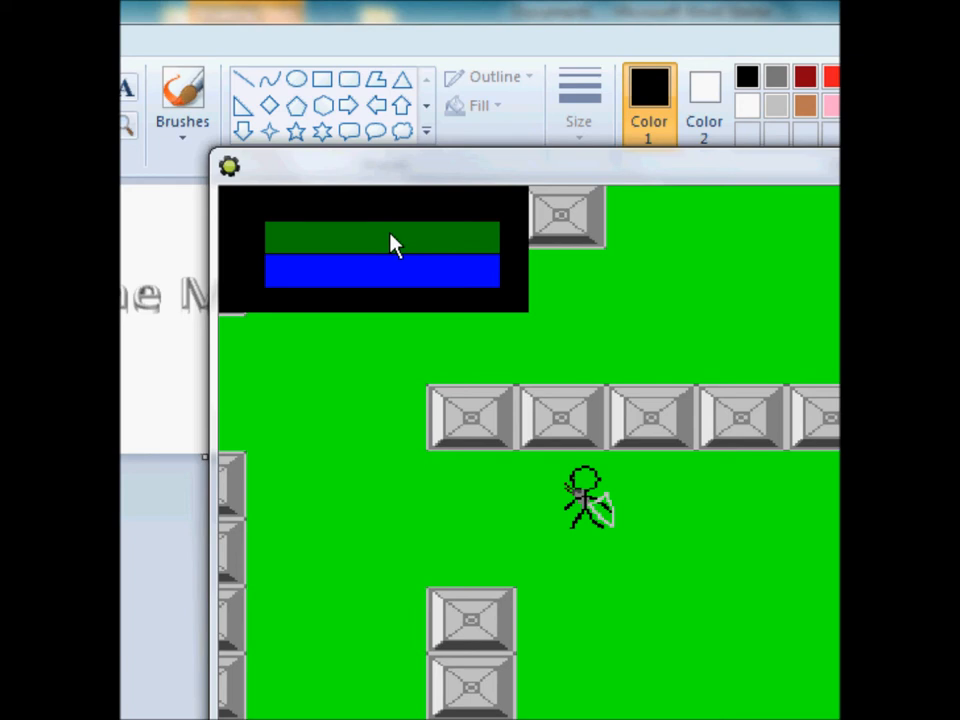
pyautogui.moveTo(390, 198)
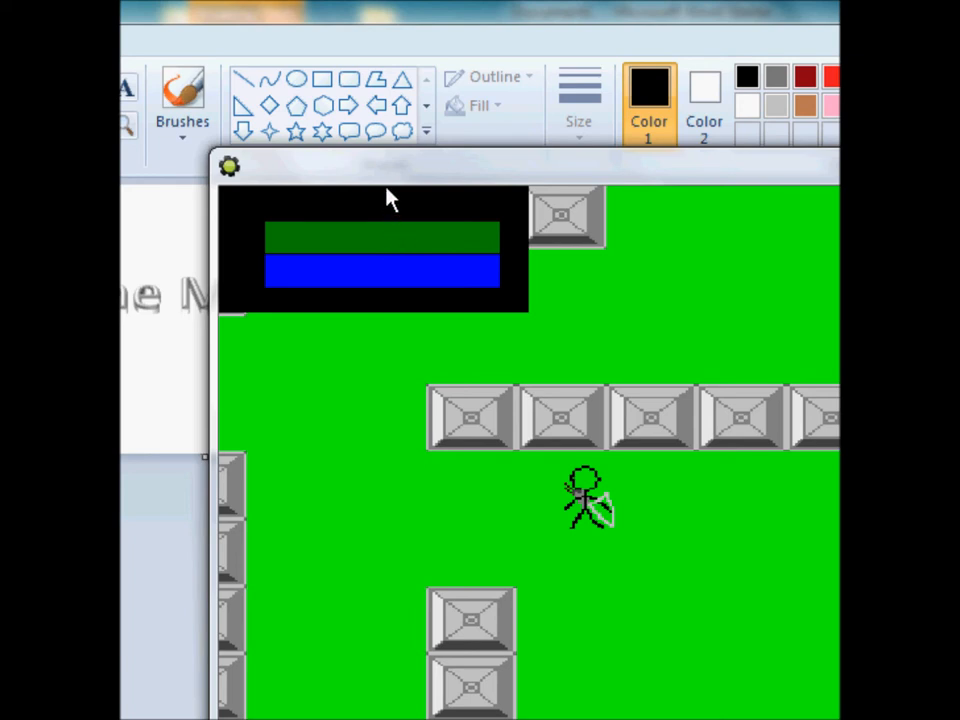
pyautogui.moveTo(415, 260)
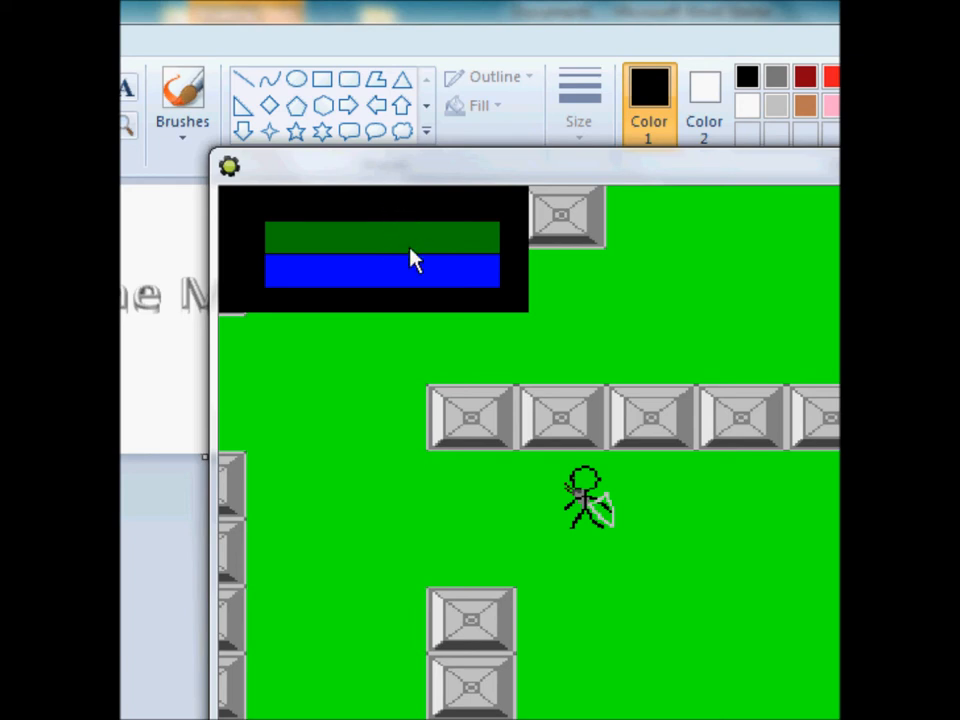
pyautogui.moveTo(413, 283)
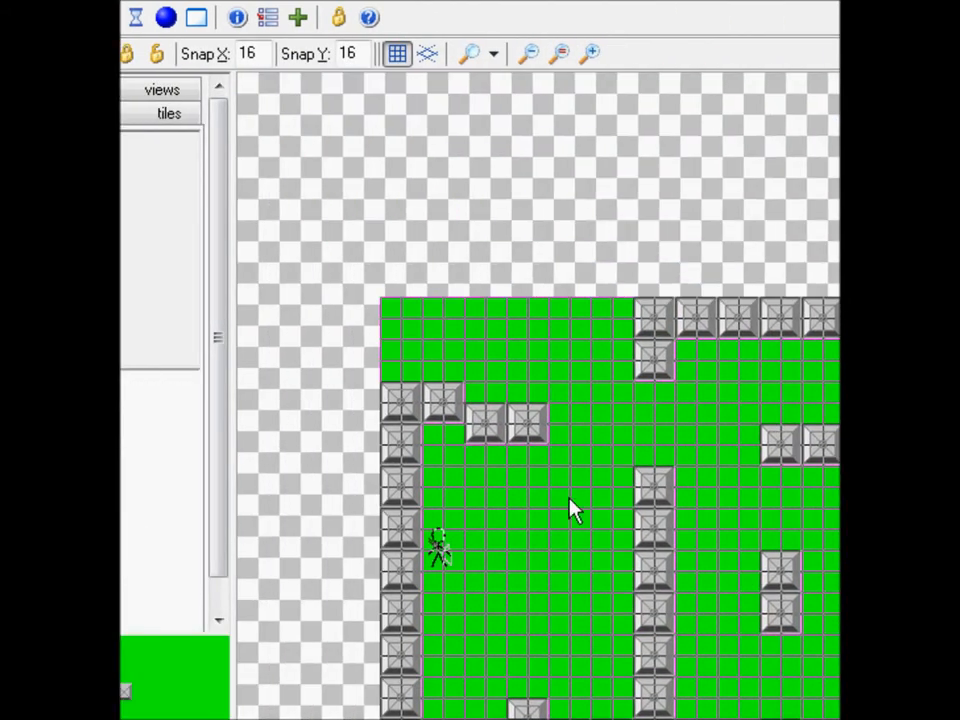
pyautogui.moveTo(585, 320)
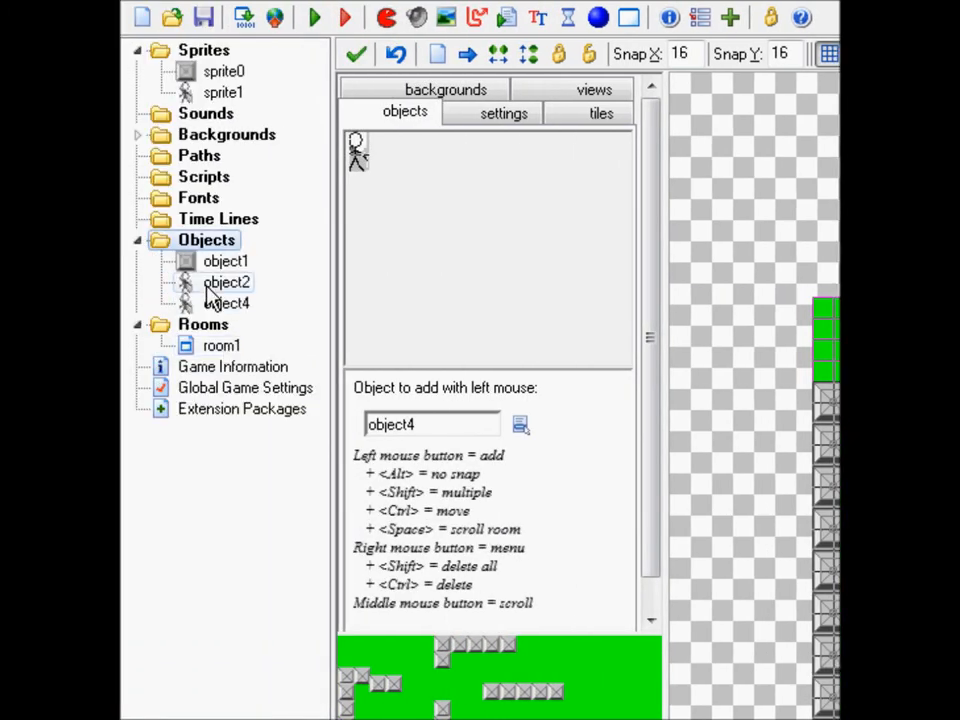
# - Confirm object4's HP and DF start at 100, then open its health-bar Draw code
pyautogui.doubleClick(227, 303)
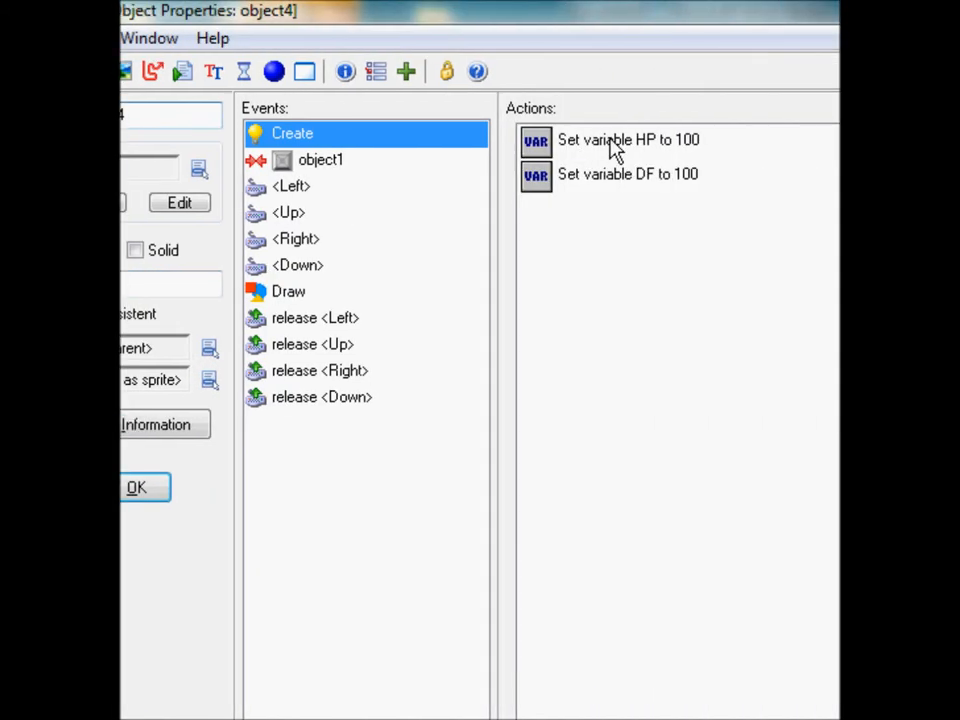
pyautogui.doubleClick(628, 139)
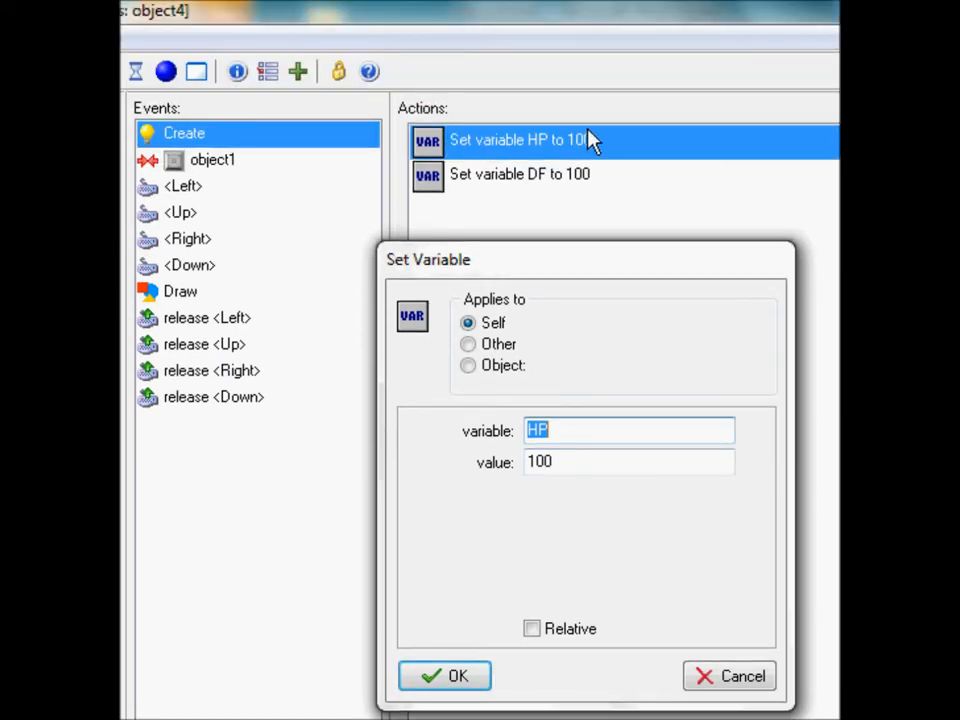
pyautogui.moveTo(658, 334)
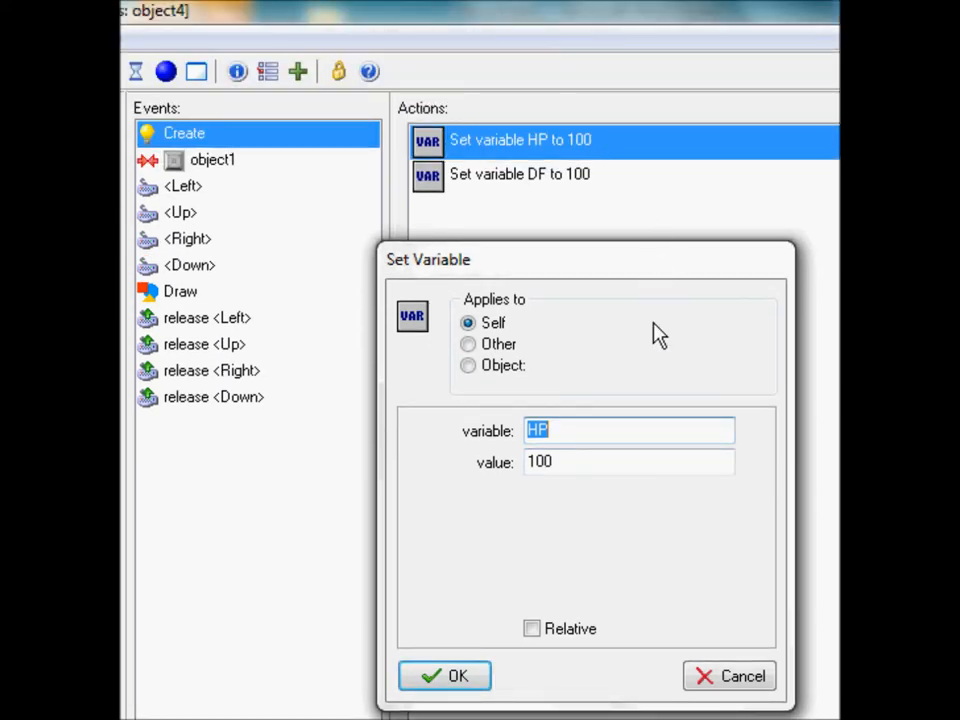
pyautogui.click(444, 676)
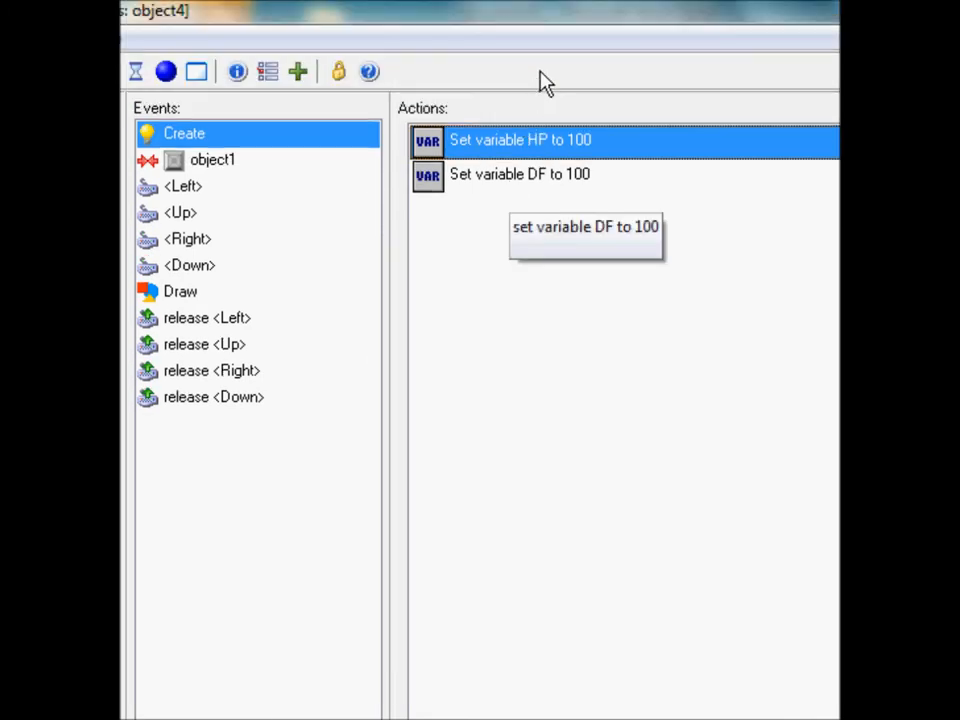
pyautogui.click(520, 174)
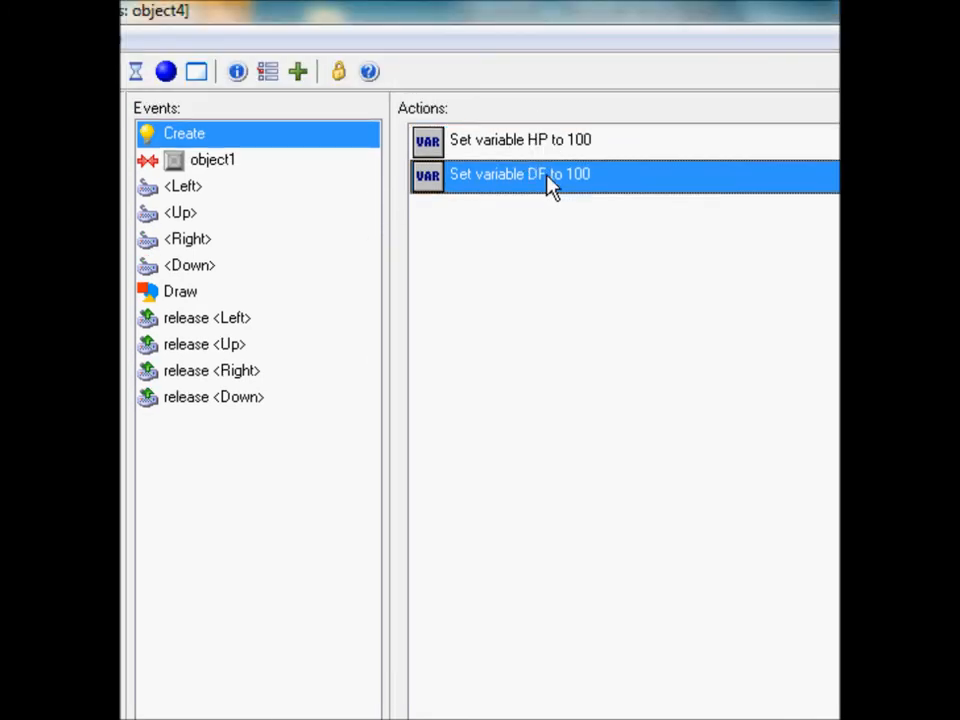
pyautogui.doubleClick(519, 173)
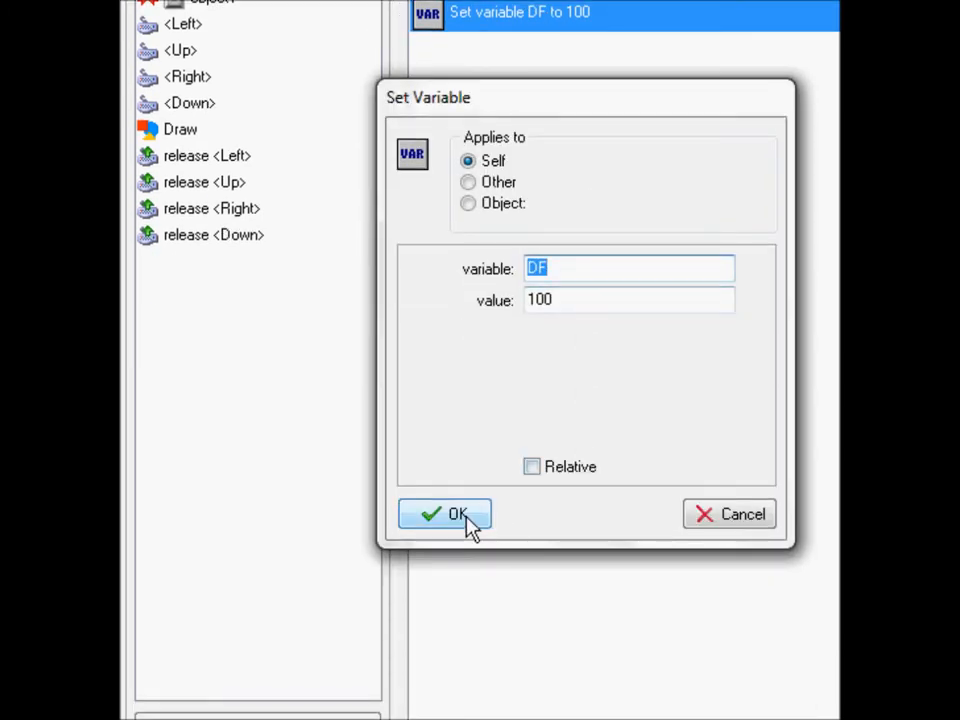
pyautogui.click(444, 513)
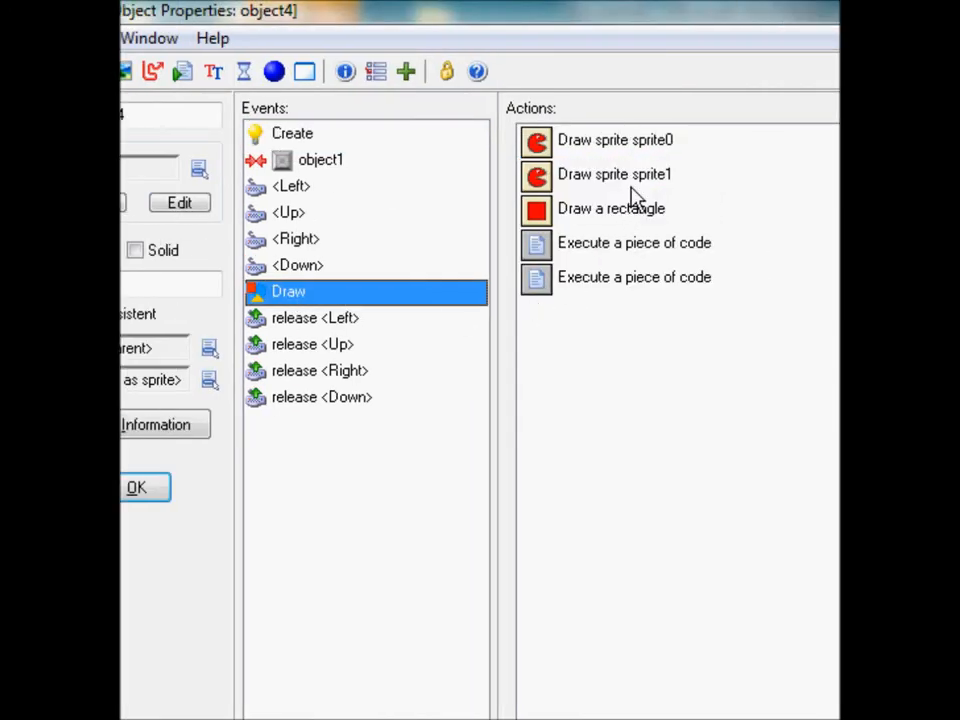
pyautogui.moveTo(658, 218)
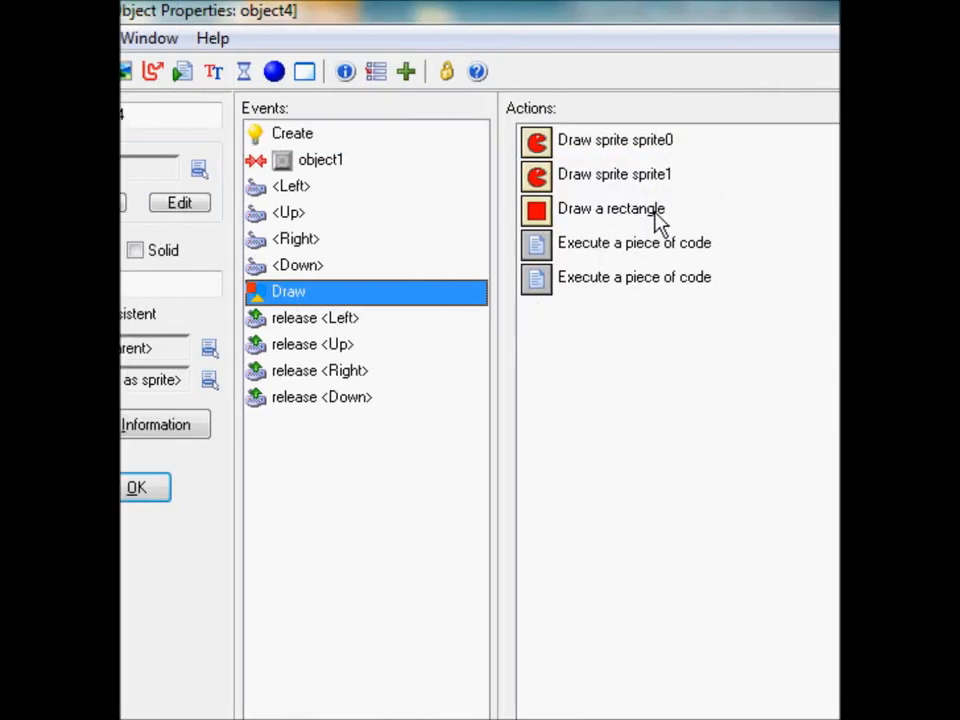
pyautogui.click(611, 208)
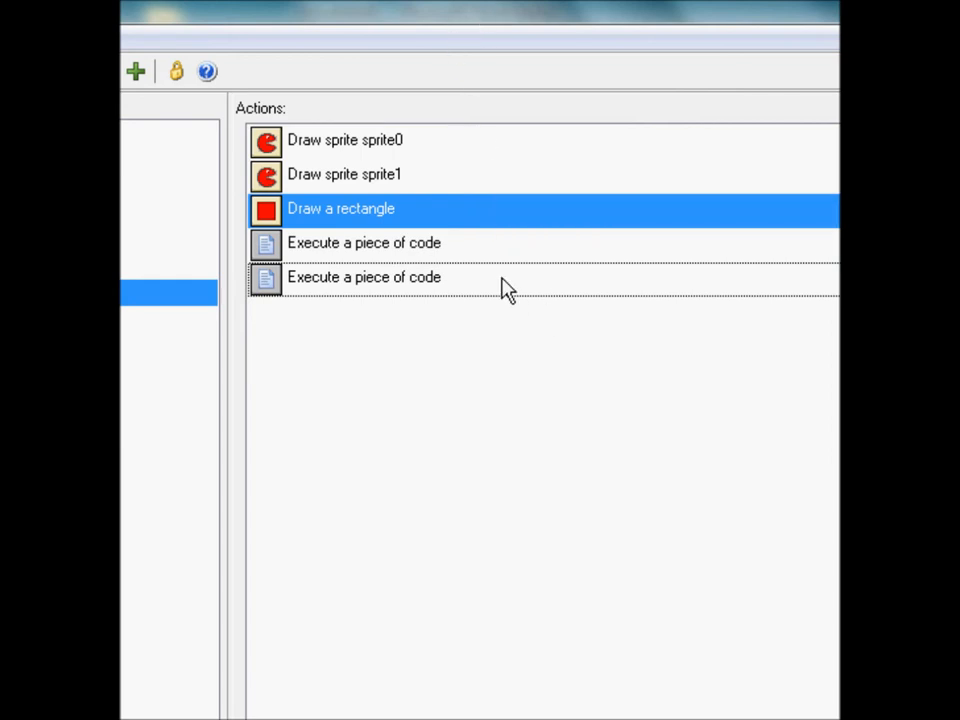
pyautogui.doubleClick(363, 277)
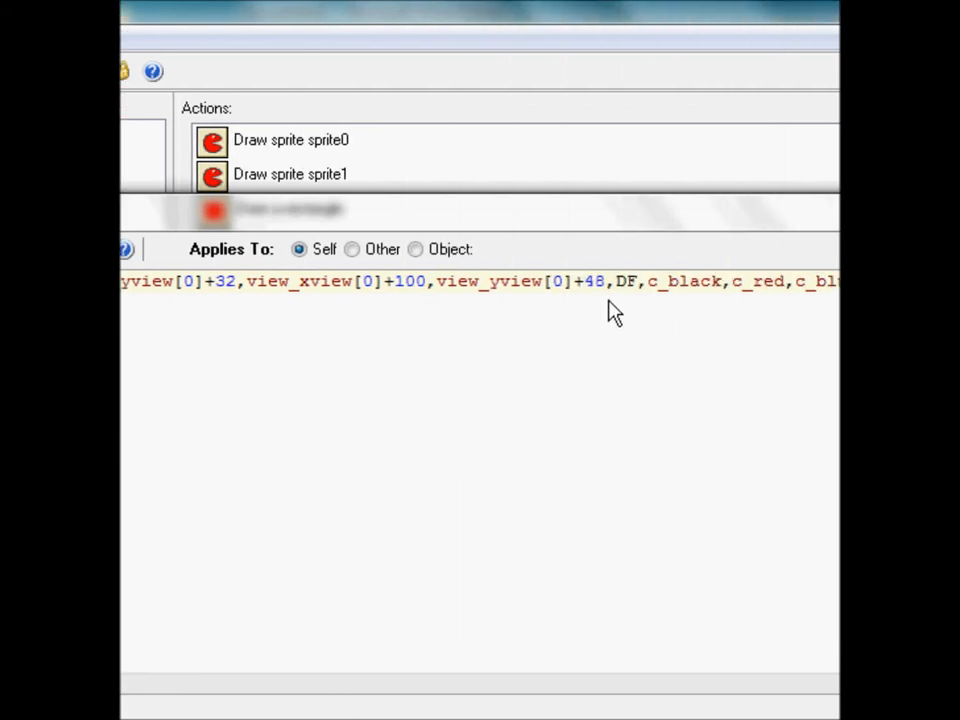
# - Add a third Execute Code action to object4's Draw event
pyautogui.moveTo(615, 281); pyautogui.dragTo(305, 281)
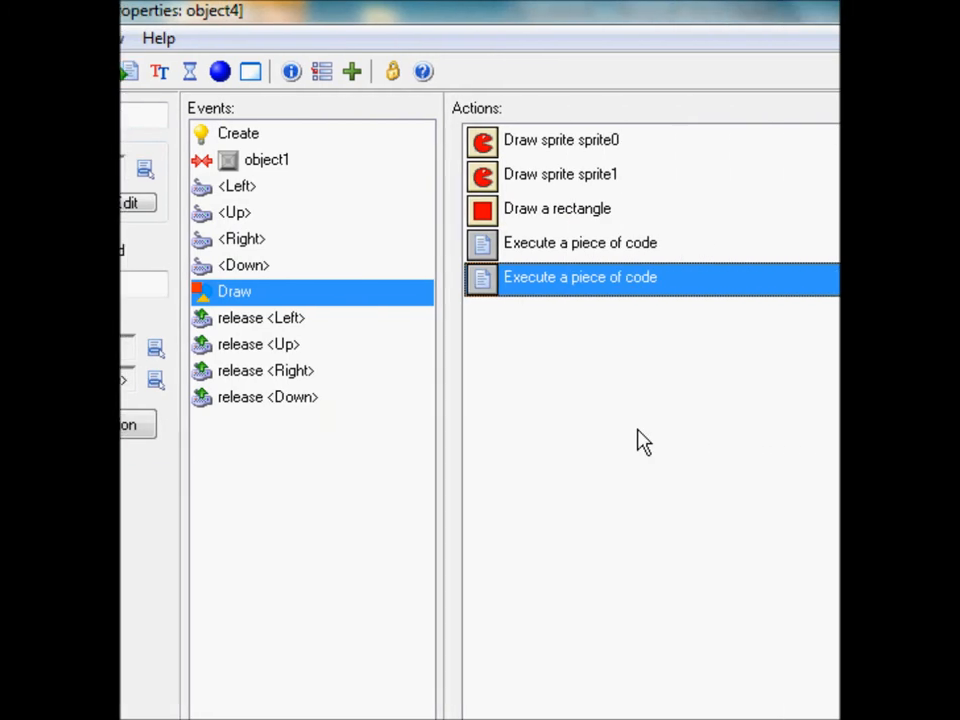
pyautogui.moveTo(565, 313)
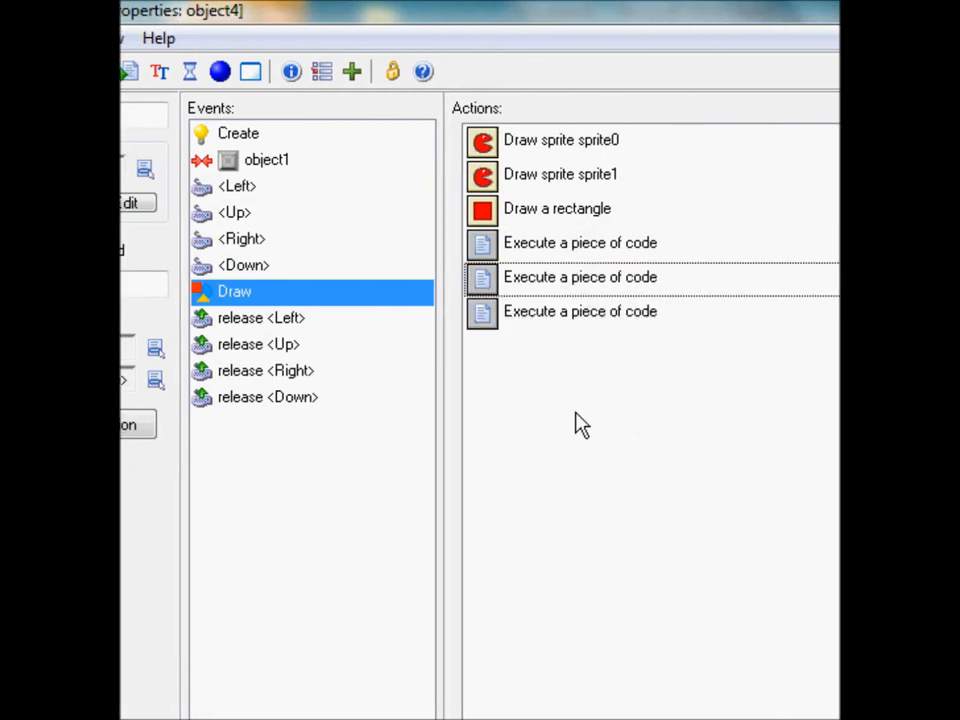
pyautogui.doubleClick(580, 277)
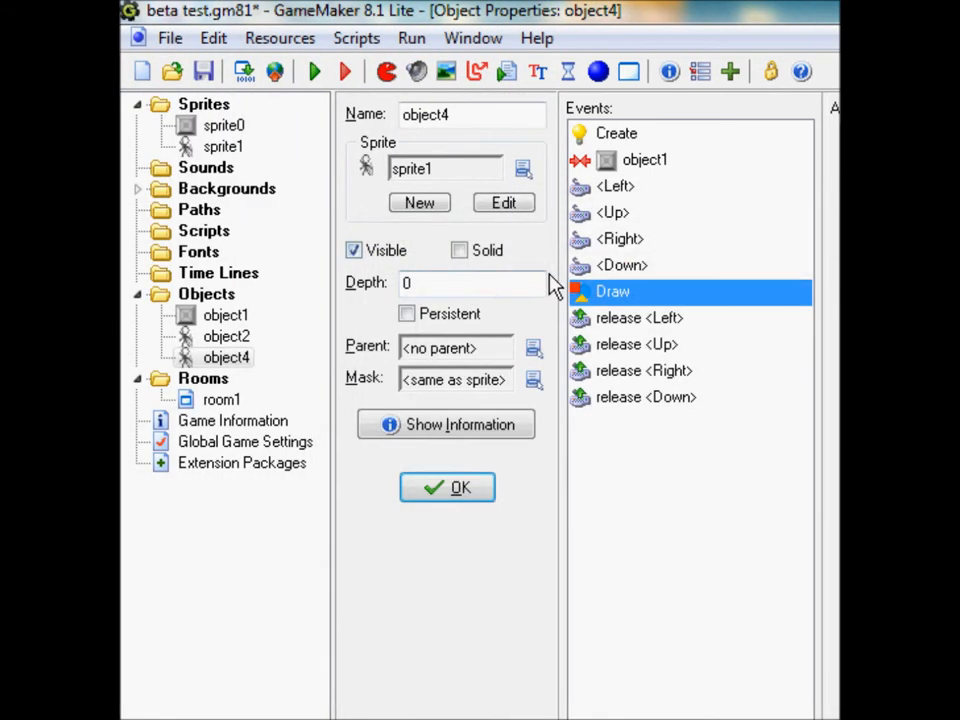
pyautogui.moveTo(650, 165)
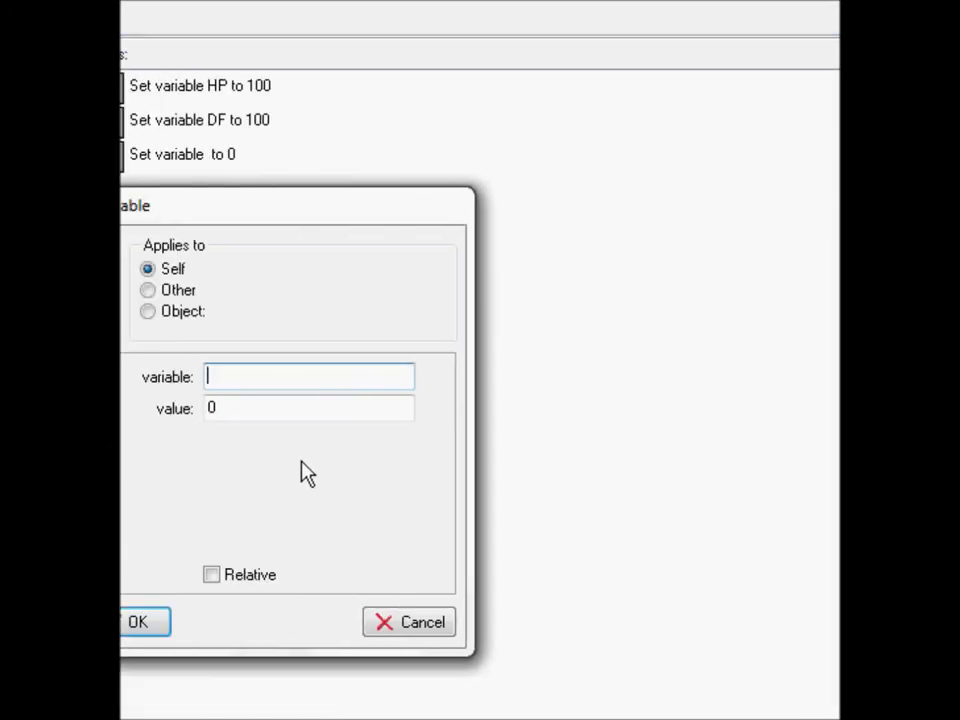
# - Enter a Keys variable with starting value 0 in object4's Create event
pyautogui.write('Keys')
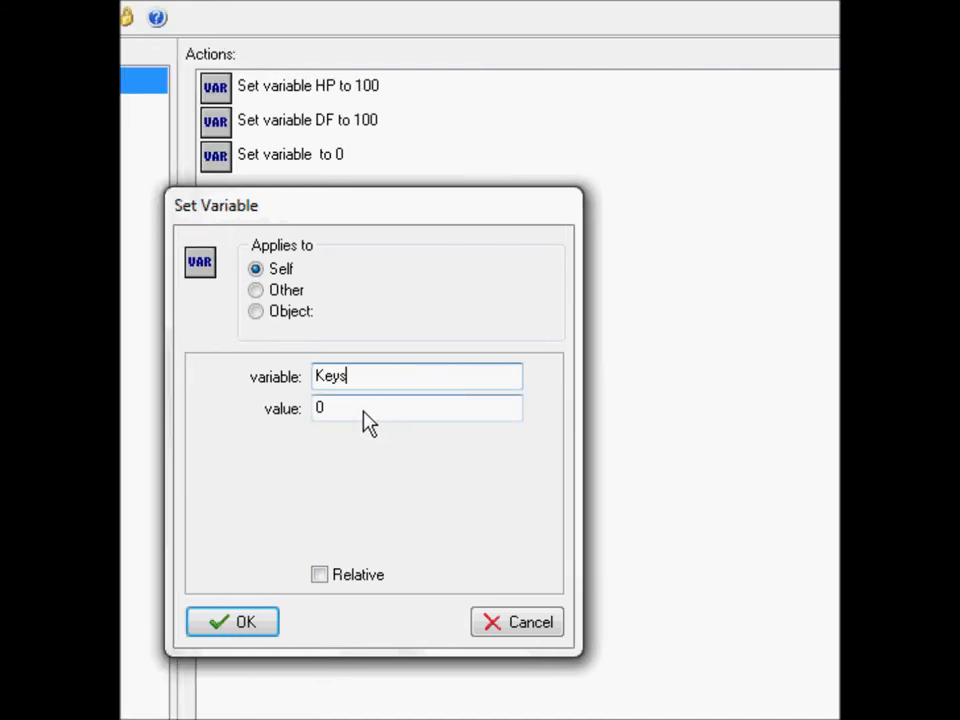
pyautogui.click(232, 621)
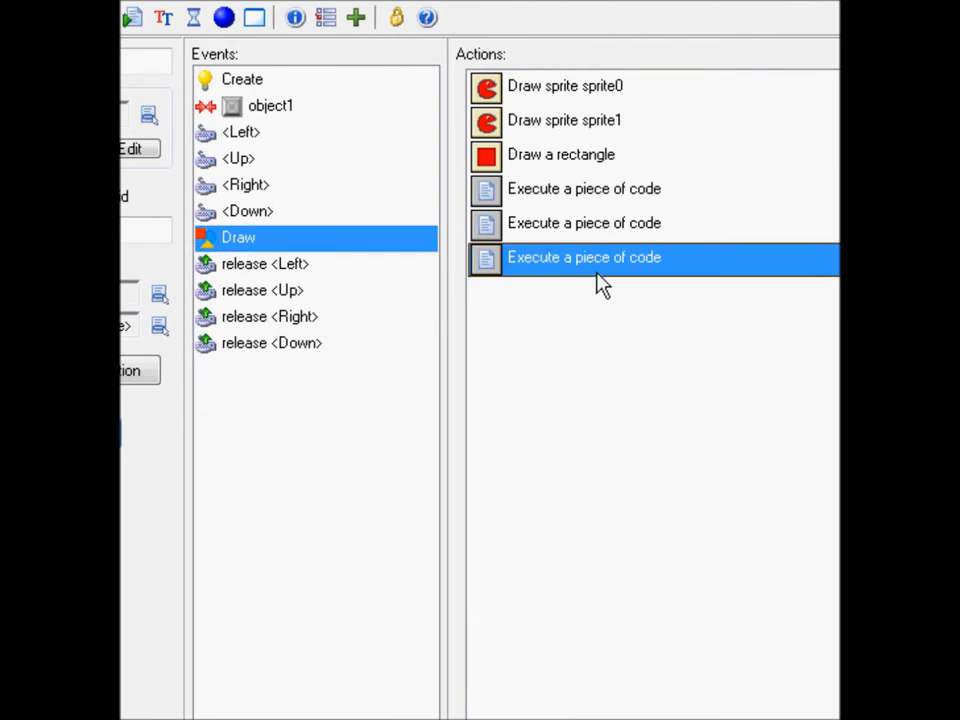
# - Open the last code action and type draw_healthbar on line 2 via autocomplete
pyautogui.doubleClick(584, 257)
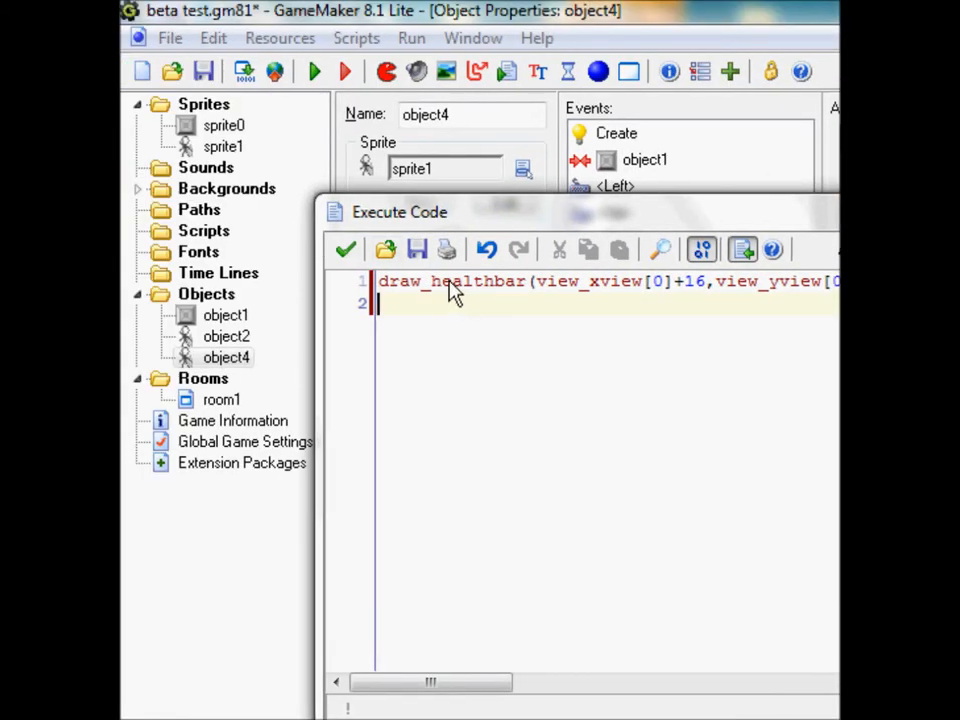
pyautogui.write('dr')
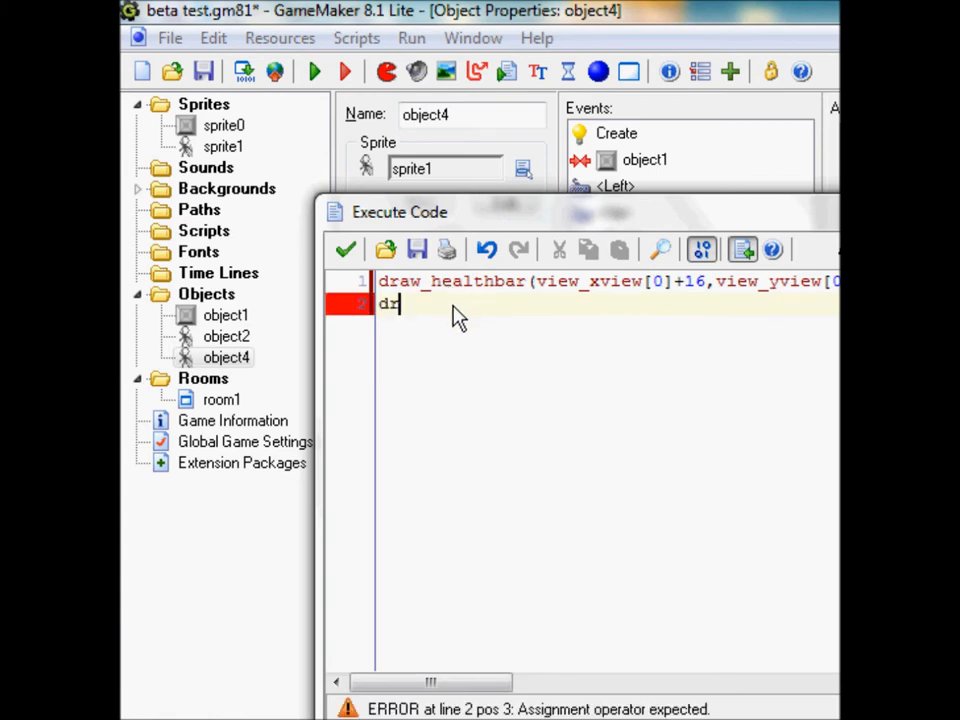
pyautogui.write('r')
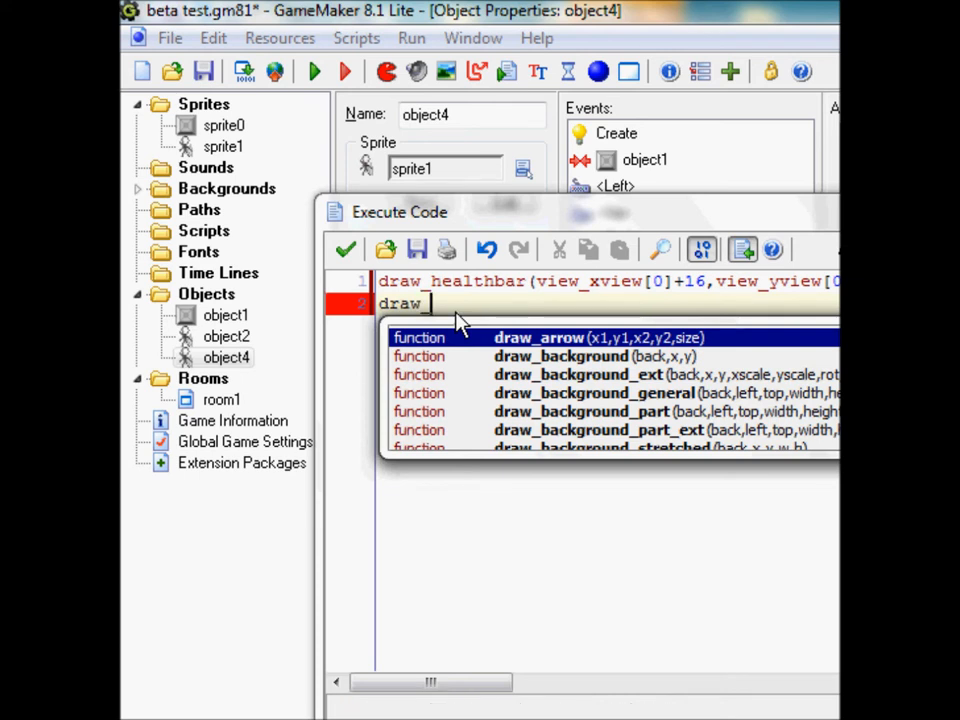
pyautogui.click(345, 249)
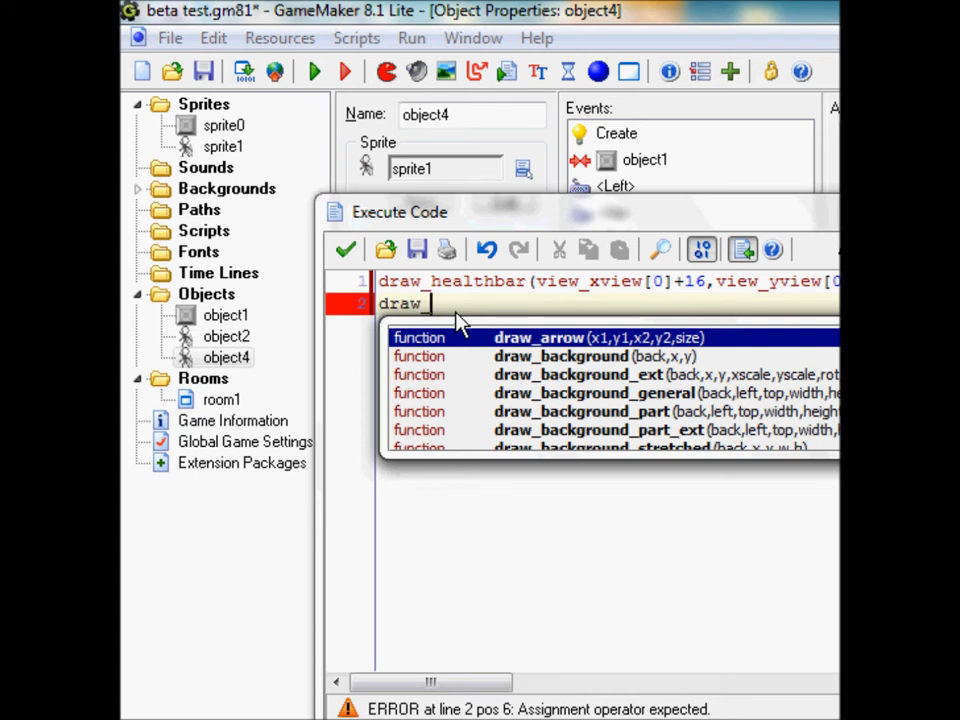
pyautogui.write('_h')
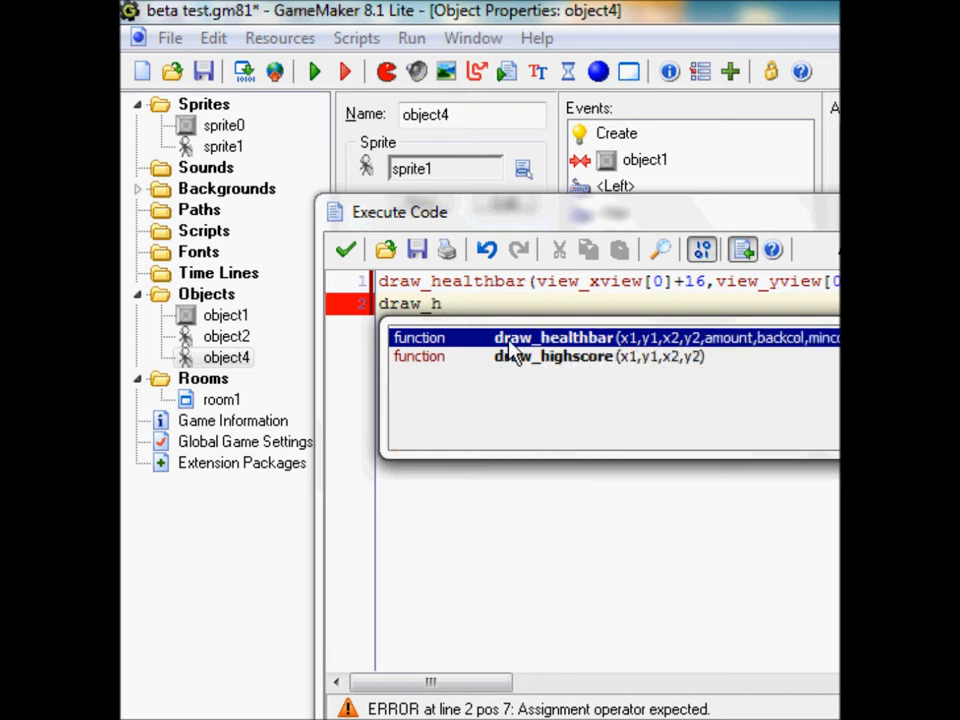
pyautogui.write('ealthbar')
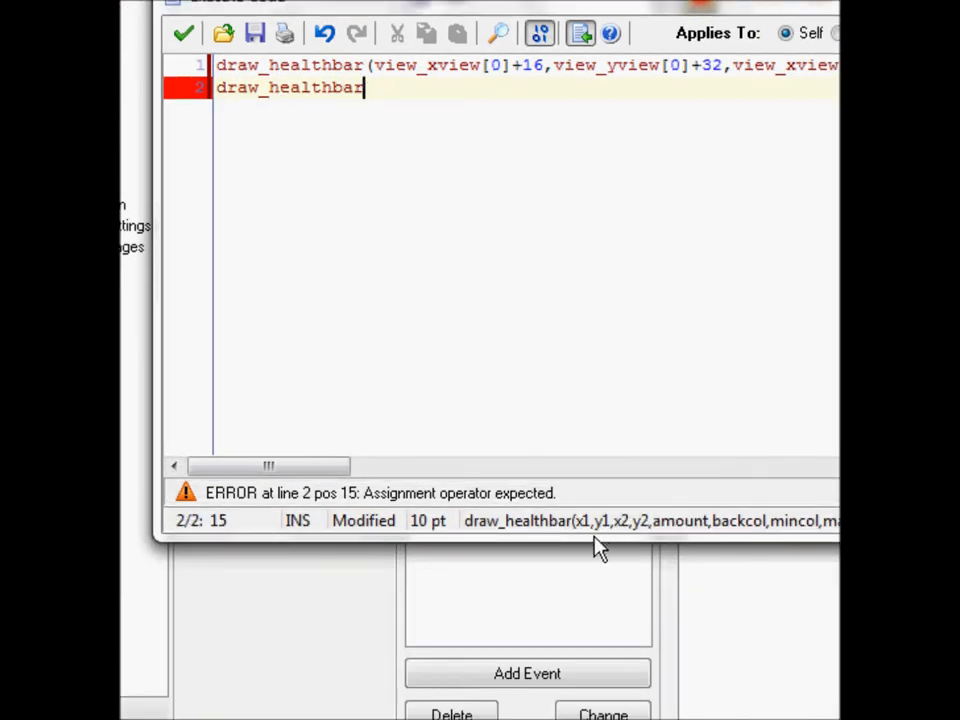
pyautogui.moveTo(650, 535)
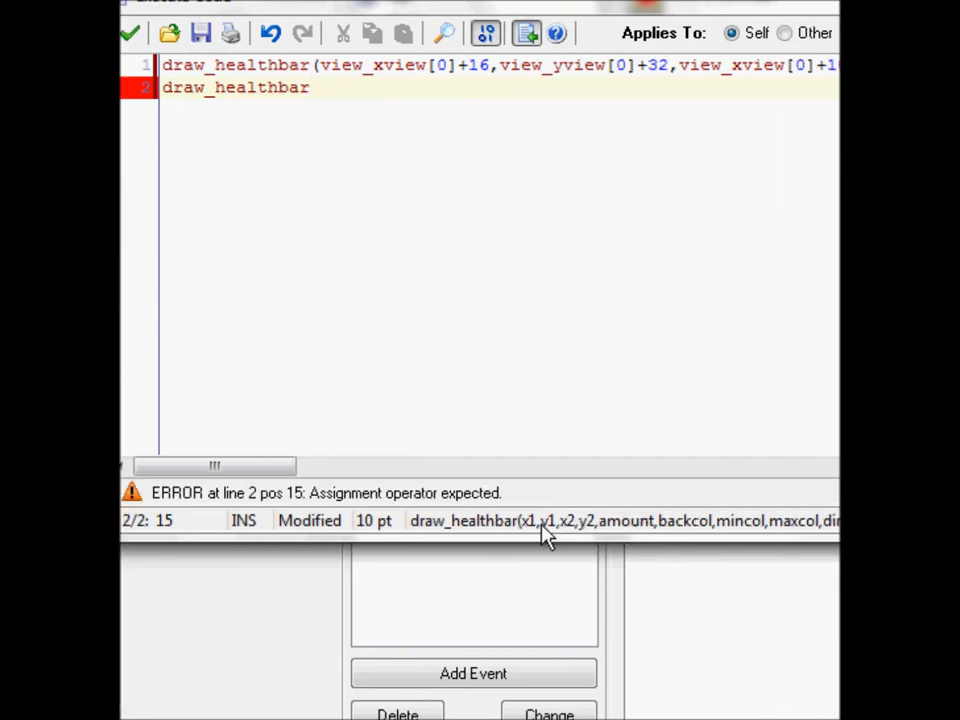
pyautogui.moveTo(625, 540)
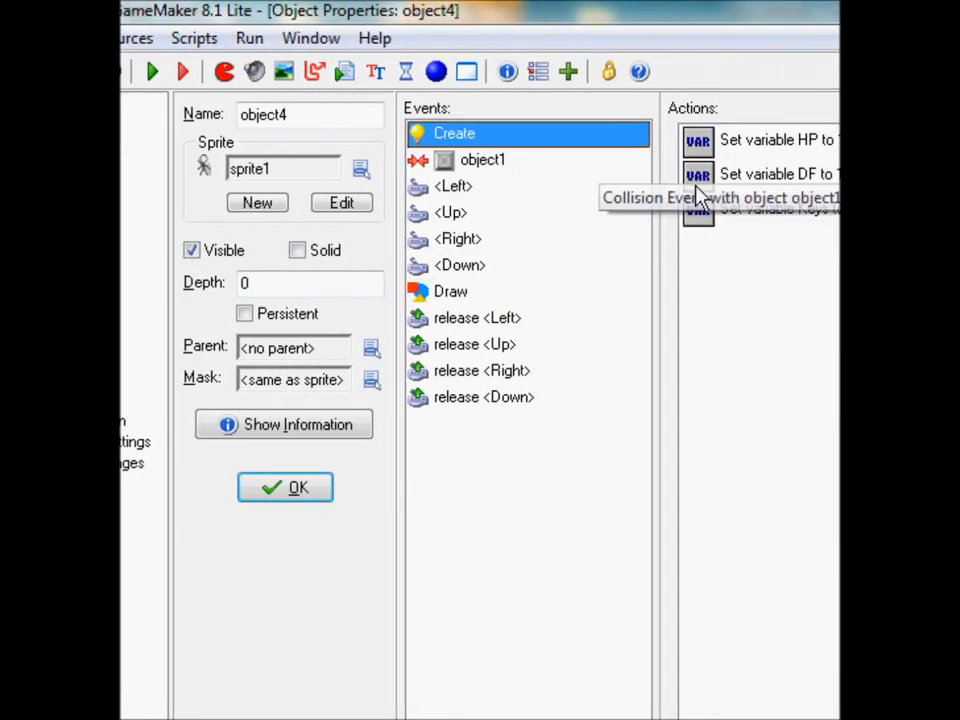
# - Check HP's starting value, then open the third Draw code action with draw_healthbar
pyautogui.doubleClick(775, 140)
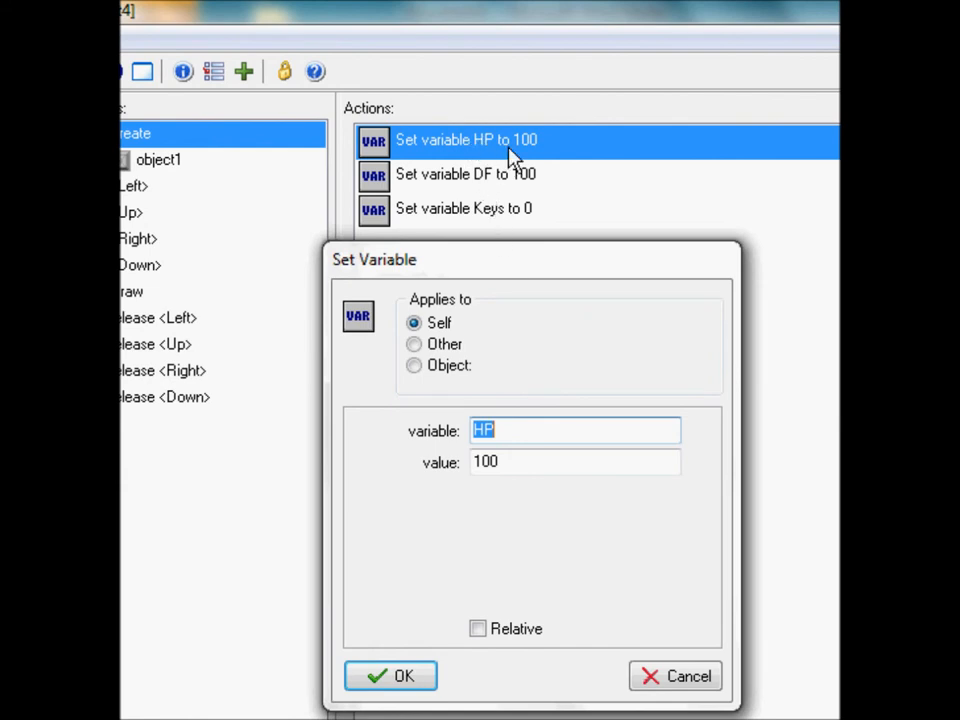
pyautogui.click(390, 676)
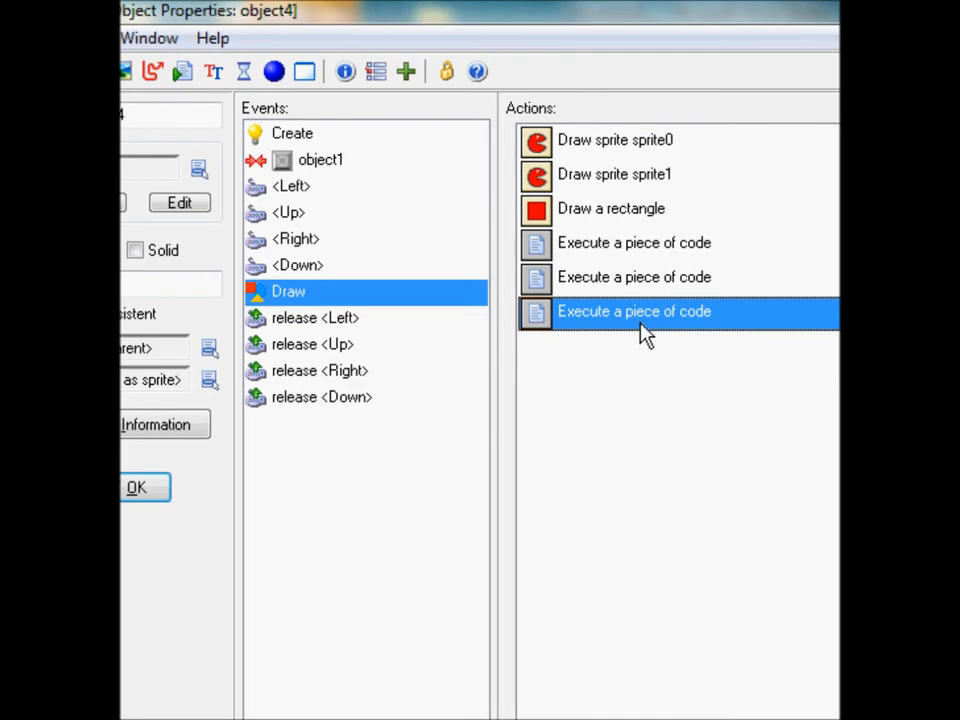
pyautogui.doubleClick(634, 311)
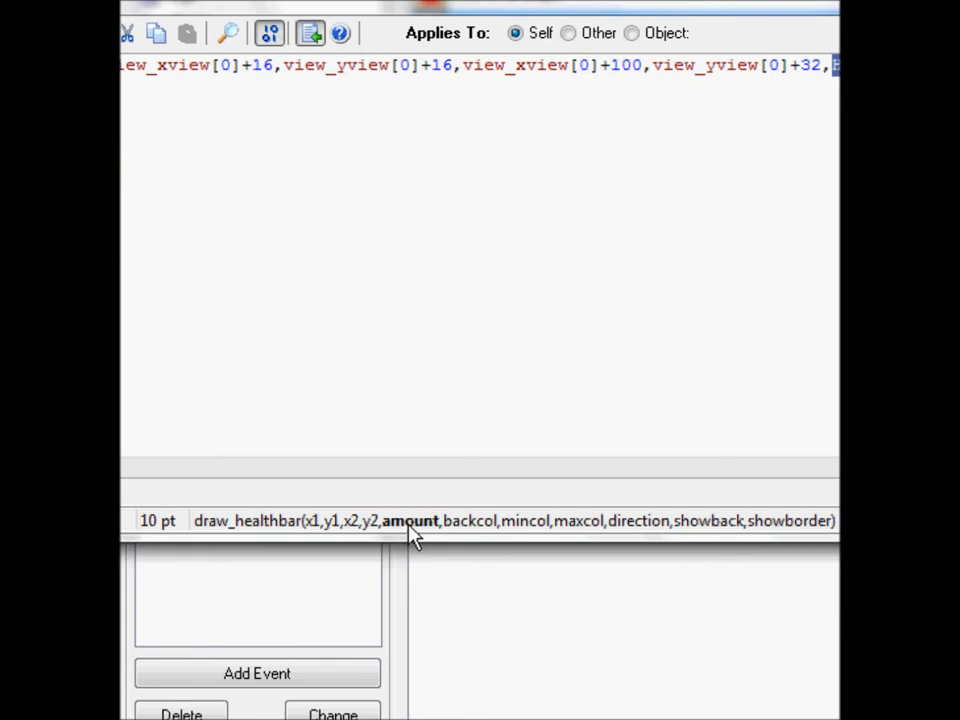
pyautogui.moveTo(440, 530)
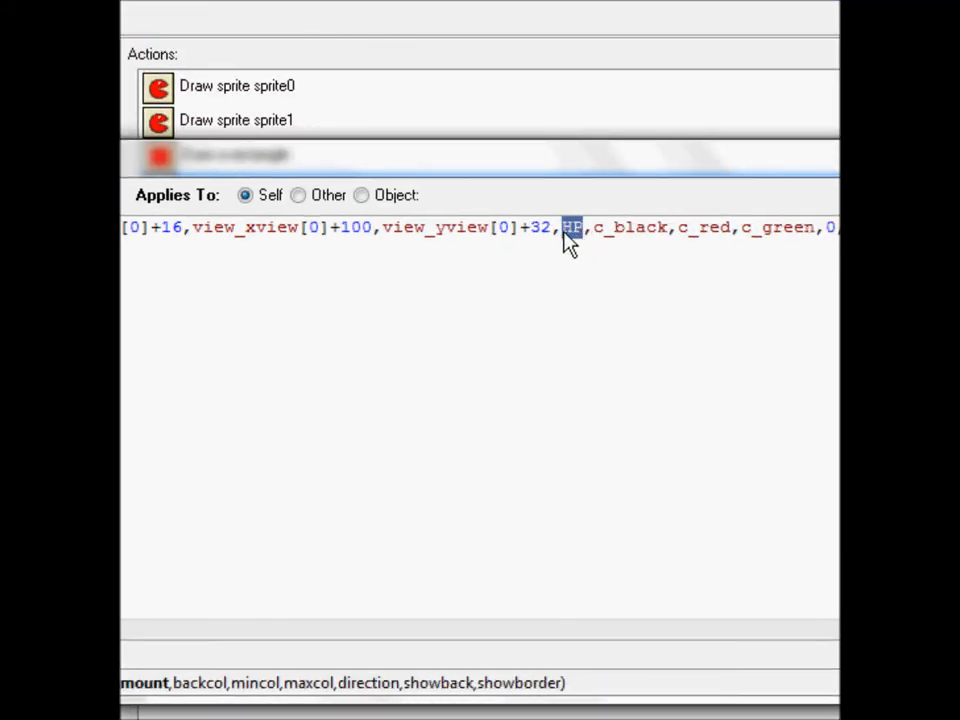
pyautogui.moveTo(573, 250)
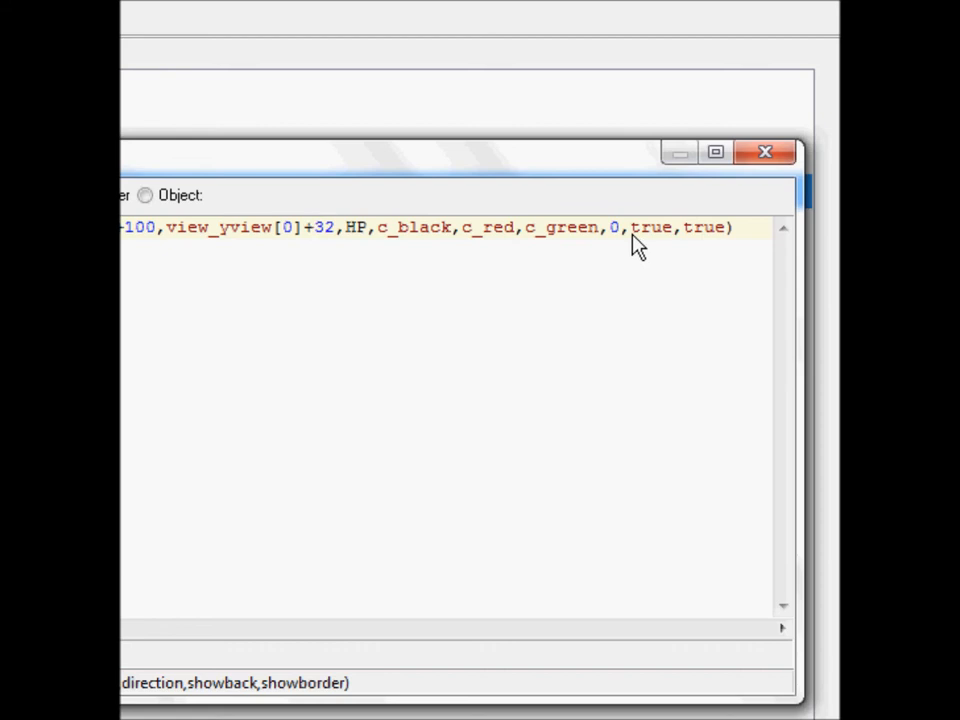
pyautogui.click(314, 227)
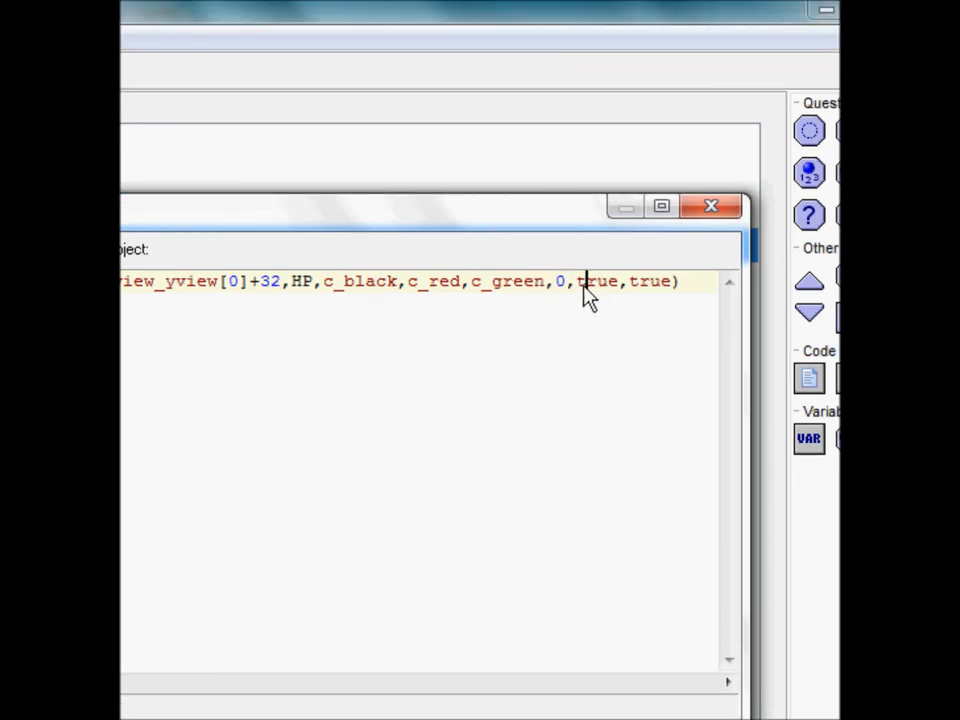
pyautogui.doubleClick(596, 281)
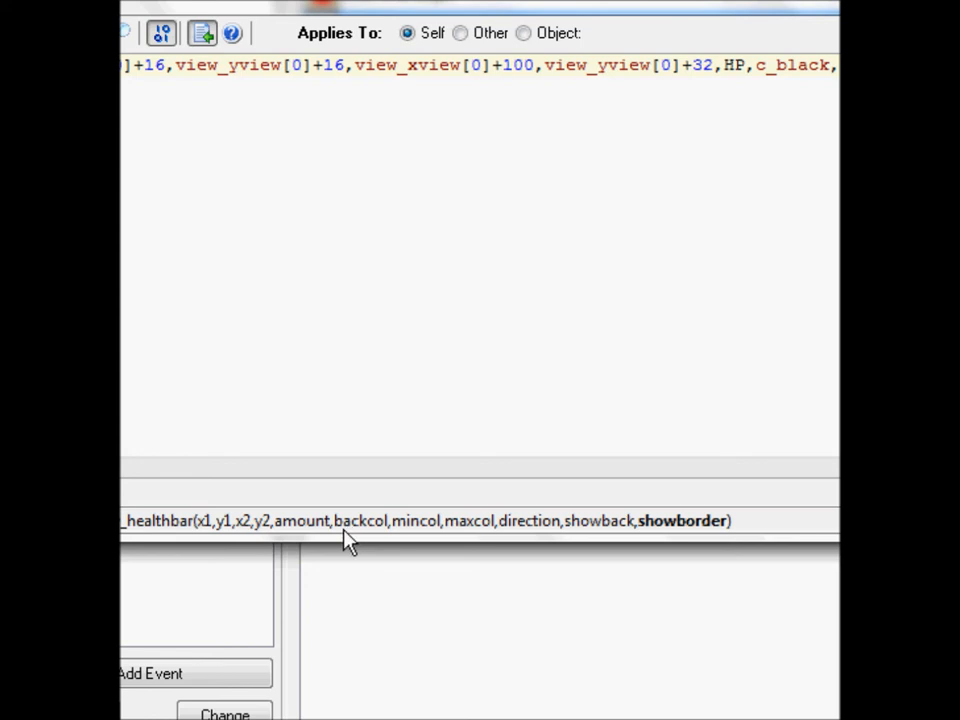
pyautogui.moveTo(360, 535)
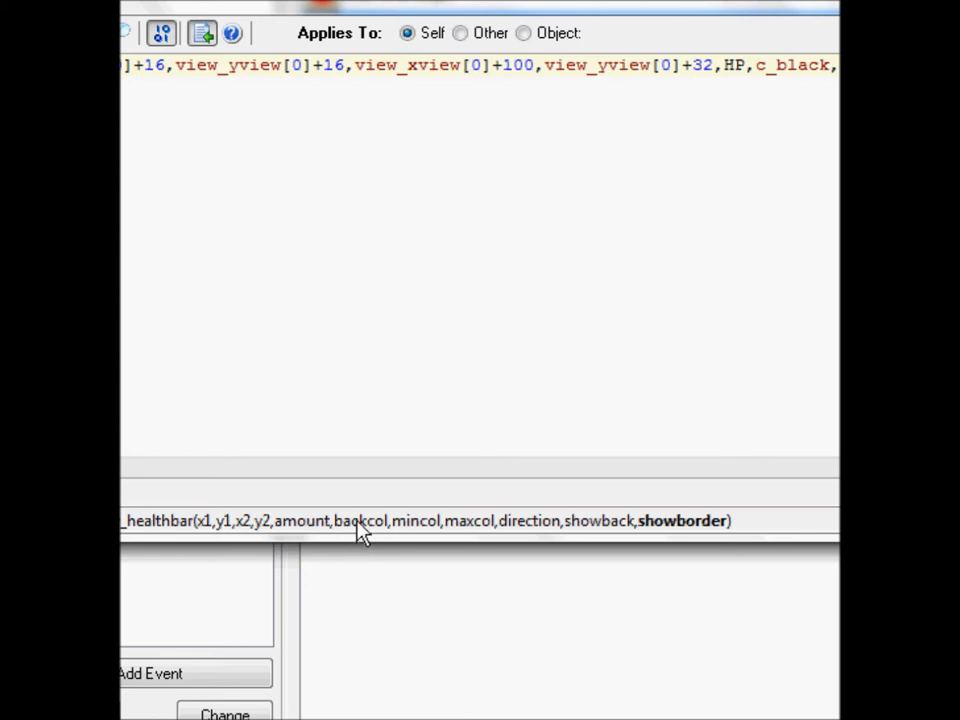
pyautogui.moveTo(398, 540)
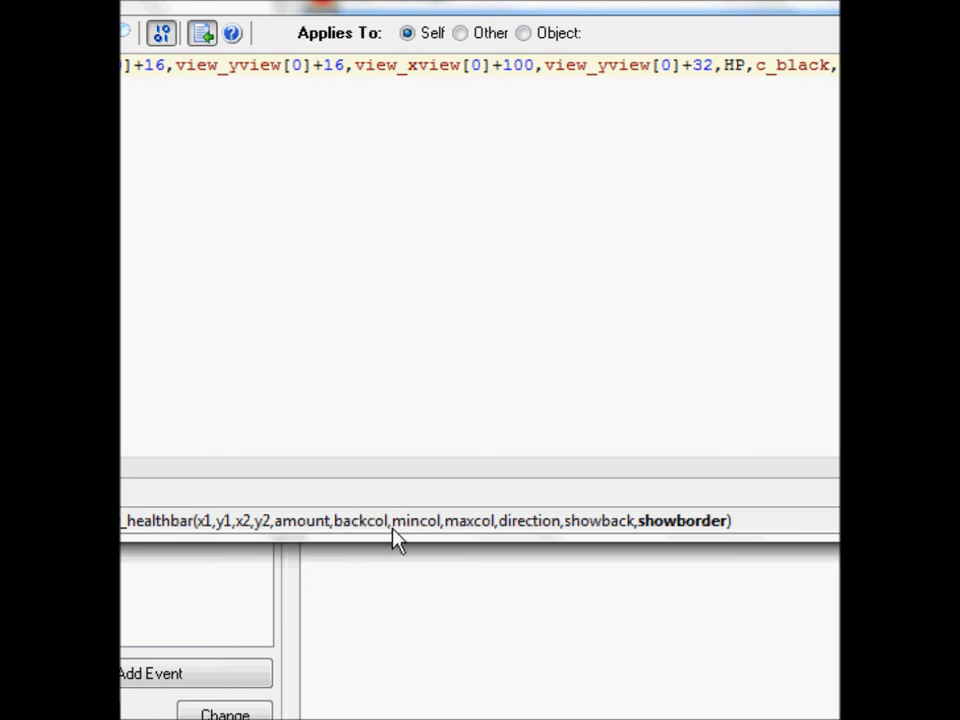
pyautogui.moveTo(417, 537)
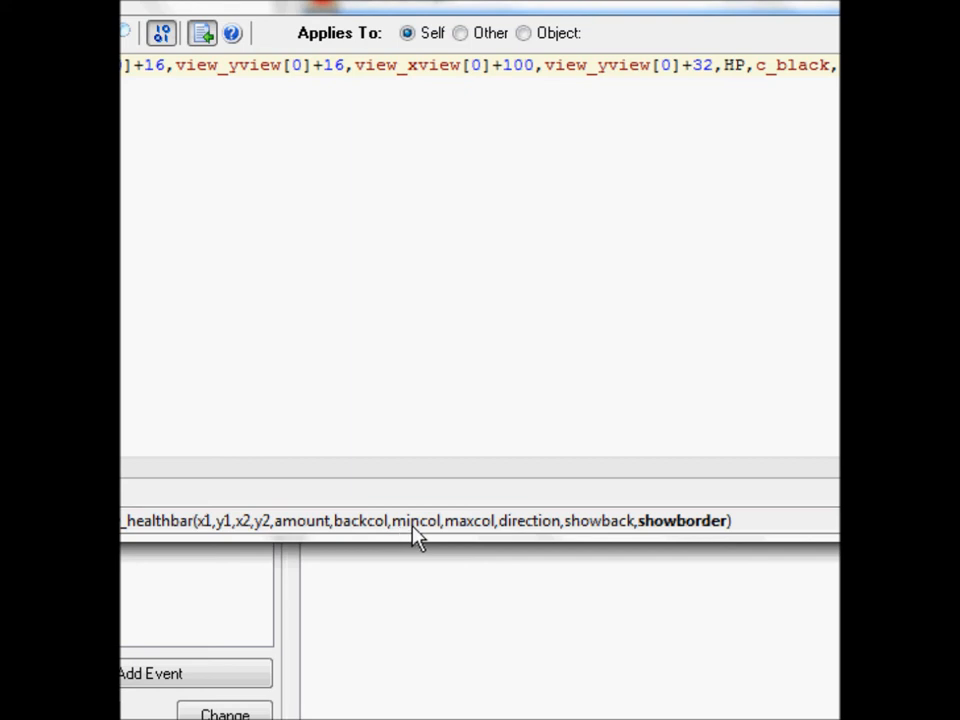
pyautogui.moveTo(428, 530)
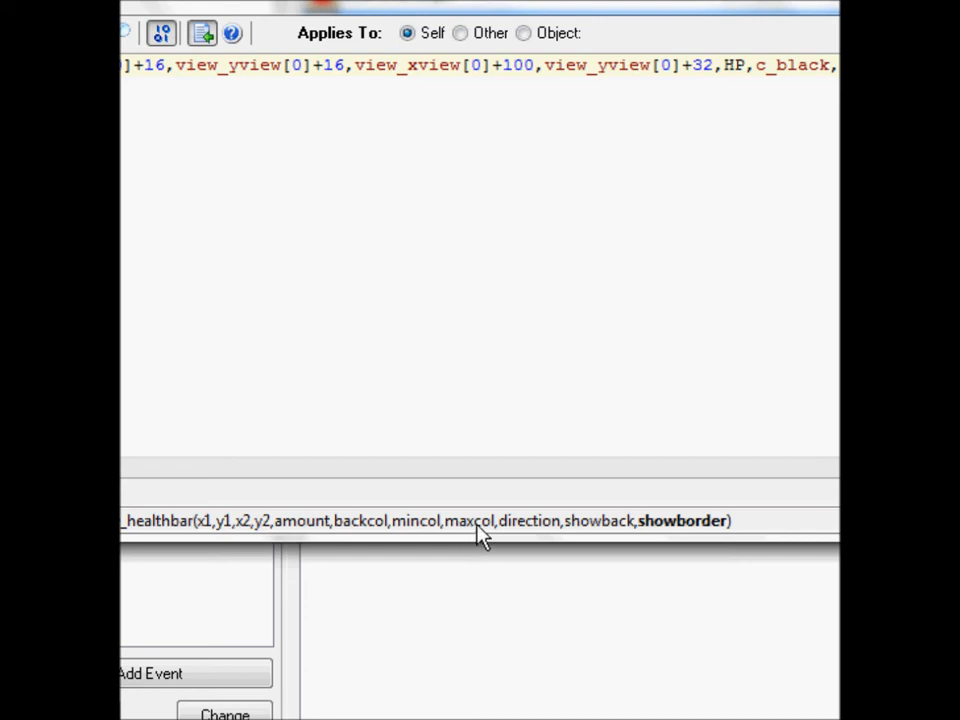
pyautogui.moveTo(528, 532)
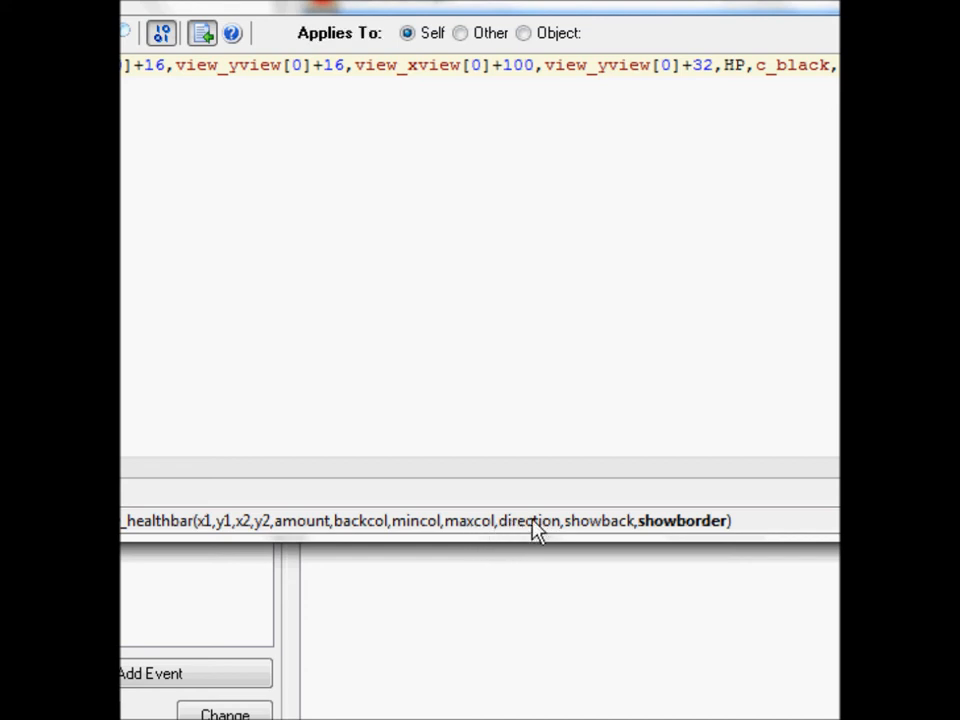
pyautogui.moveTo(548, 530)
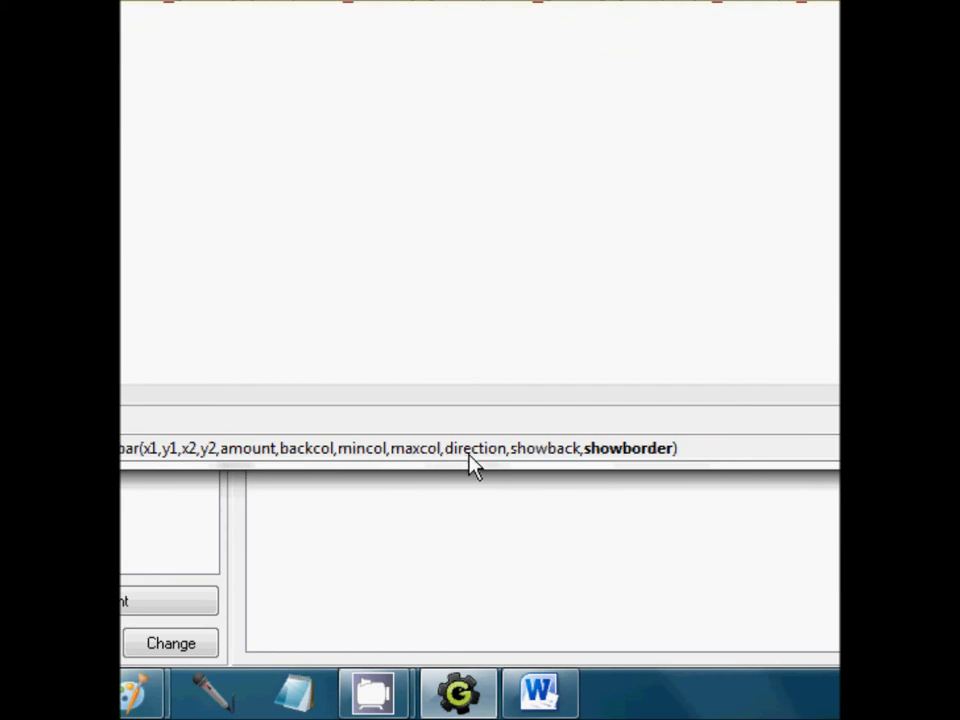
pyautogui.moveTo(545, 463)
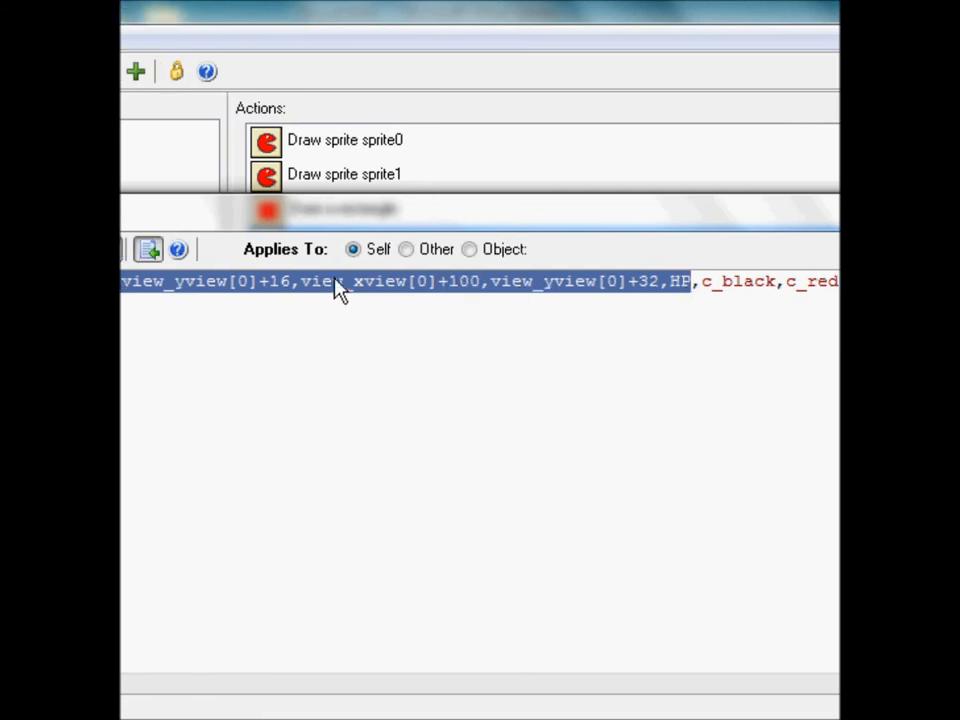
pyautogui.moveTo(432, 301)
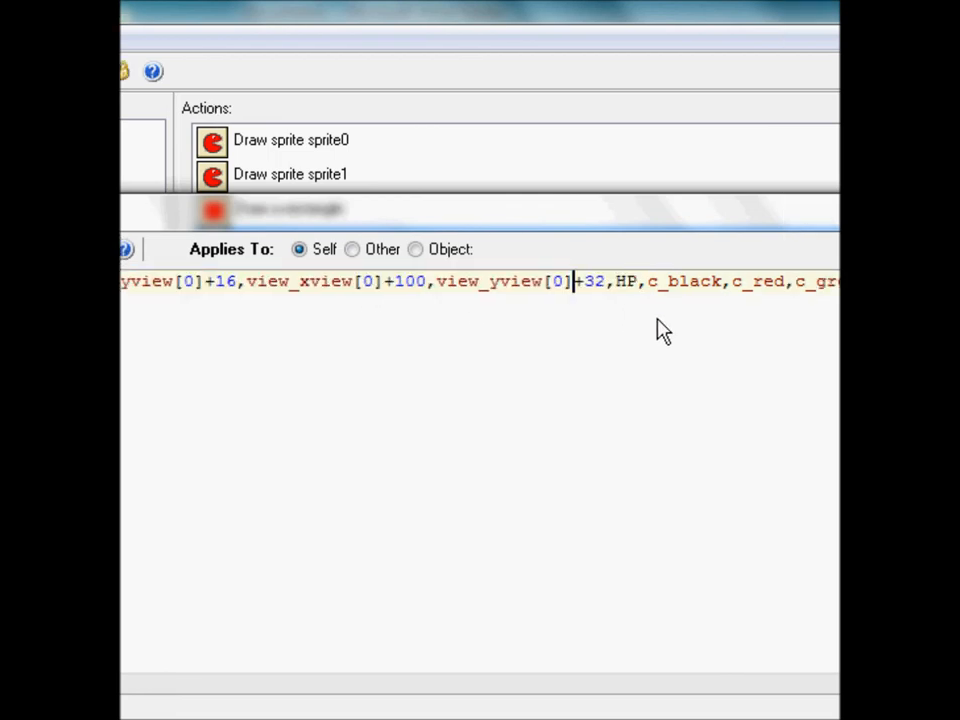
# - Compare object2's Draw event rectangle settings with object4's properties and the maze room
pyautogui.doubleClick(628, 281)
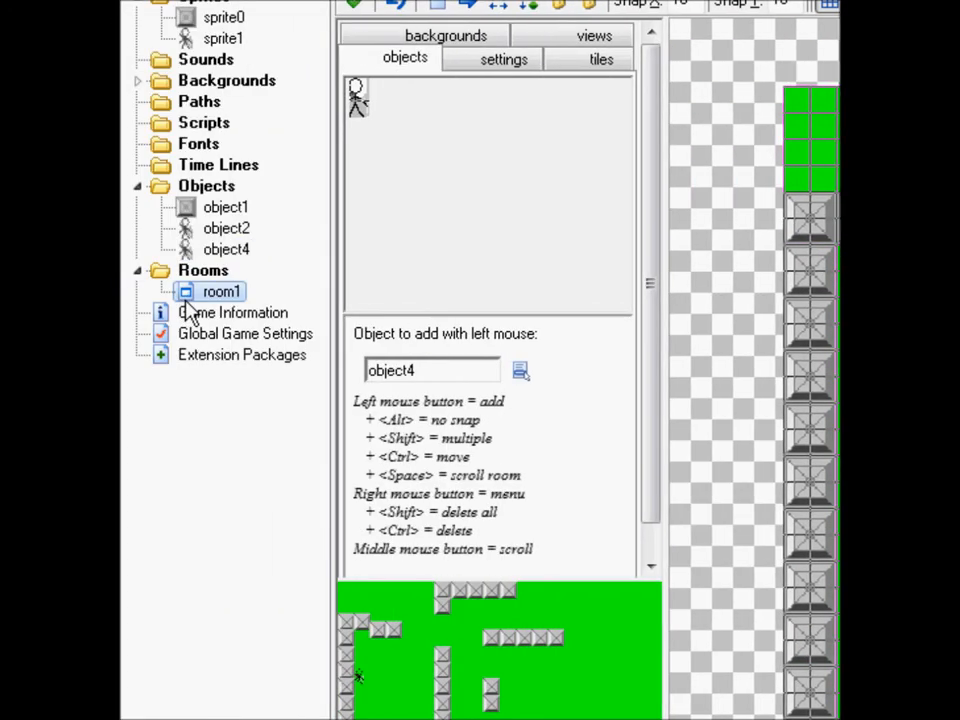
pyautogui.doubleClick(226, 228)
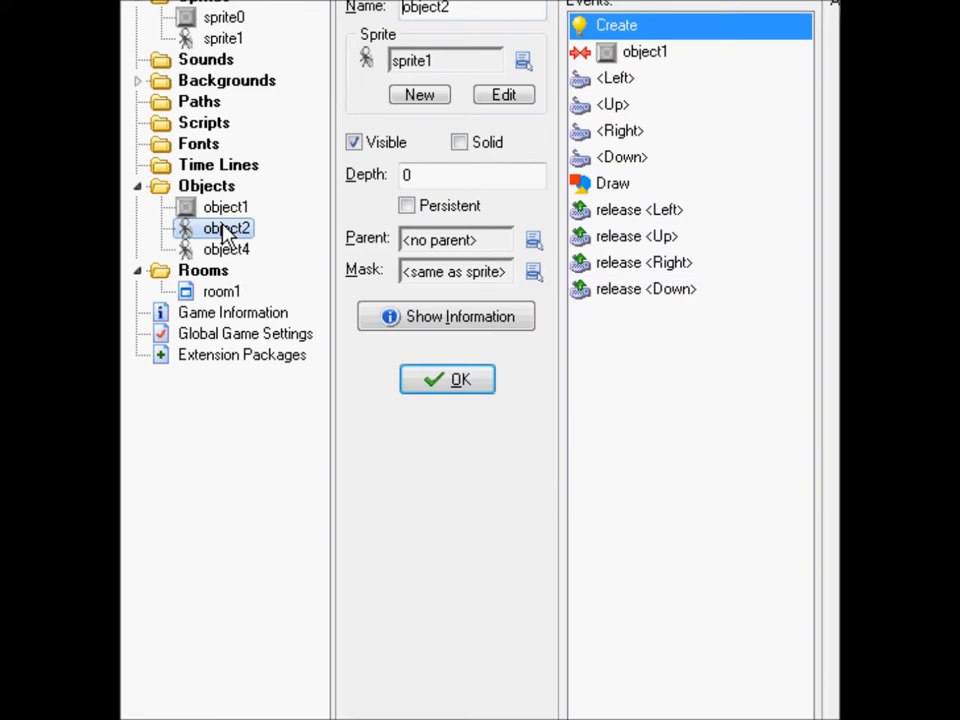
pyautogui.click(613, 183)
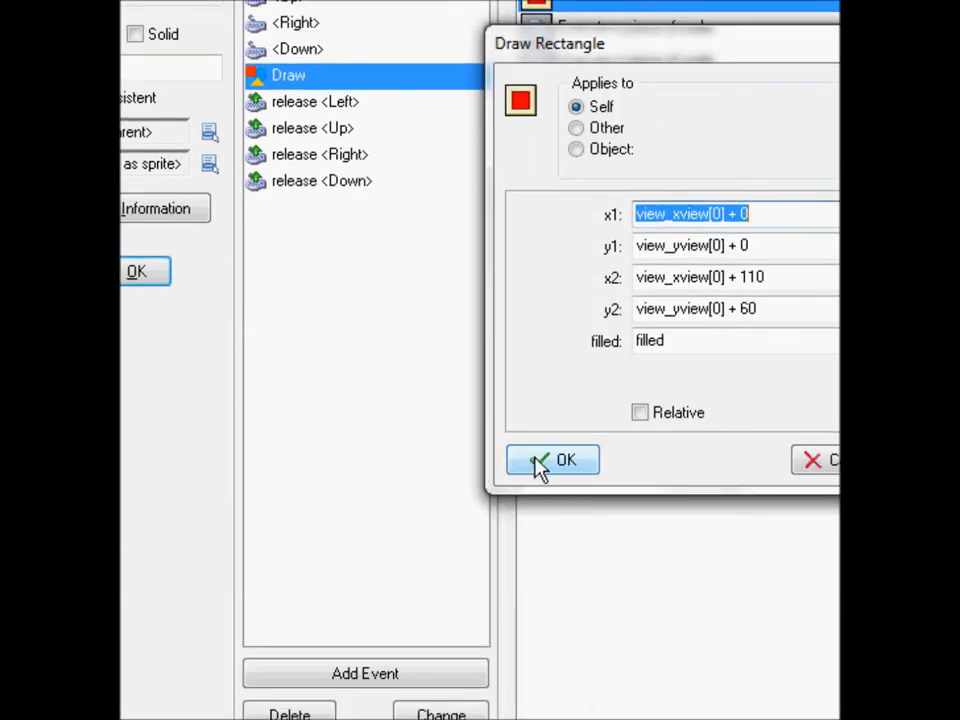
pyautogui.click(552, 460)
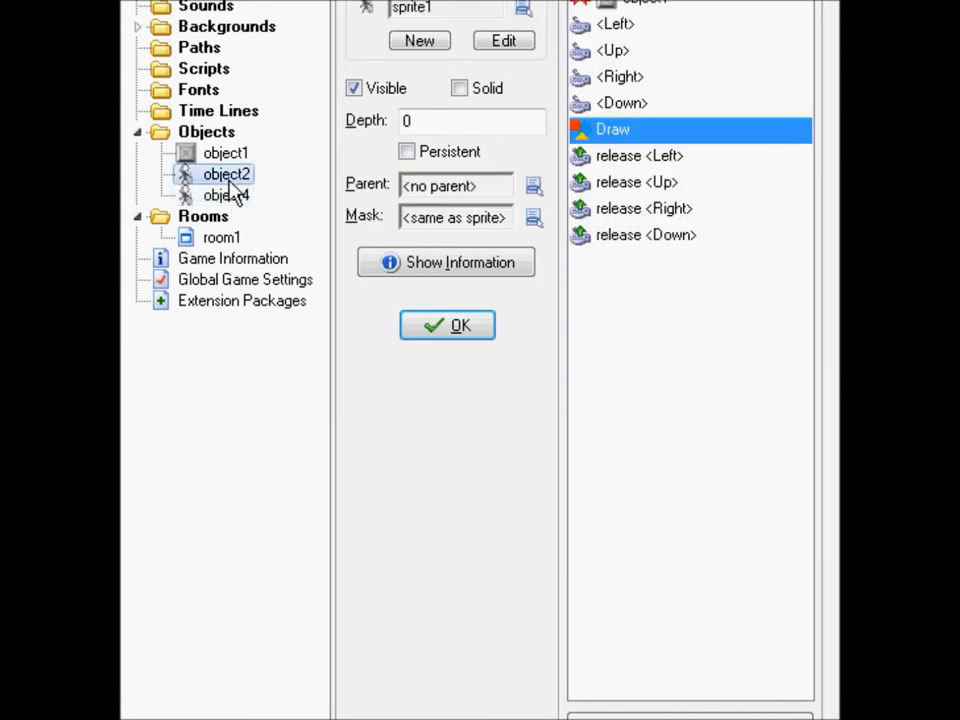
pyautogui.click(226, 195)
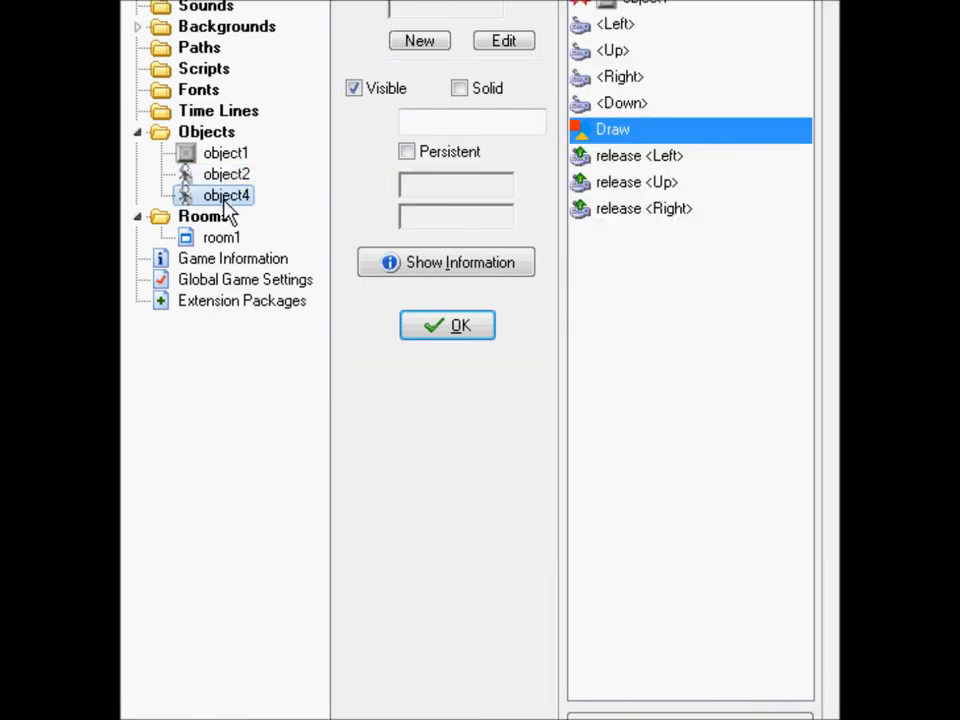
pyautogui.click(447, 325)
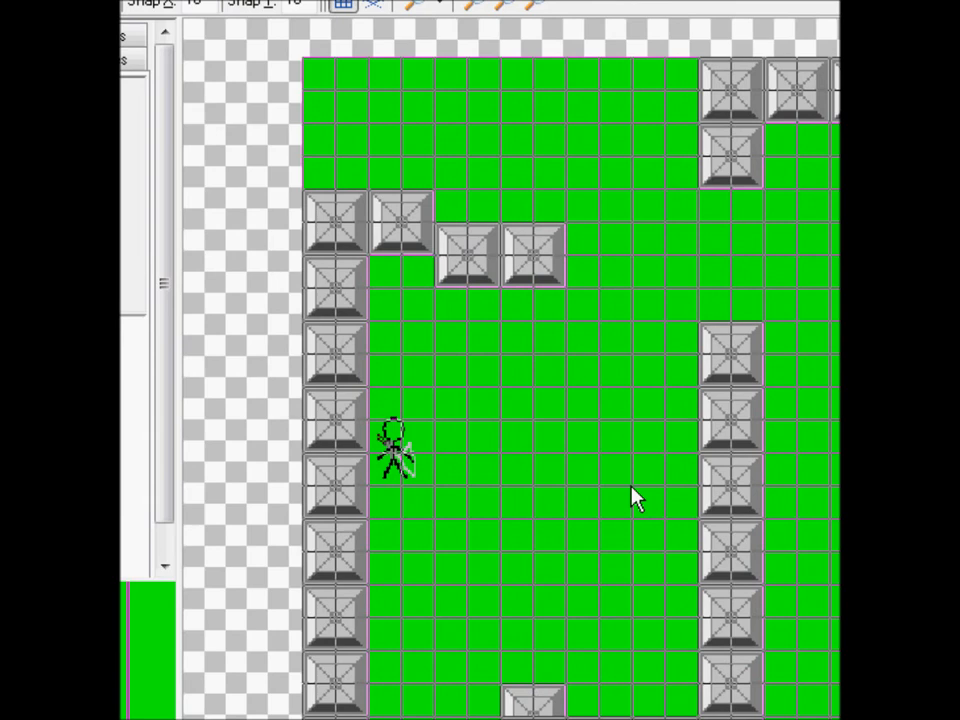
pyautogui.moveTo(655, 432)
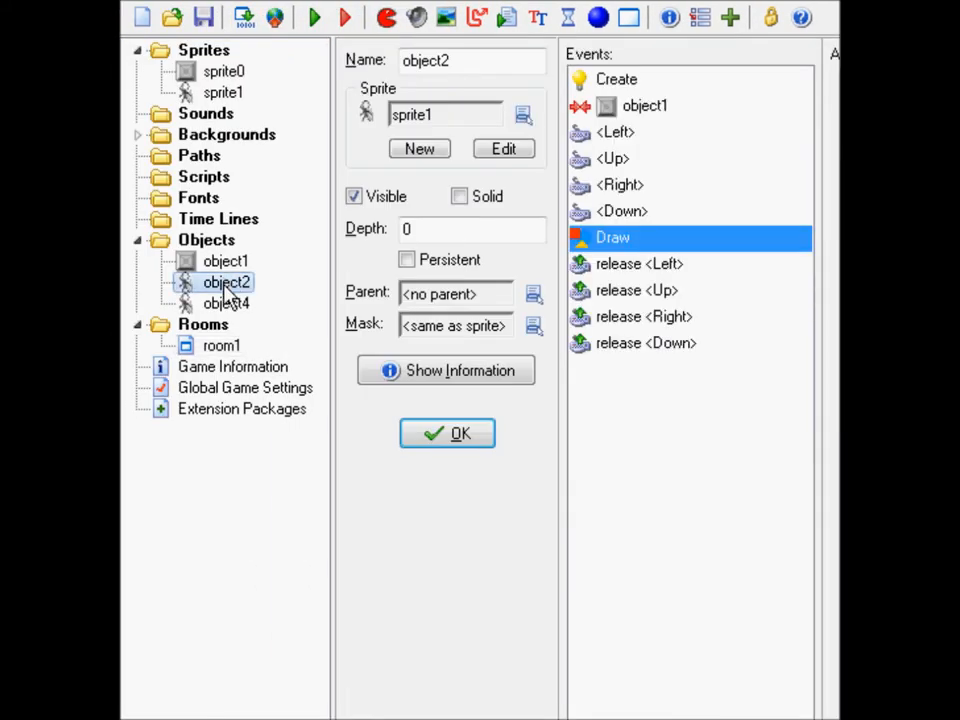
pyautogui.click(224, 303)
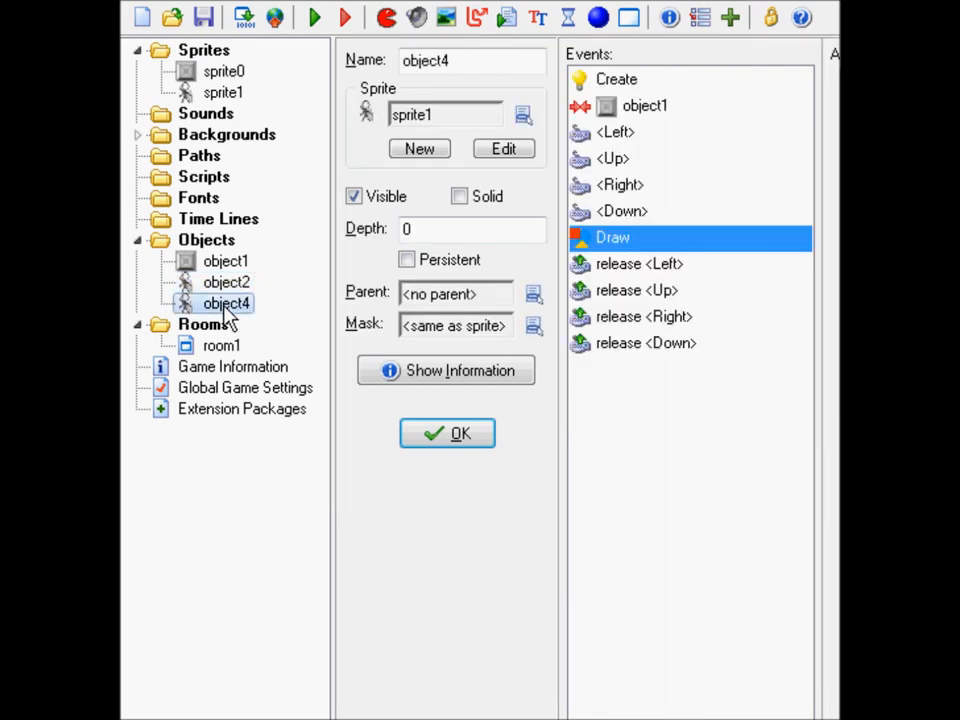
# - Delete object2 from the Objects tree, declining to save its changes
pyautogui.click(226, 282)
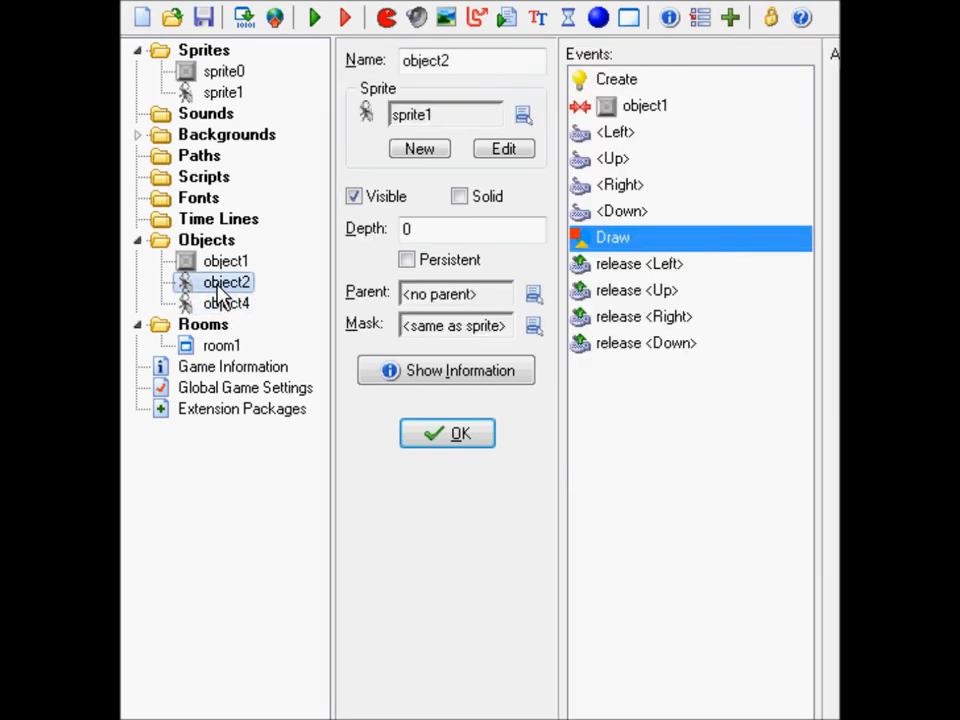
pyautogui.rightClick(226, 282)
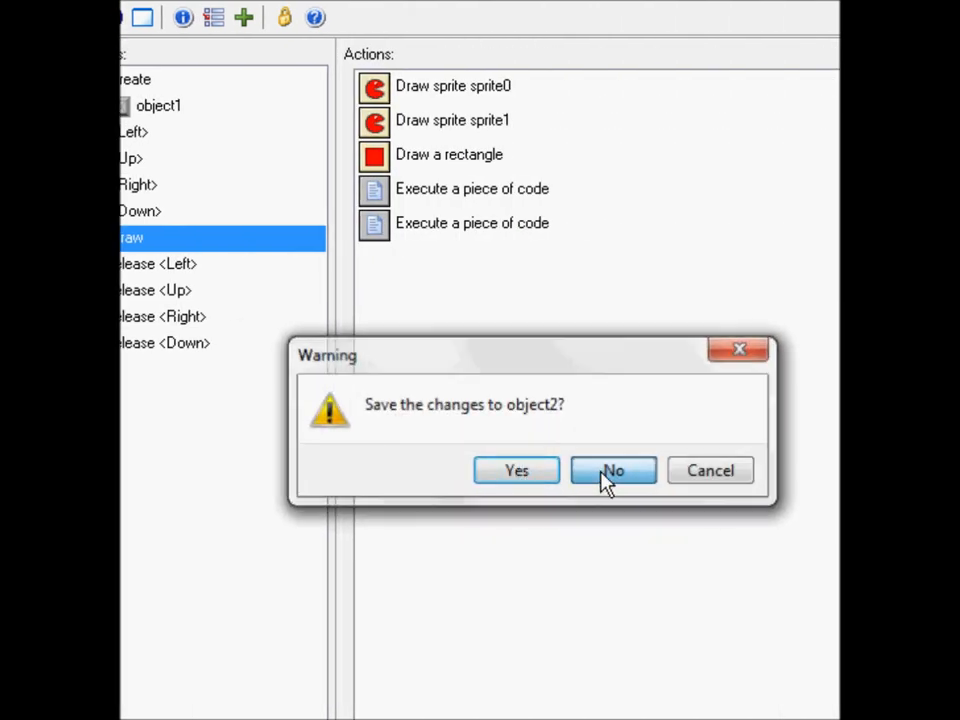
pyautogui.click(613, 470)
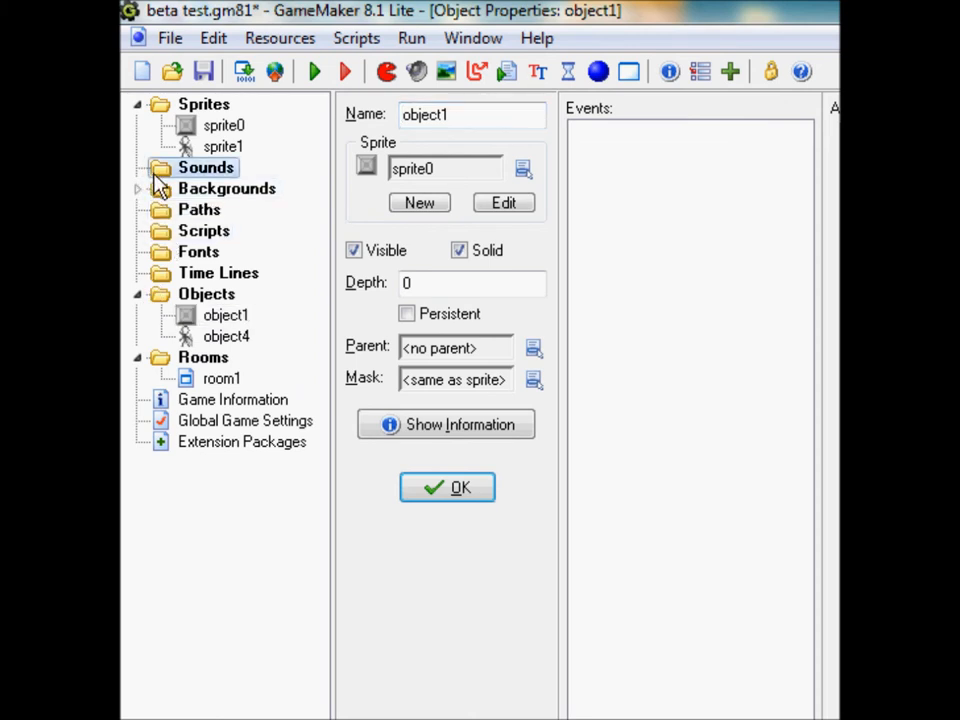
pyautogui.moveTo(152, 184)
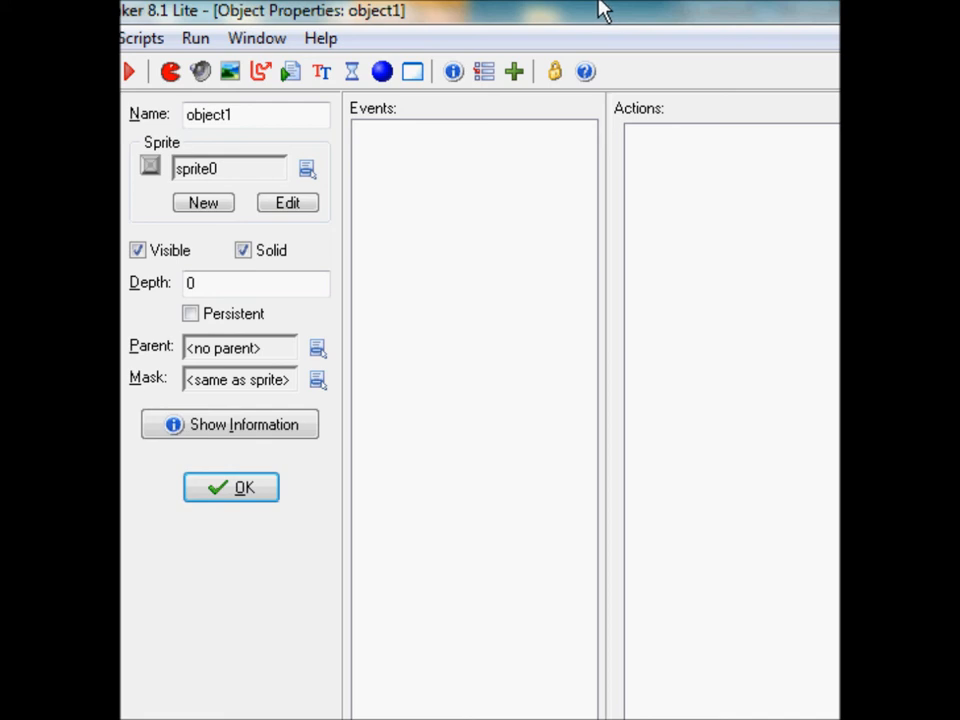
pyautogui.moveTo(598, 10)
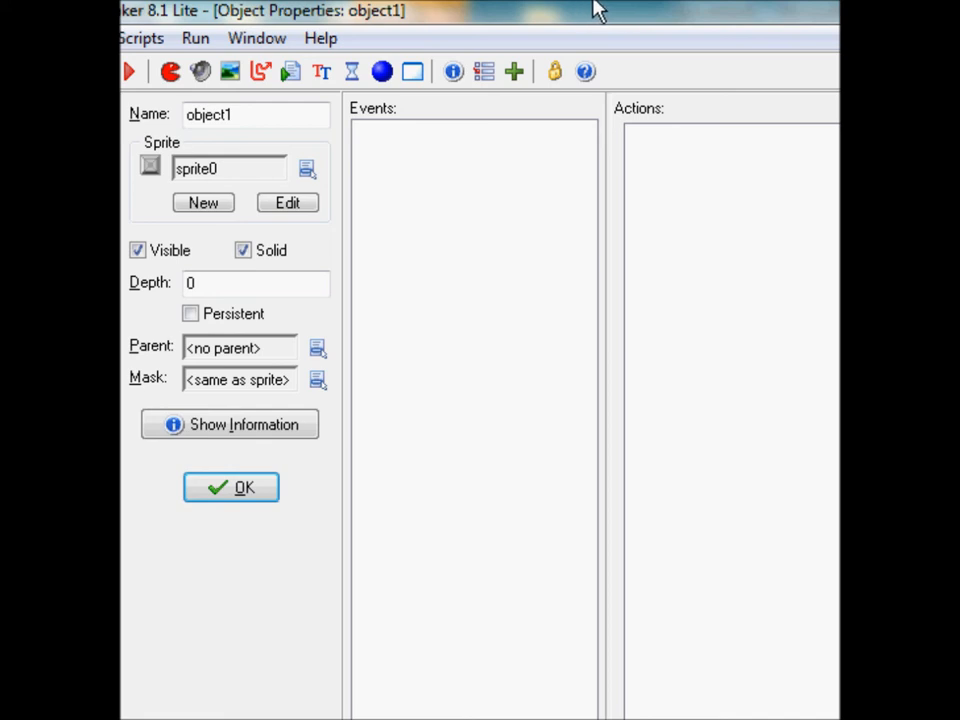
pyautogui.moveTo(588, 10)
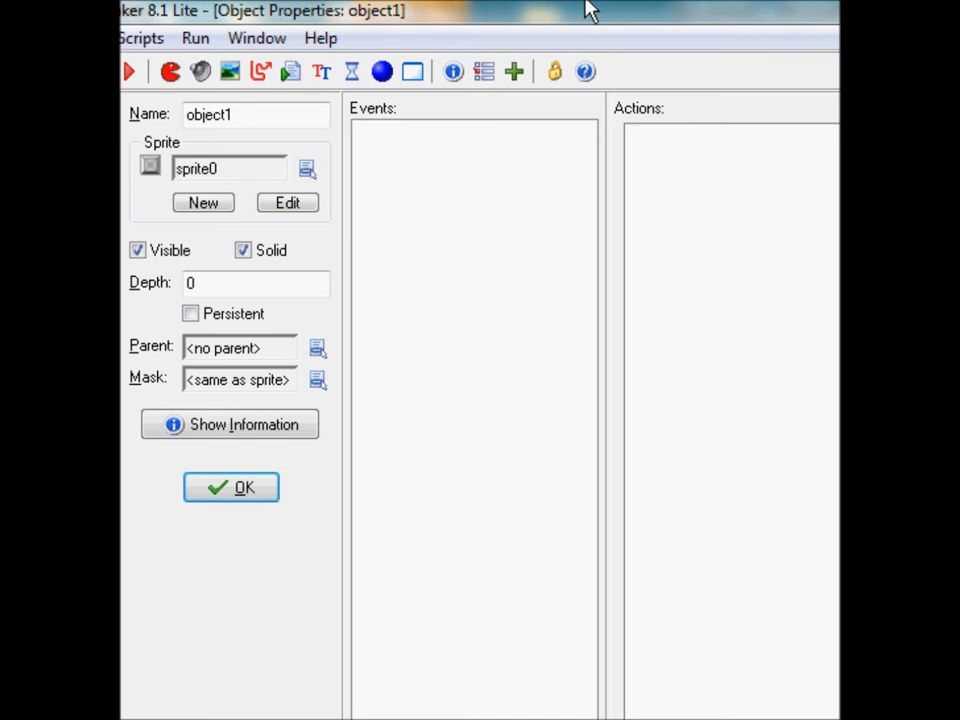
pyautogui.moveTo(575, 12)
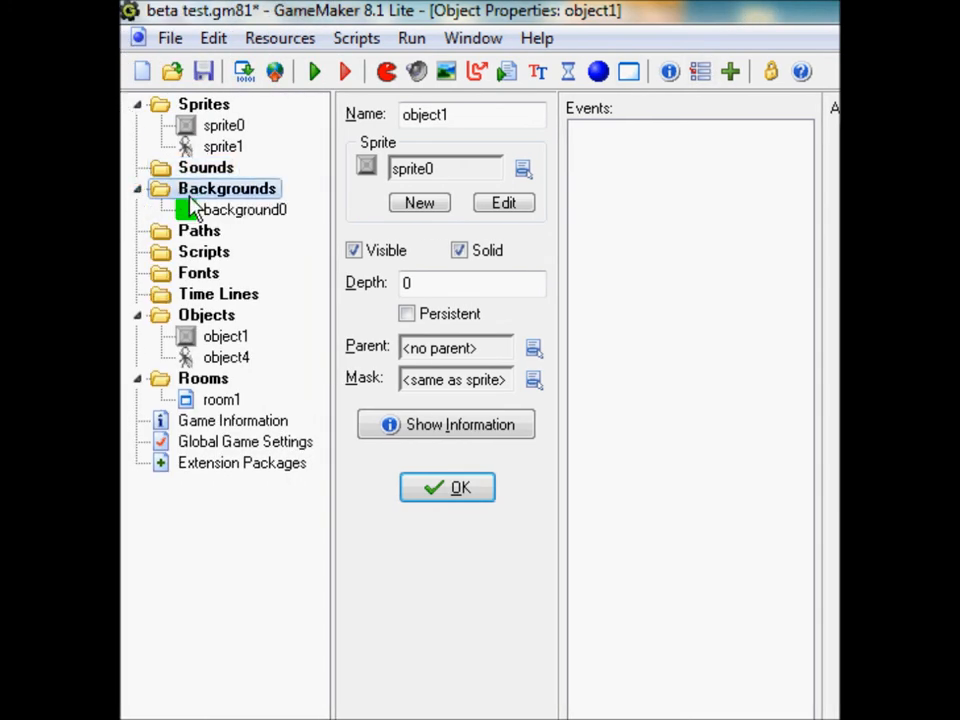
# - Open background0's properties and test-run the game until the Draw event compilation error
pyautogui.doubleClick(245, 209)
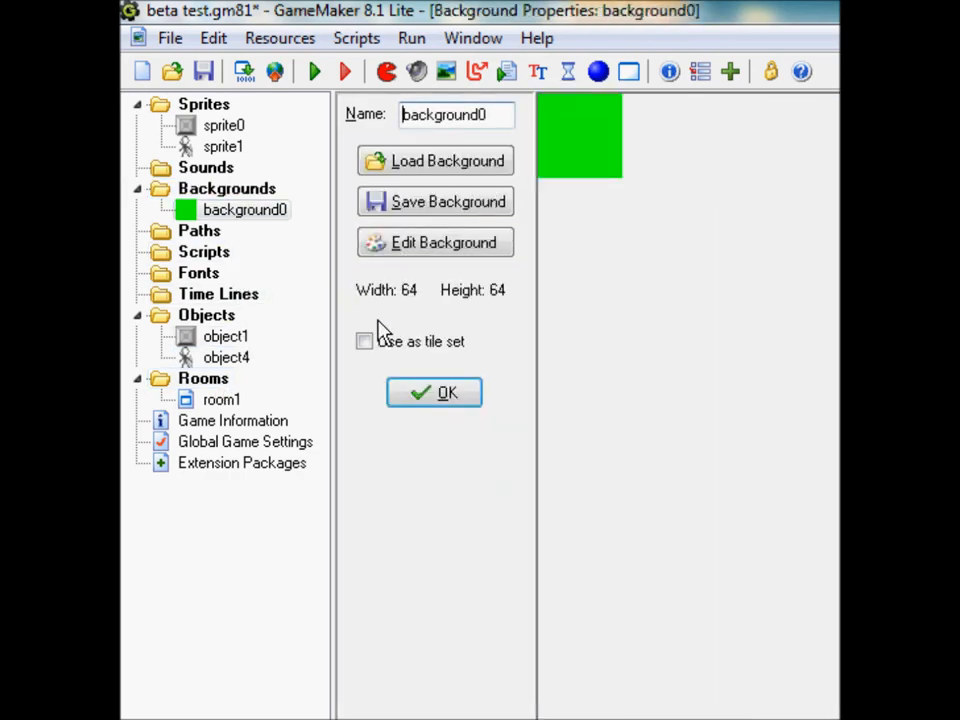
pyautogui.doubleClick(221, 399)
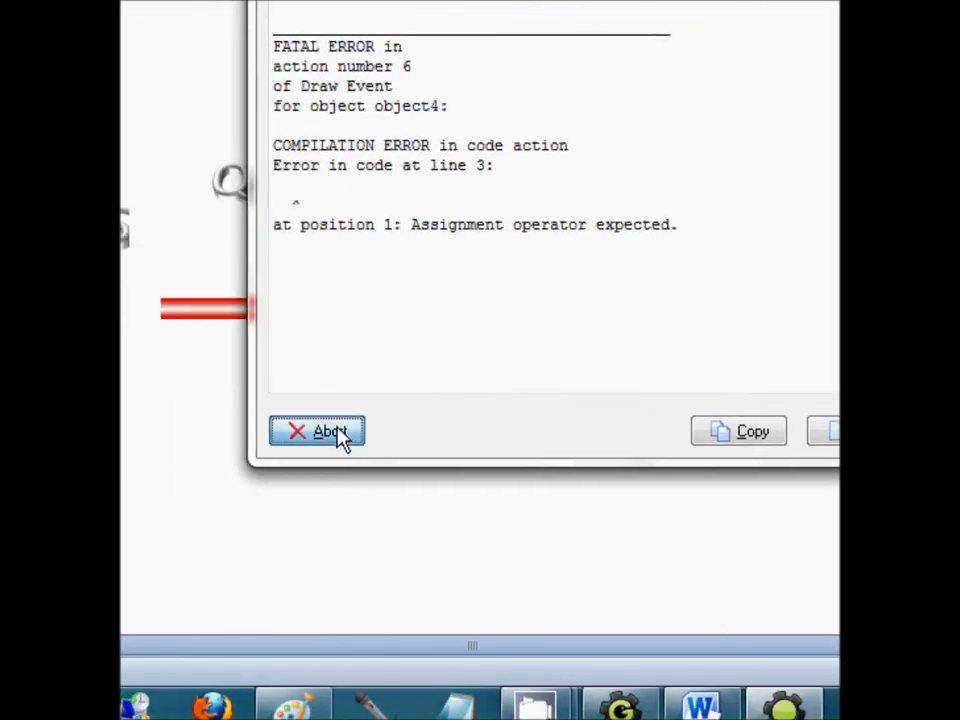
# - Abort the error and open object4's third Draw event code action
pyautogui.click(317, 431)
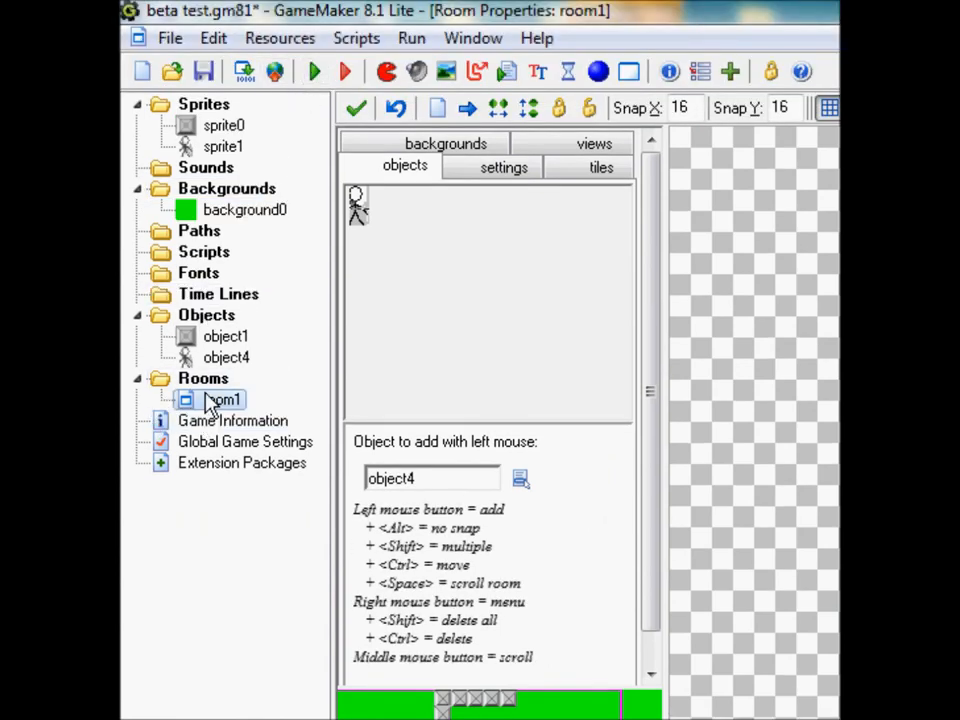
pyautogui.doubleClick(226, 357)
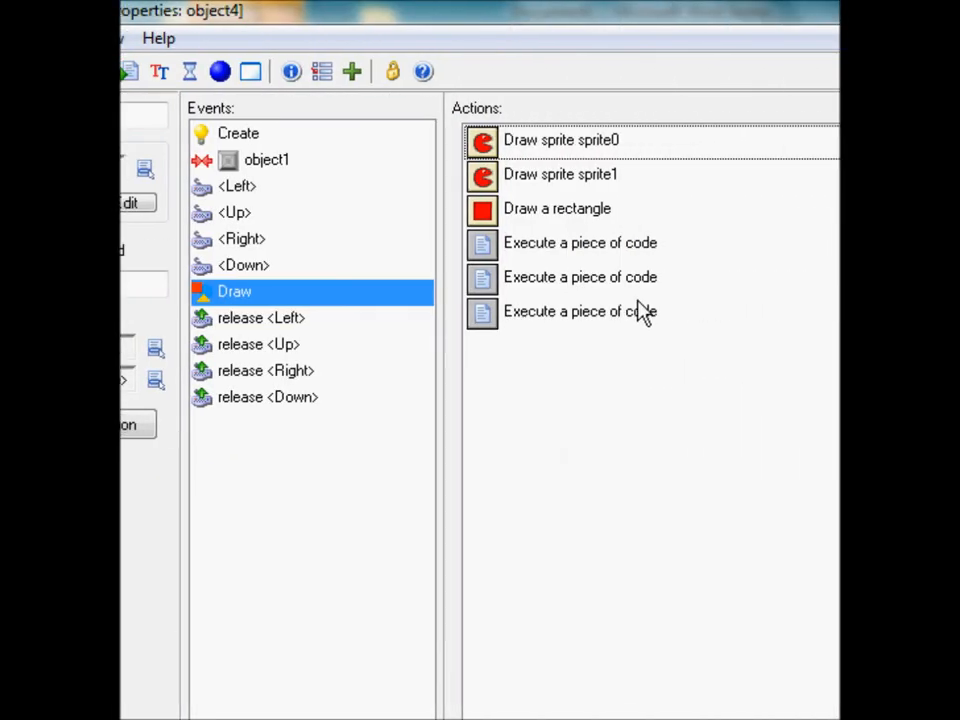
pyautogui.doubleClick(580, 242)
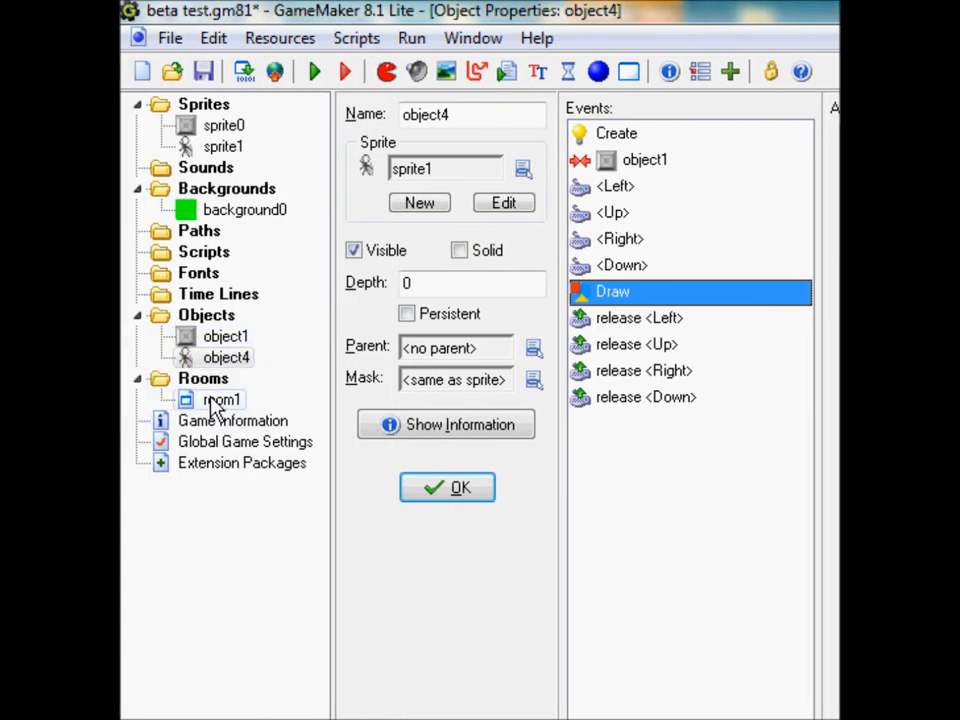
# - Open sprite1 in the sprite editor and send image 0 to Paint
pyautogui.doubleClick(222, 399)
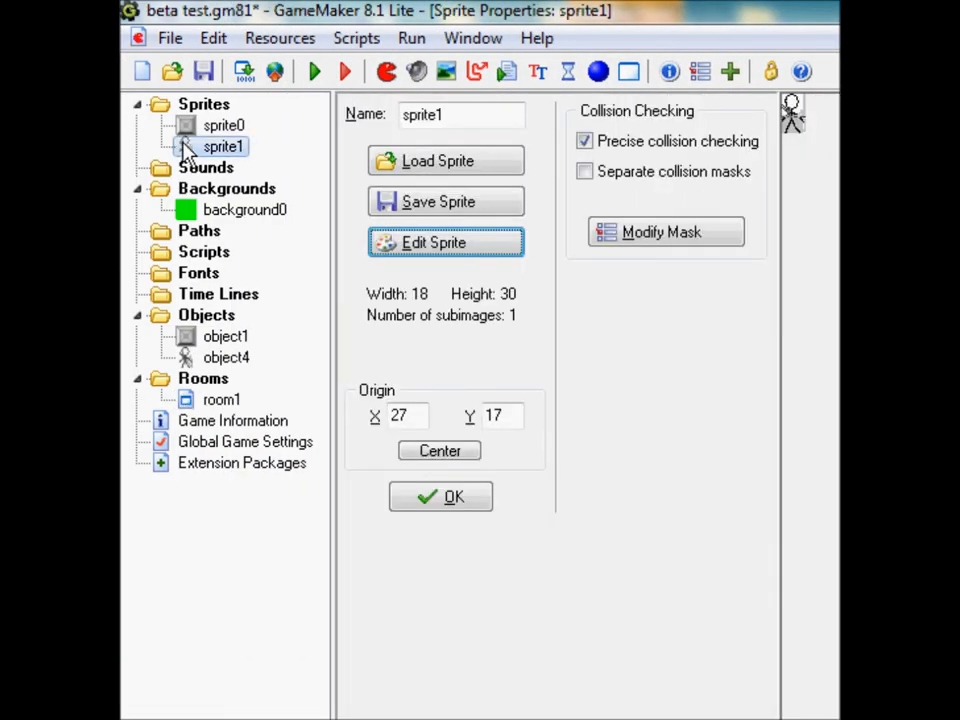
pyautogui.click(445, 242)
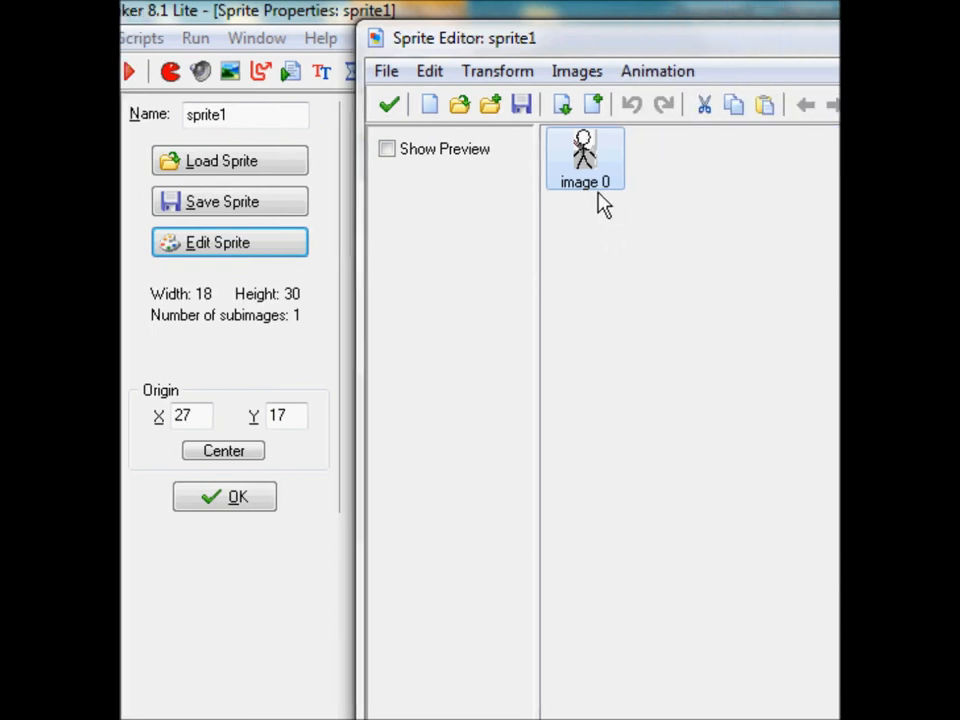
pyautogui.doubleClick(584, 157)
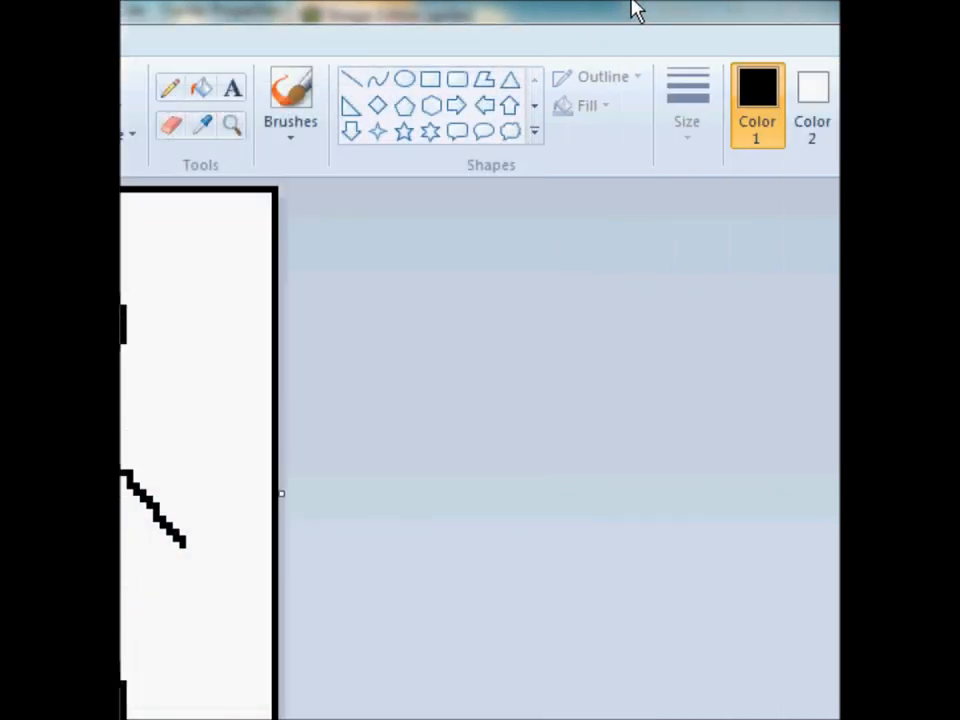
# - Save the enlarged stick figure back, confirm sprite1 is 64×93, and view room1
pyautogui.click(148, 39)
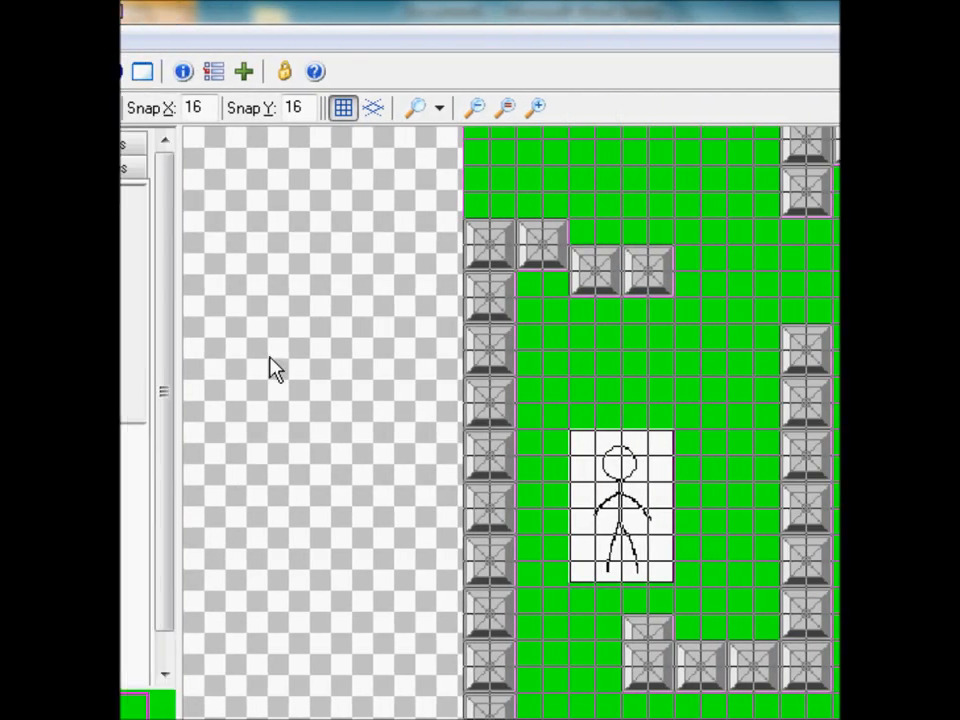
pyautogui.click(445, 242)
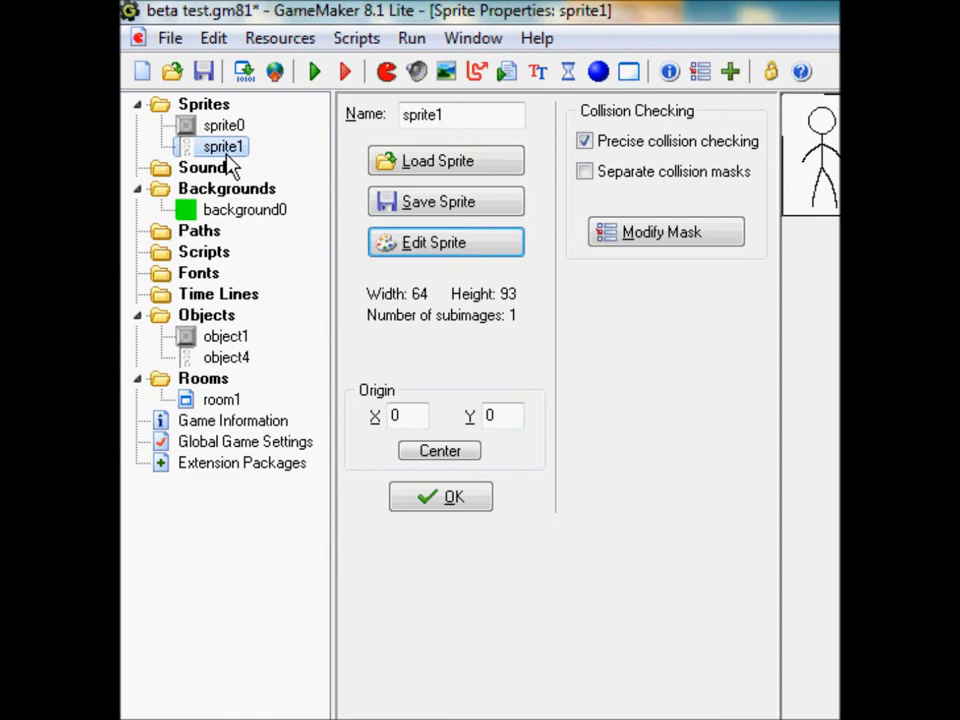
pyautogui.click(445, 242)
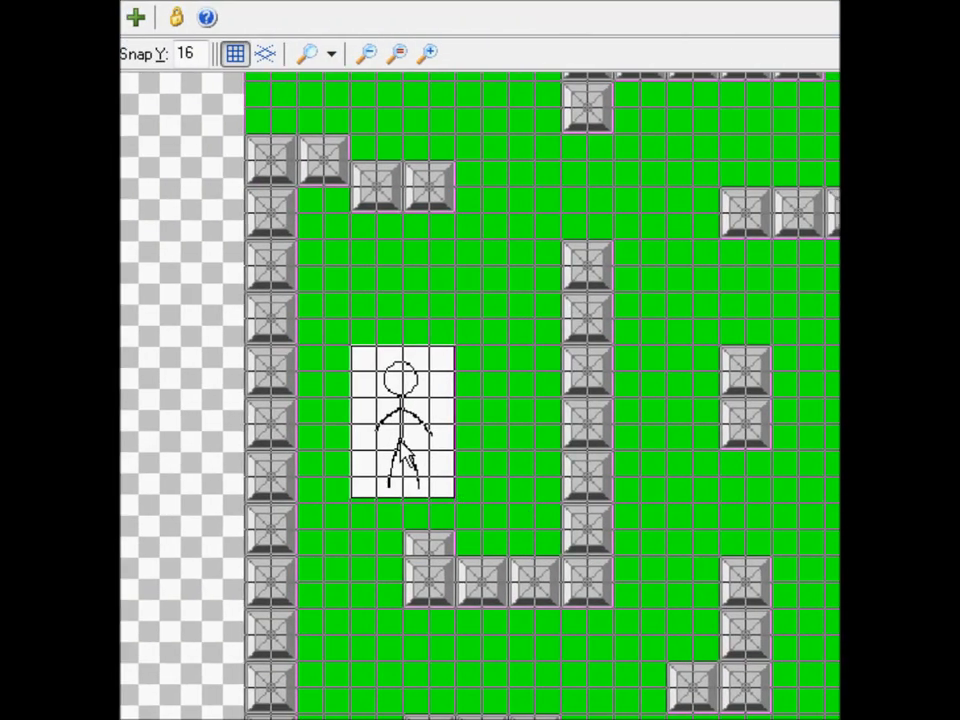
pyautogui.click(427, 53)
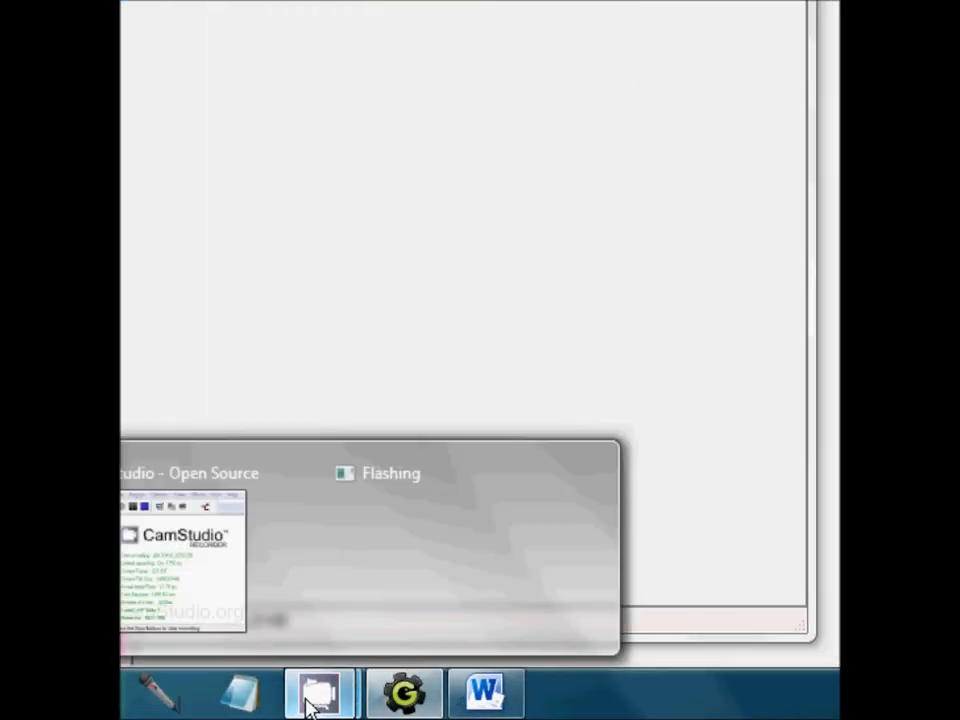
pyautogui.click(319, 692)
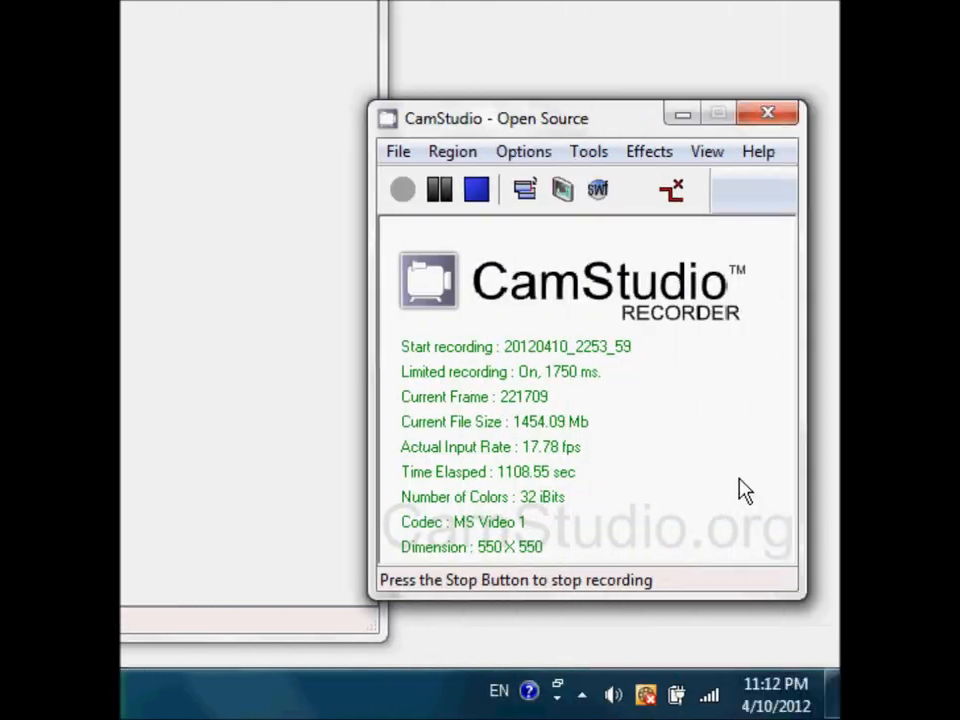